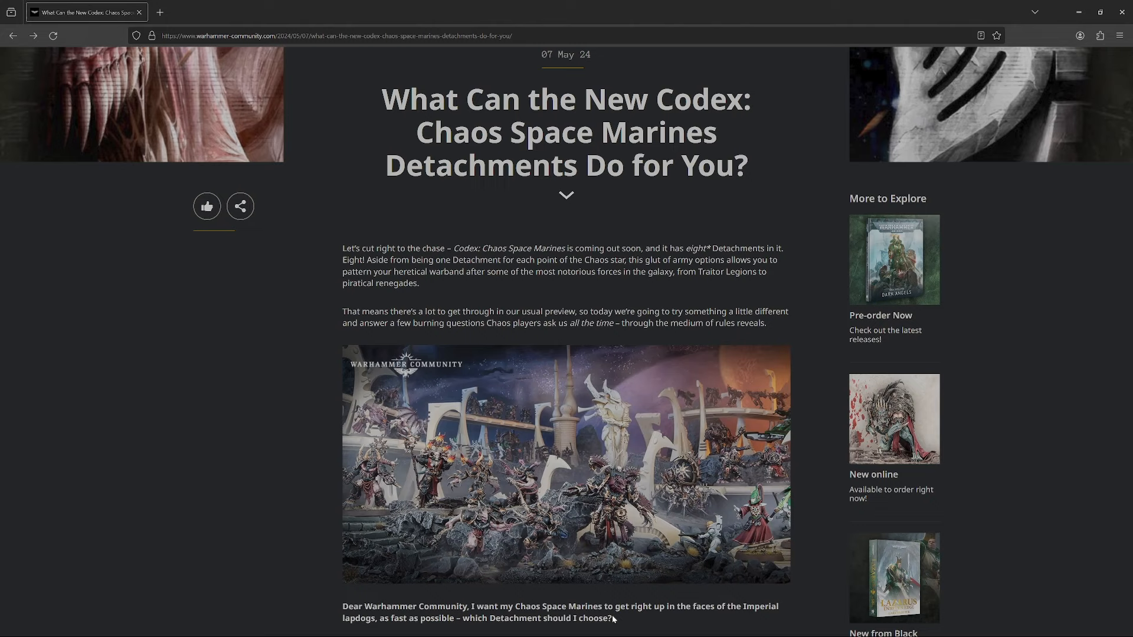
scroll("down", 3)
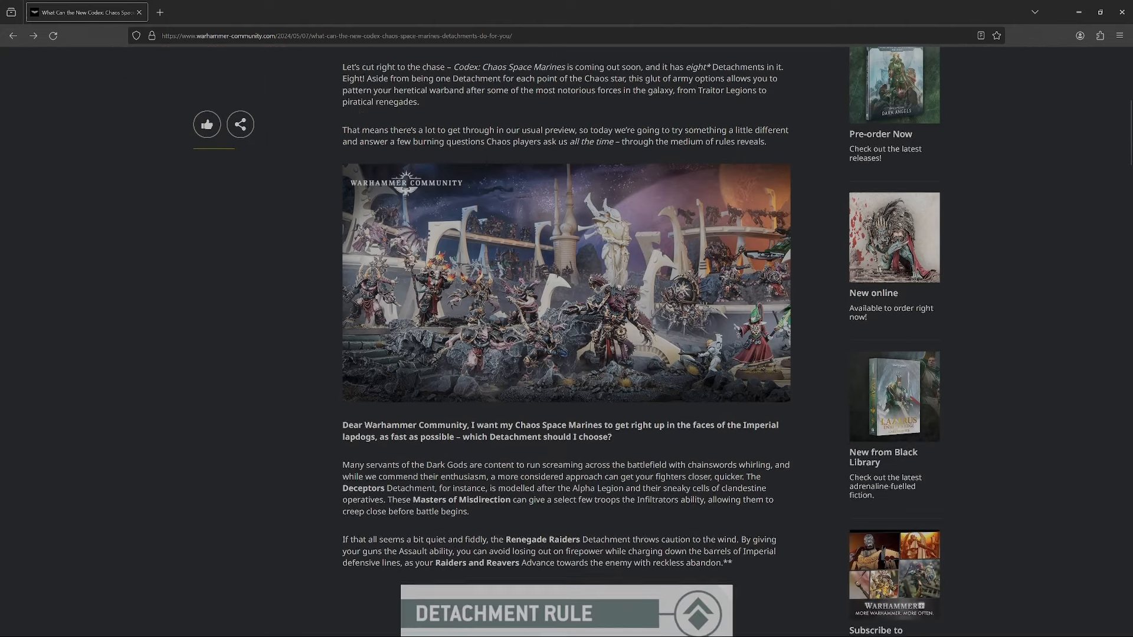
scroll("down", 3)
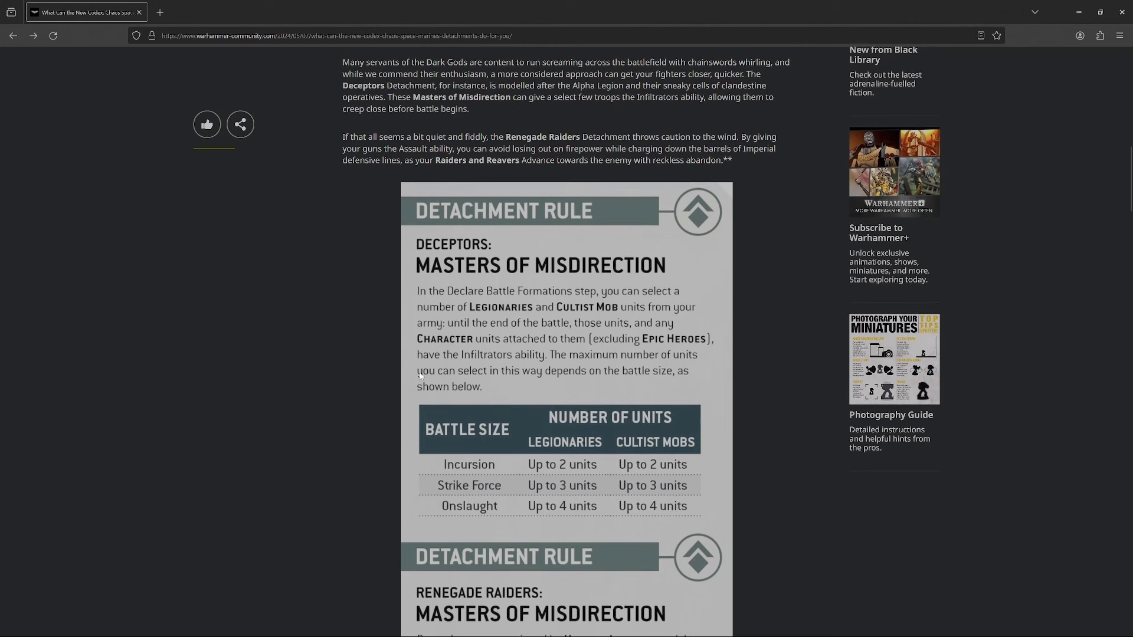
mouse_move(357, 320)
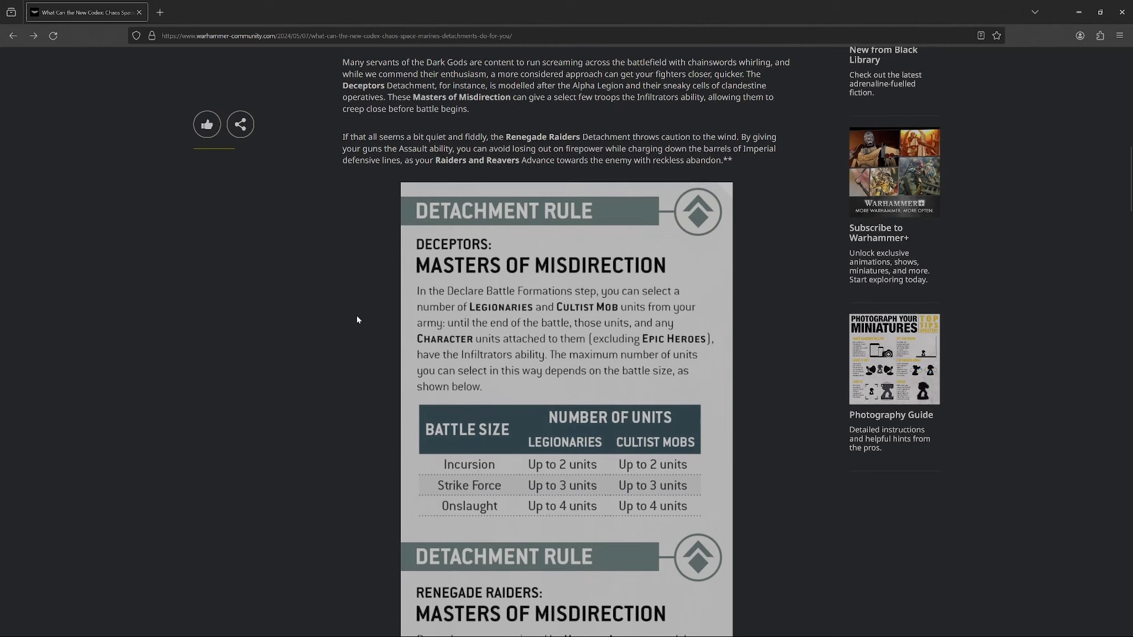
scroll("down", 3)
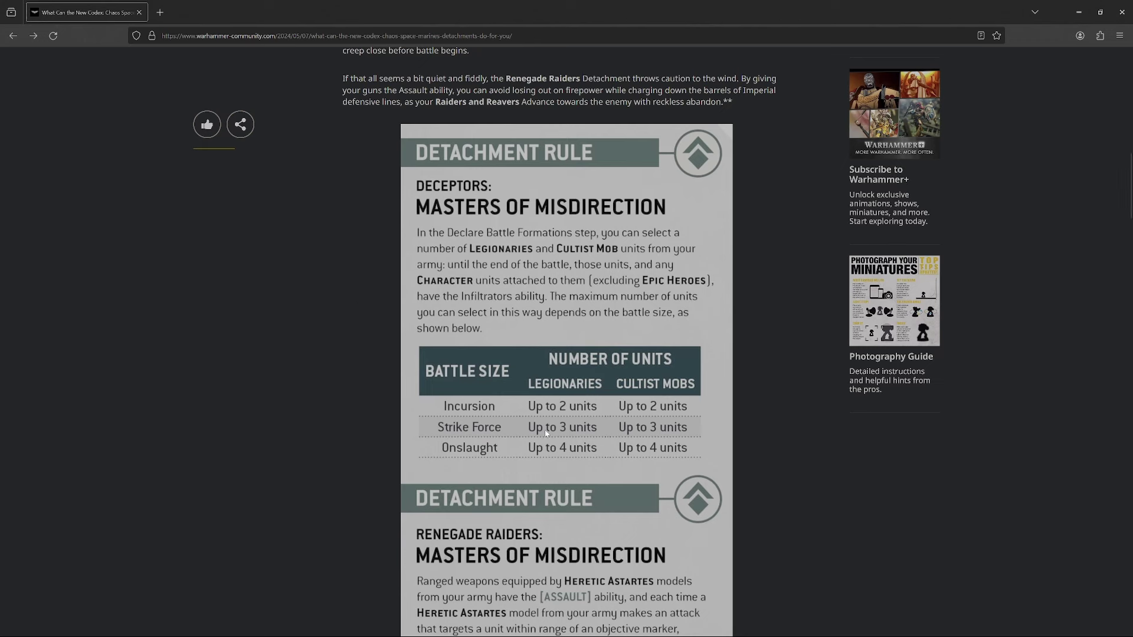
mouse_move(606, 431)
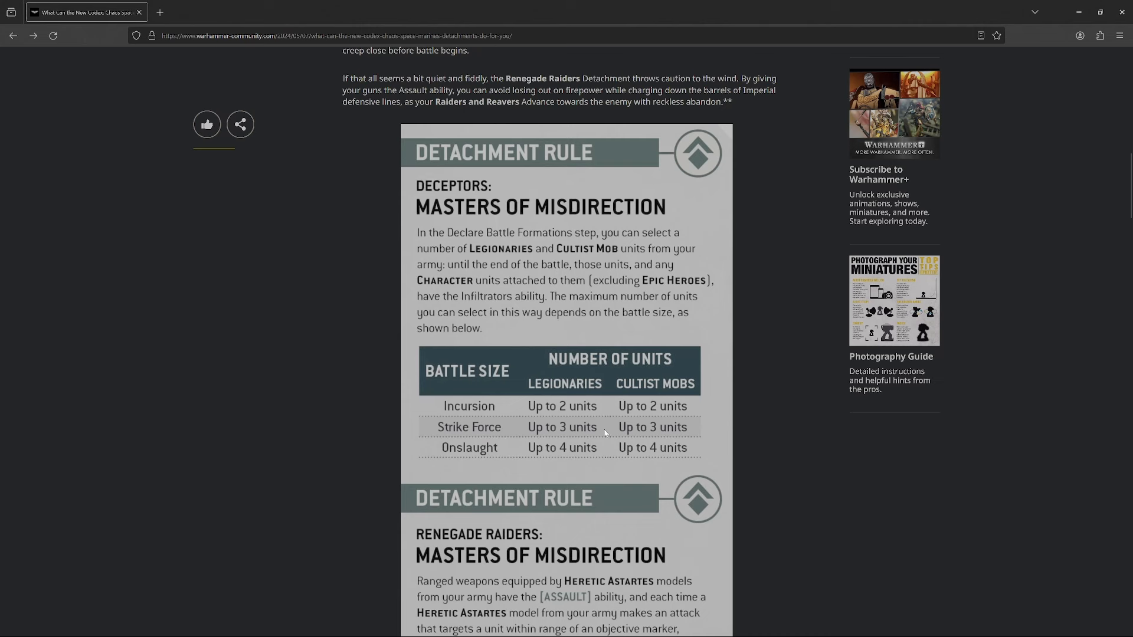
mouse_move(729, 449)
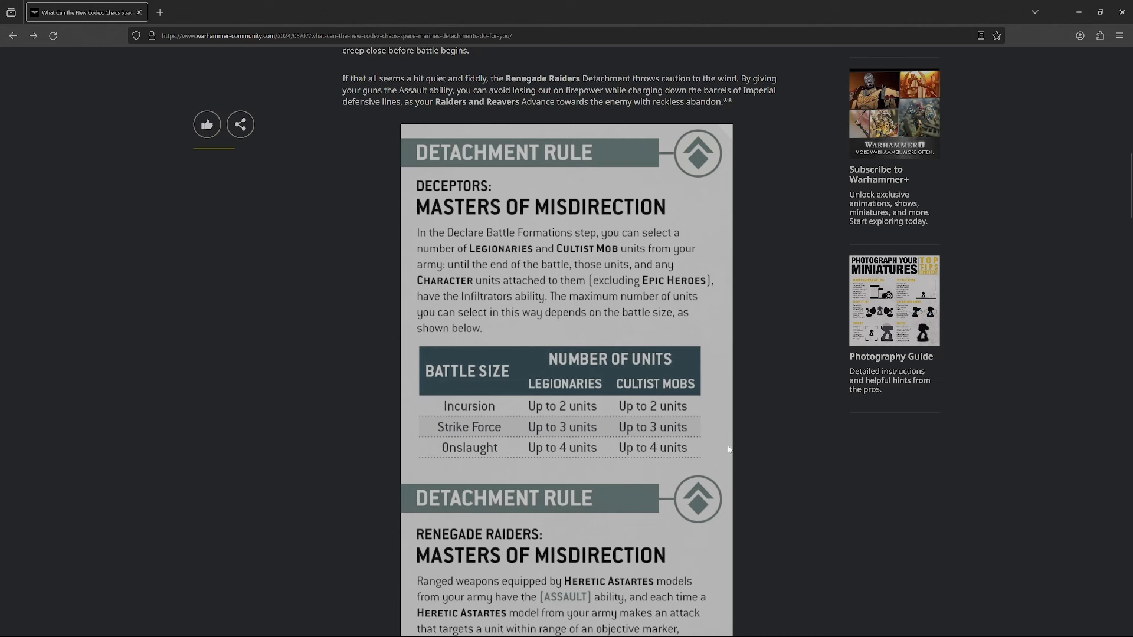
mouse_move(717, 448)
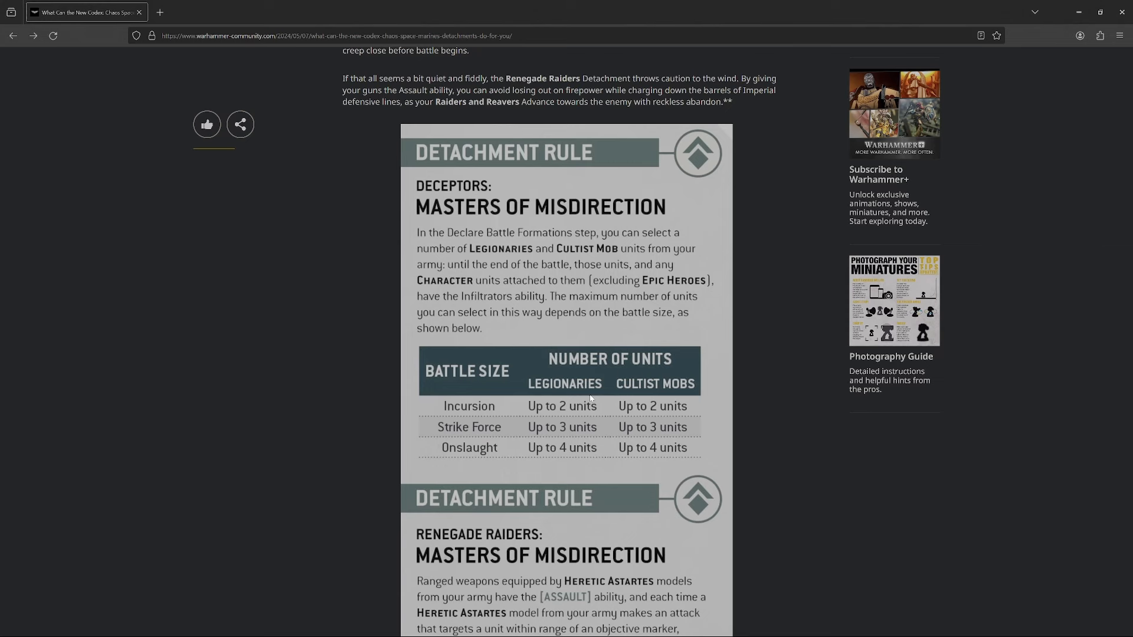
mouse_move(515, 365)
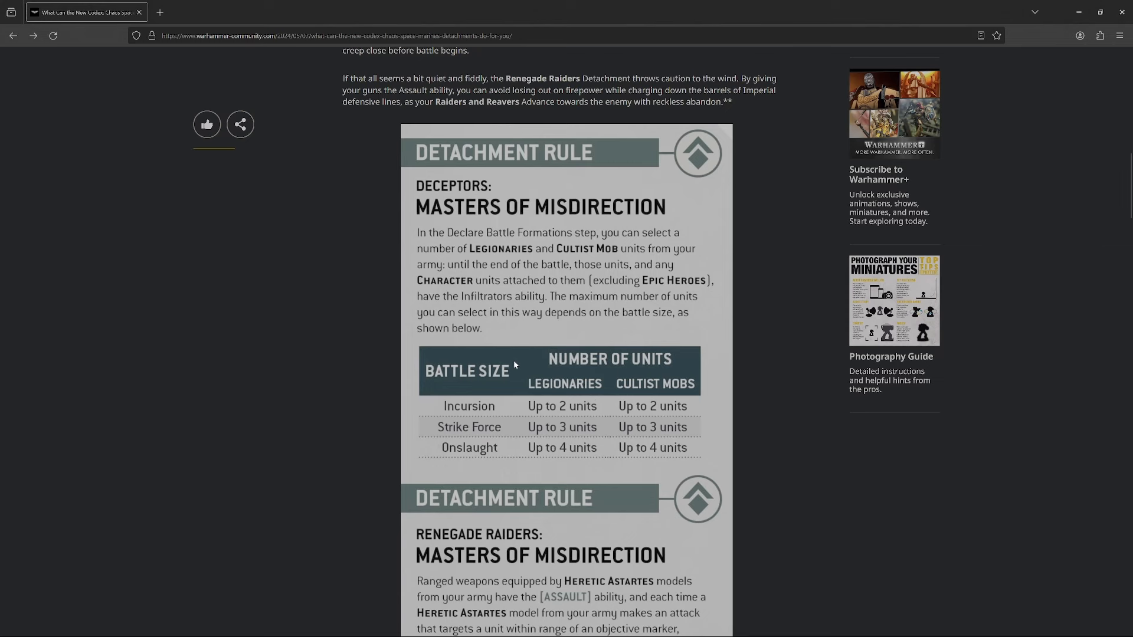
scroll("up", 3)
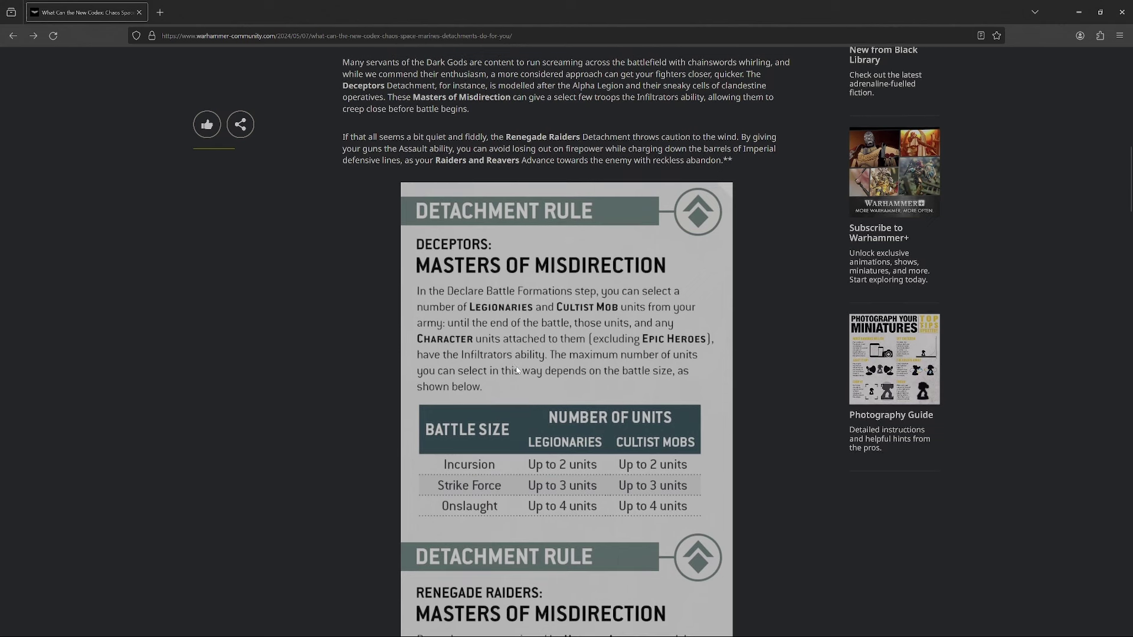
scroll("down", 3)
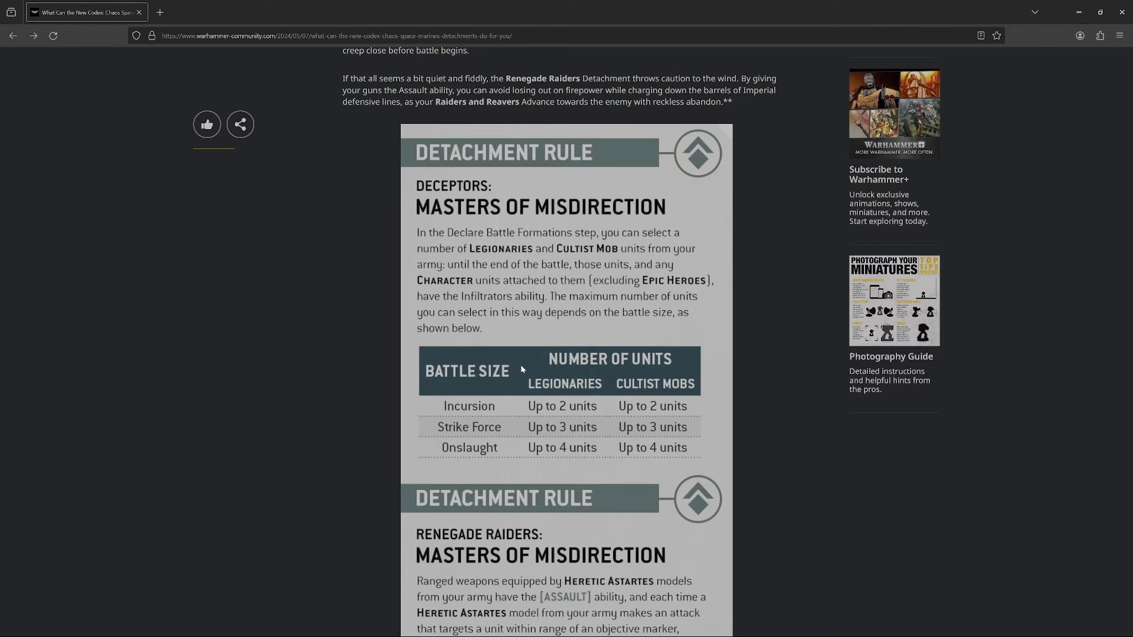
mouse_move(528, 405)
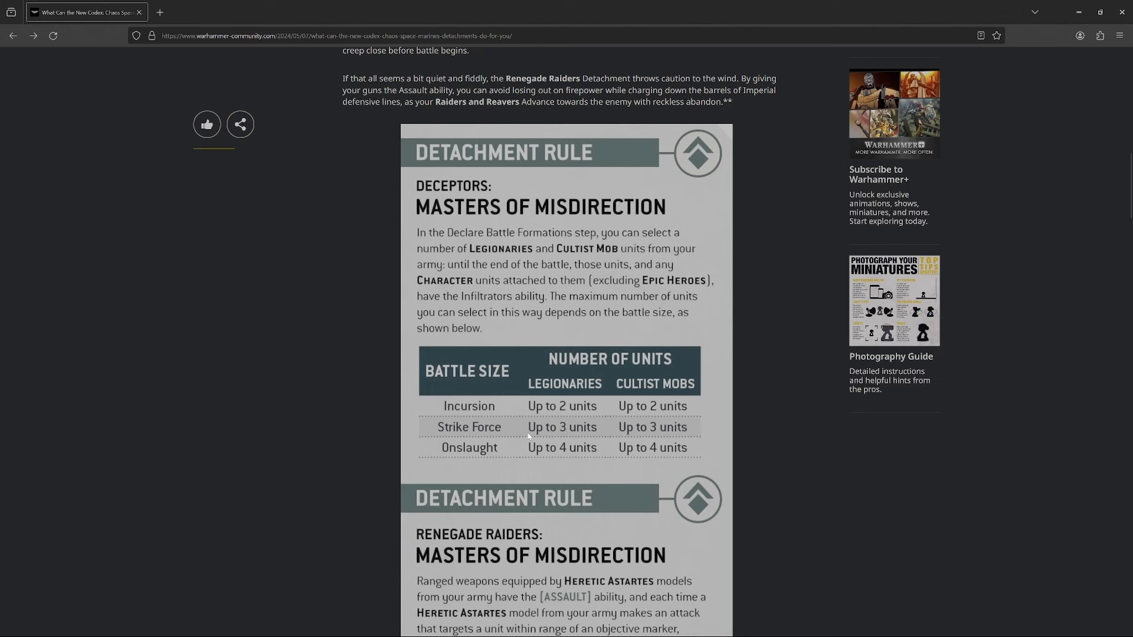
mouse_move(645, 431)
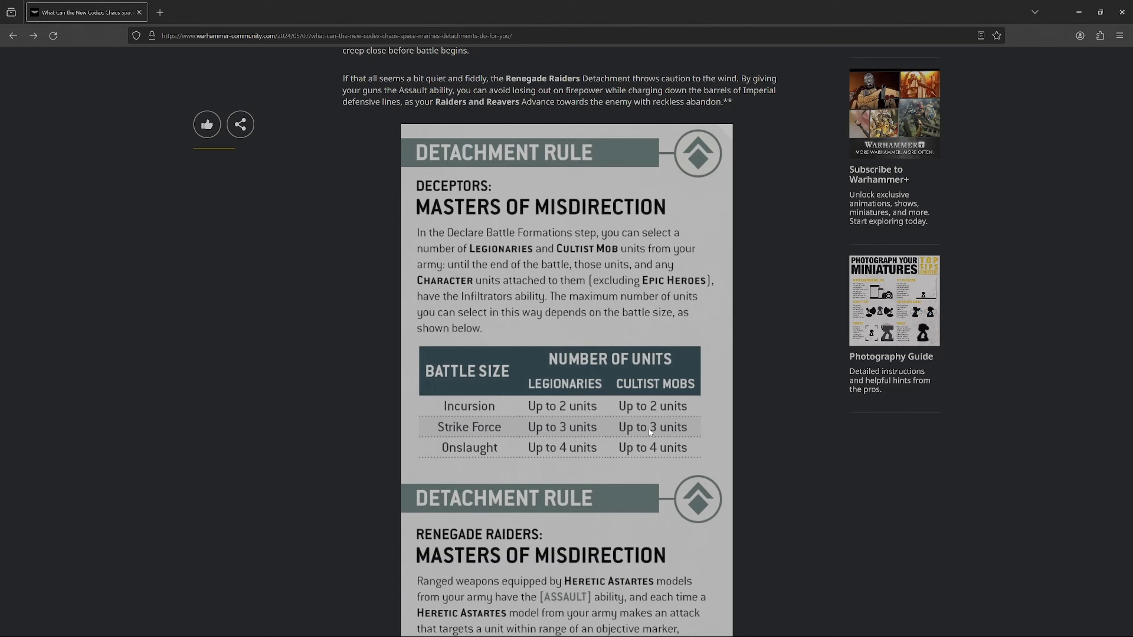
scroll("down", 3)
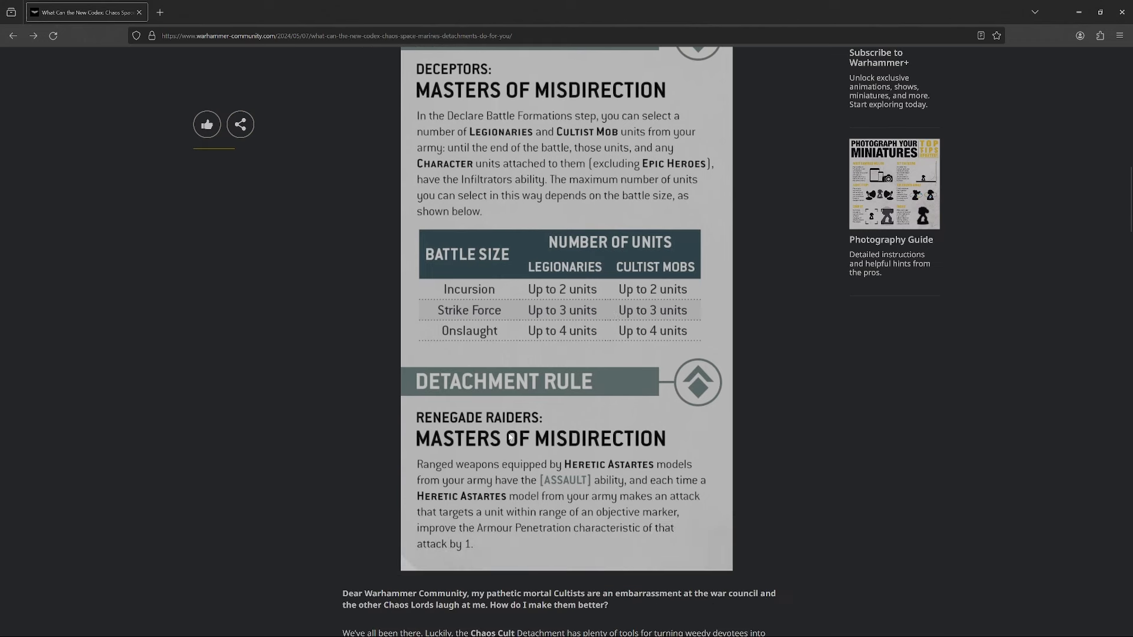
scroll("down", 3)
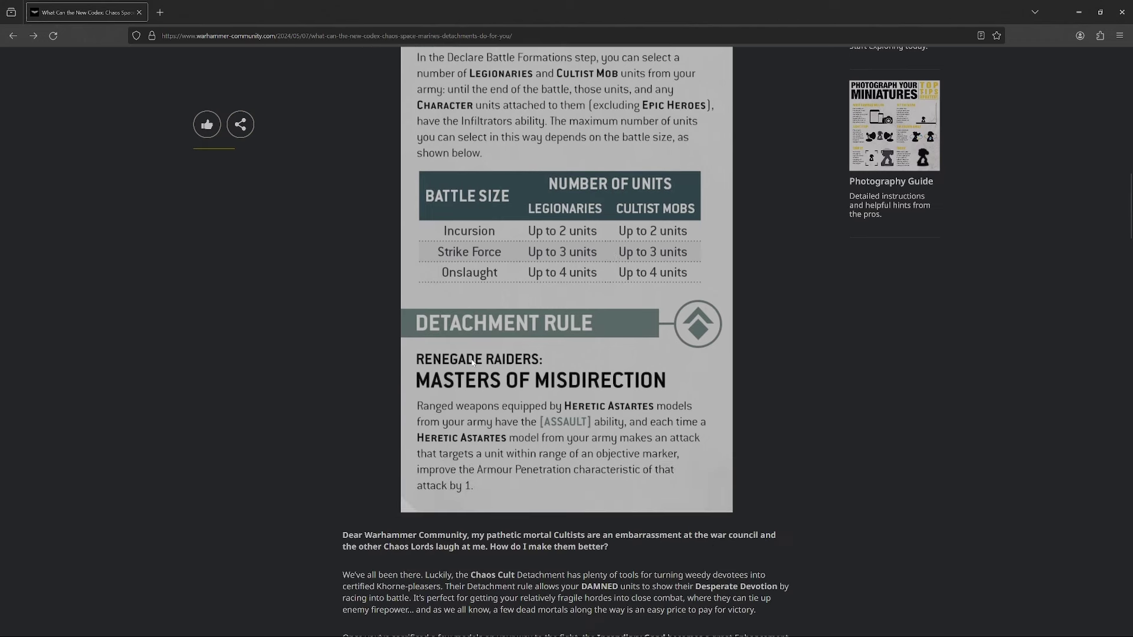
scroll("up", 3)
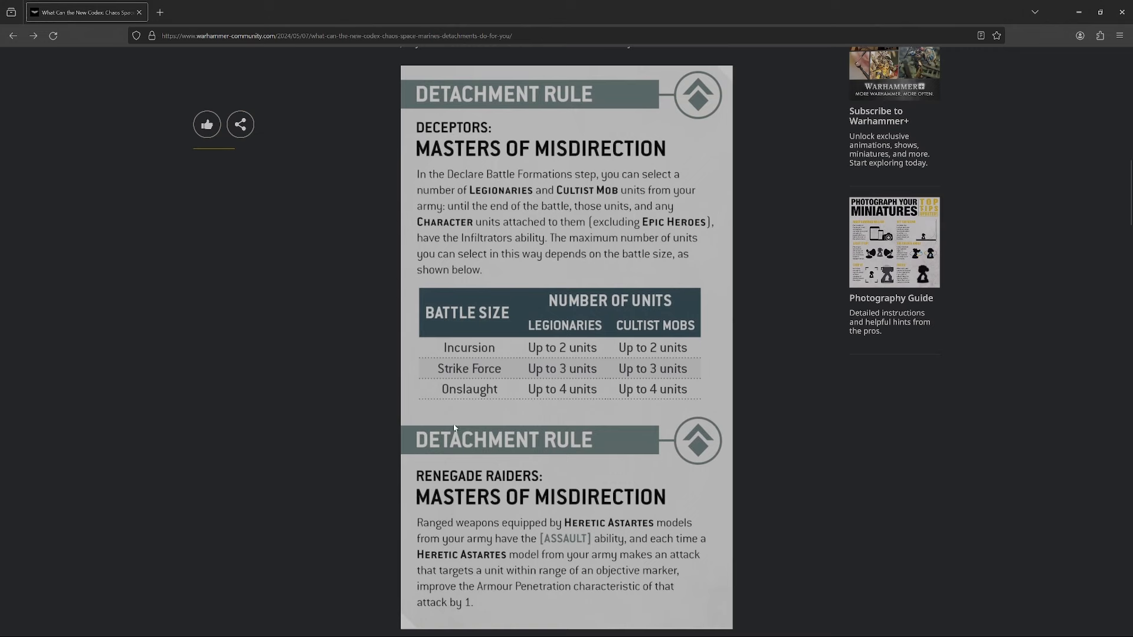
mouse_move(464, 351)
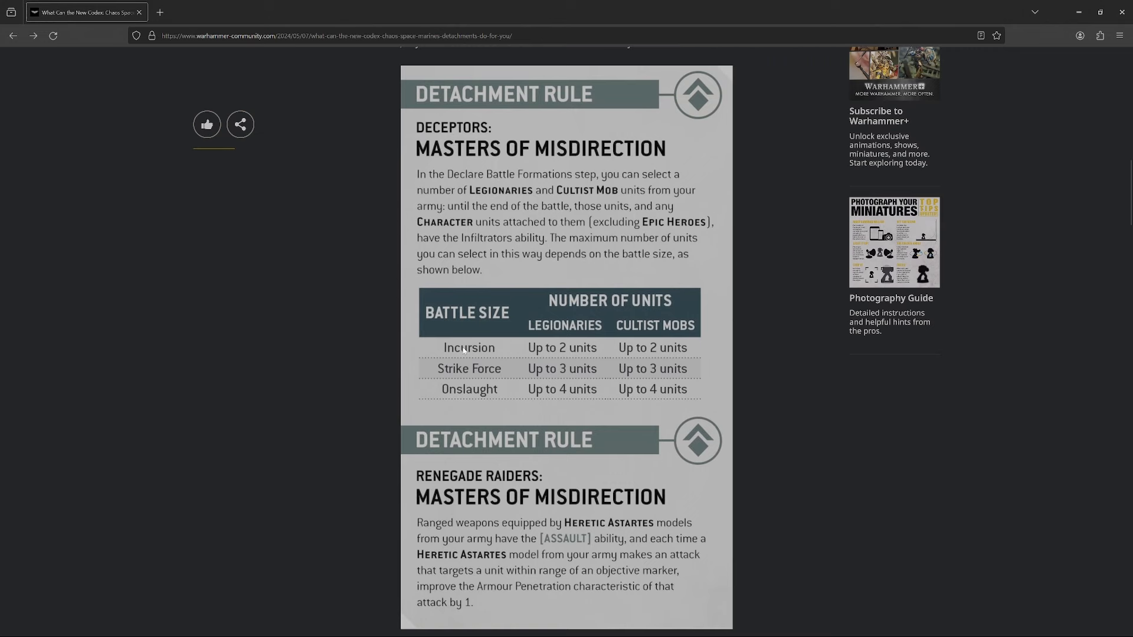
scroll("down", 3)
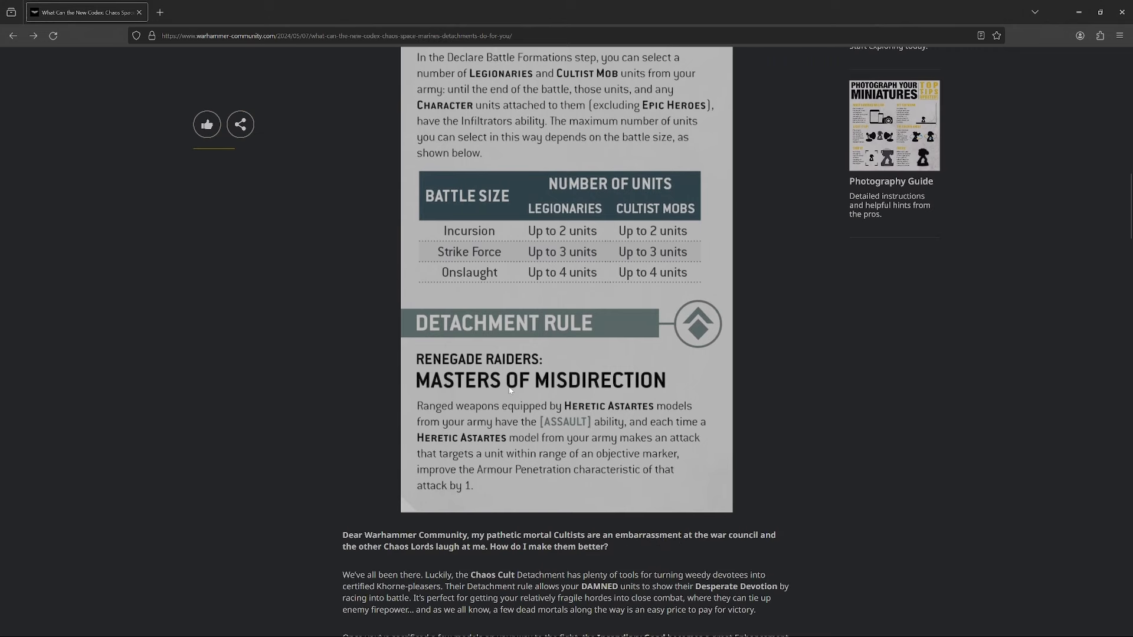
scroll("down", 3)
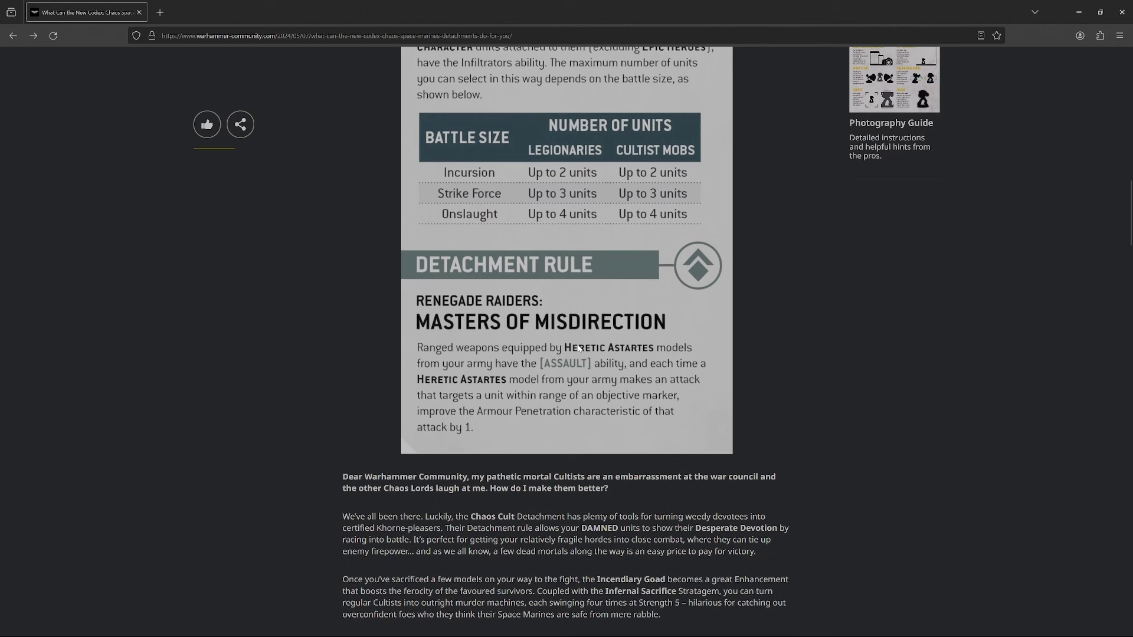
mouse_move(595, 351)
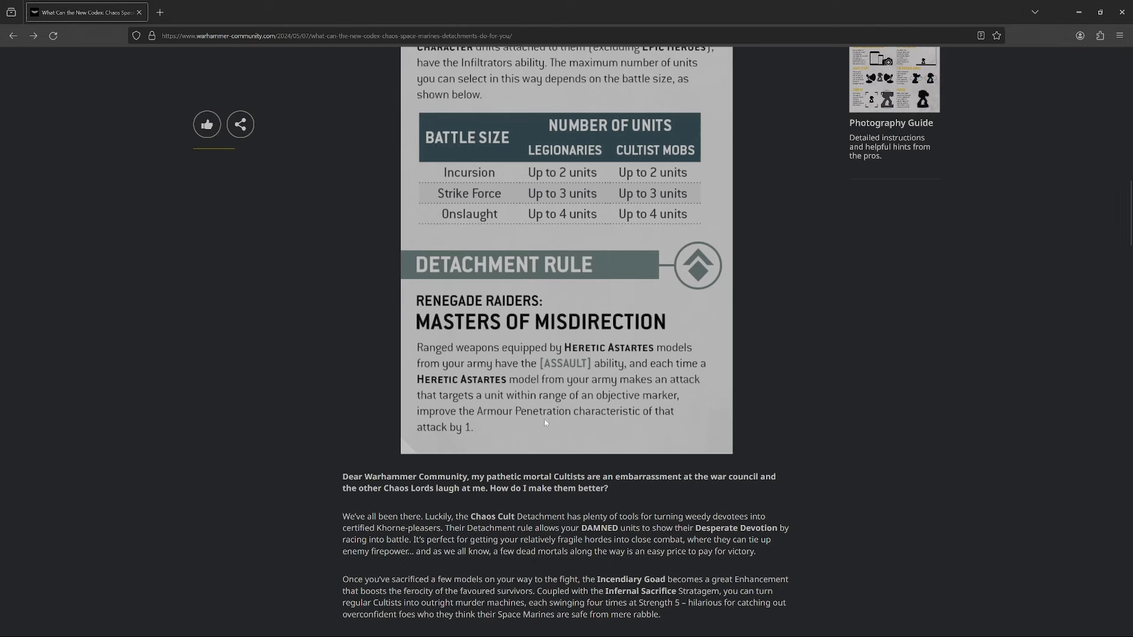
mouse_move(549, 424)
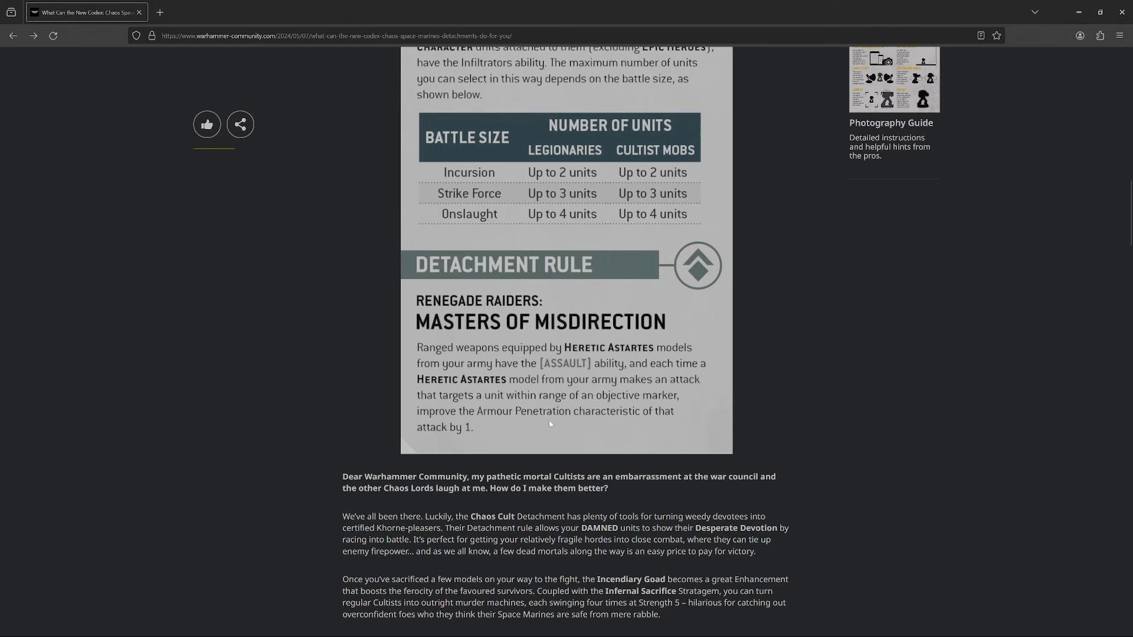
mouse_move(582, 384)
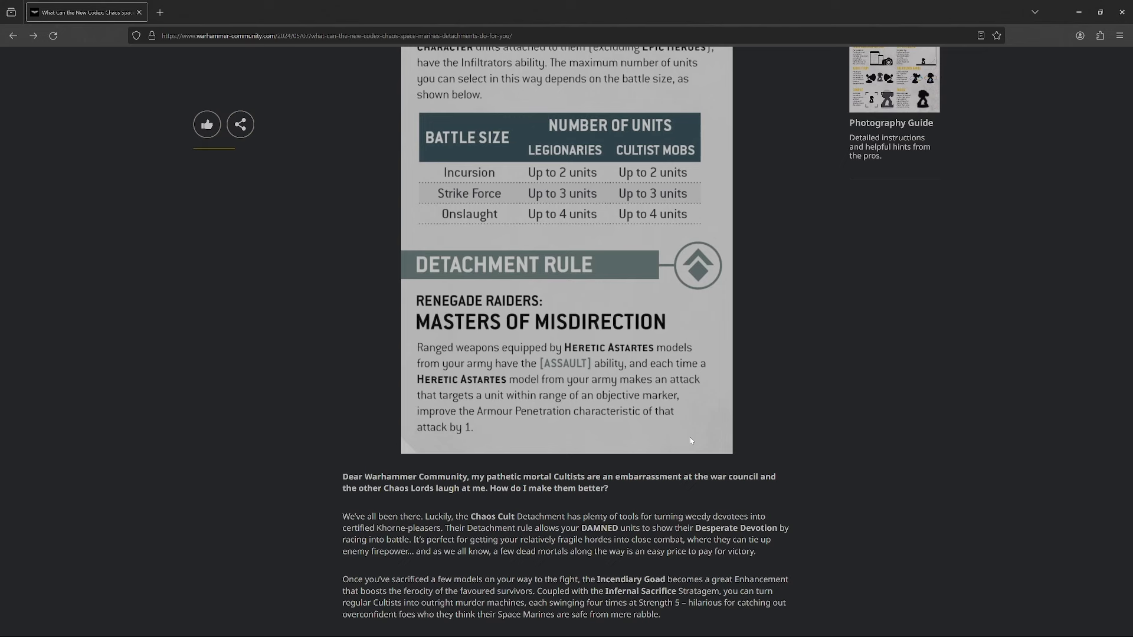
mouse_move(494, 365)
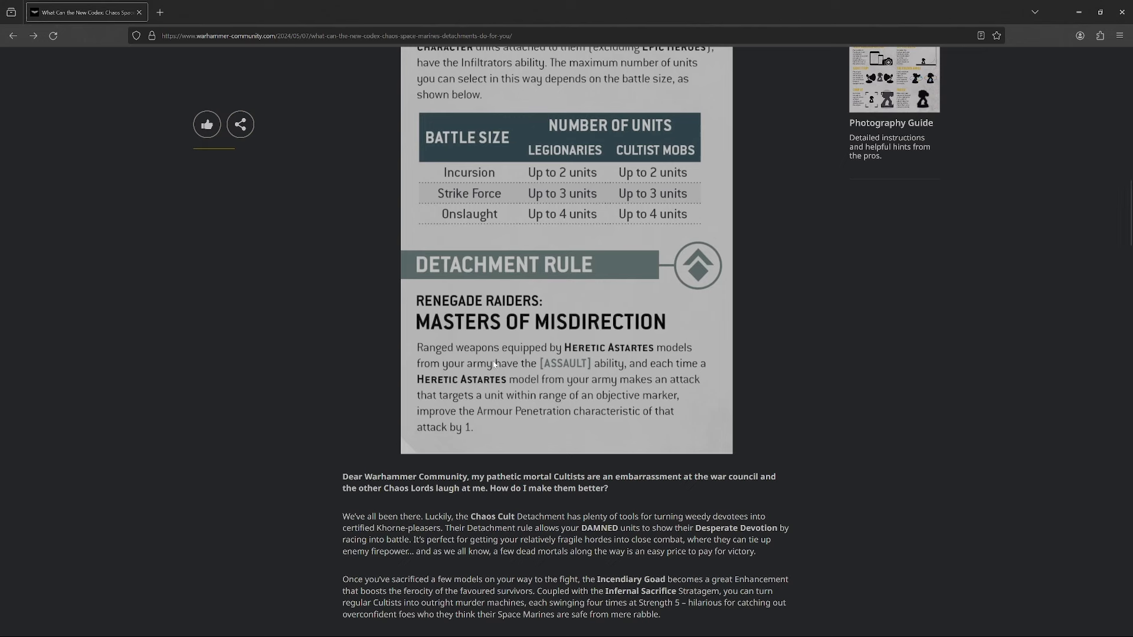
scroll("up", 3)
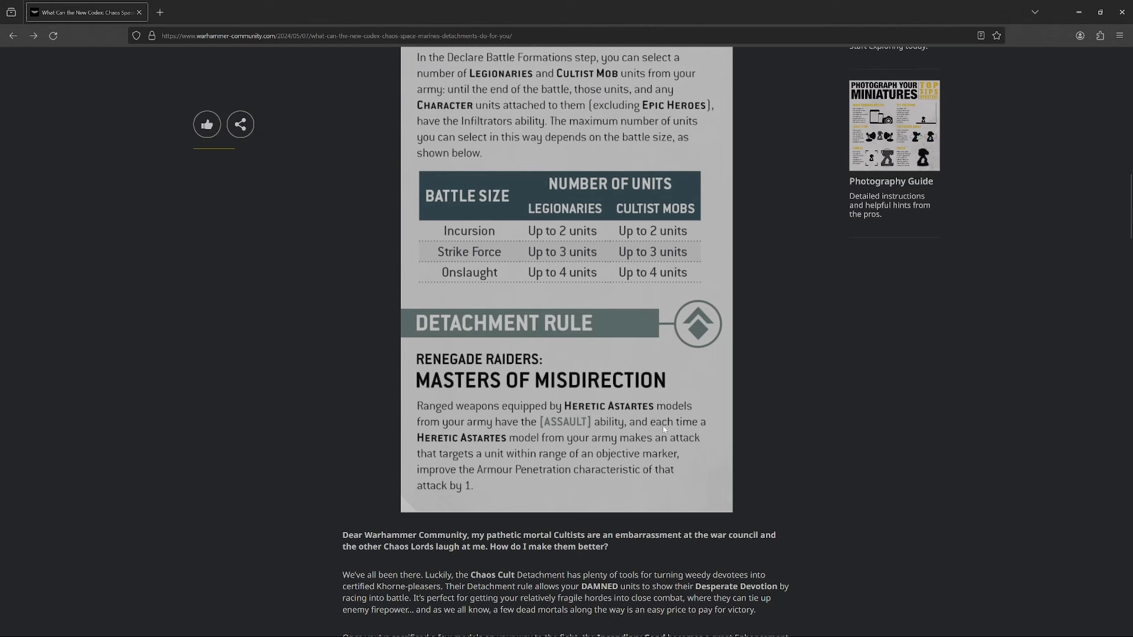
mouse_move(433, 400)
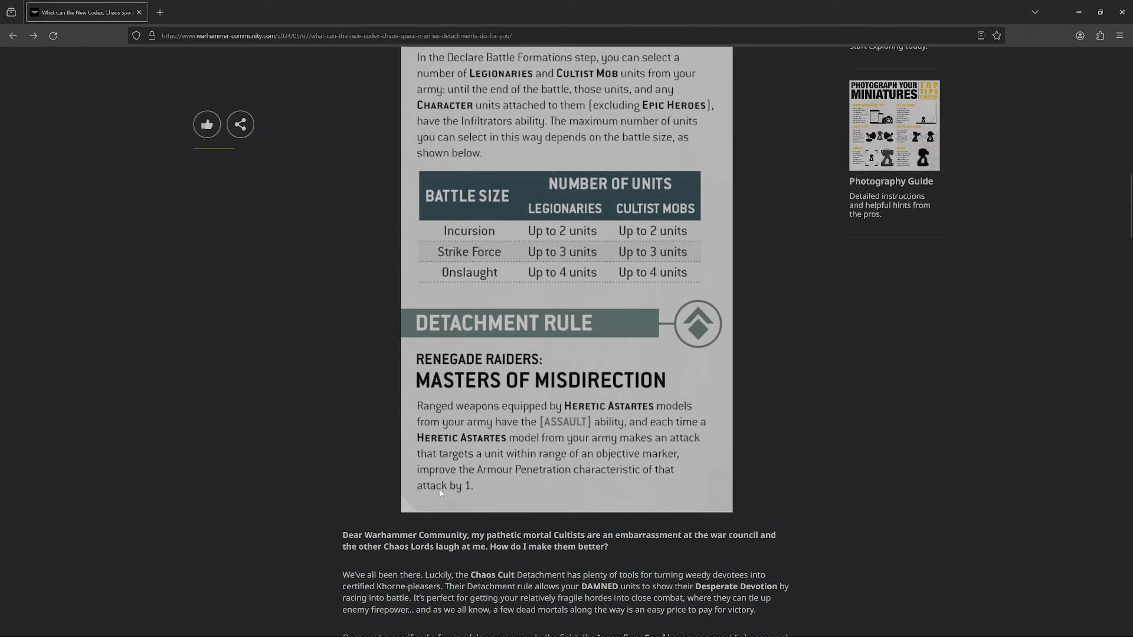
mouse_move(340, 463)
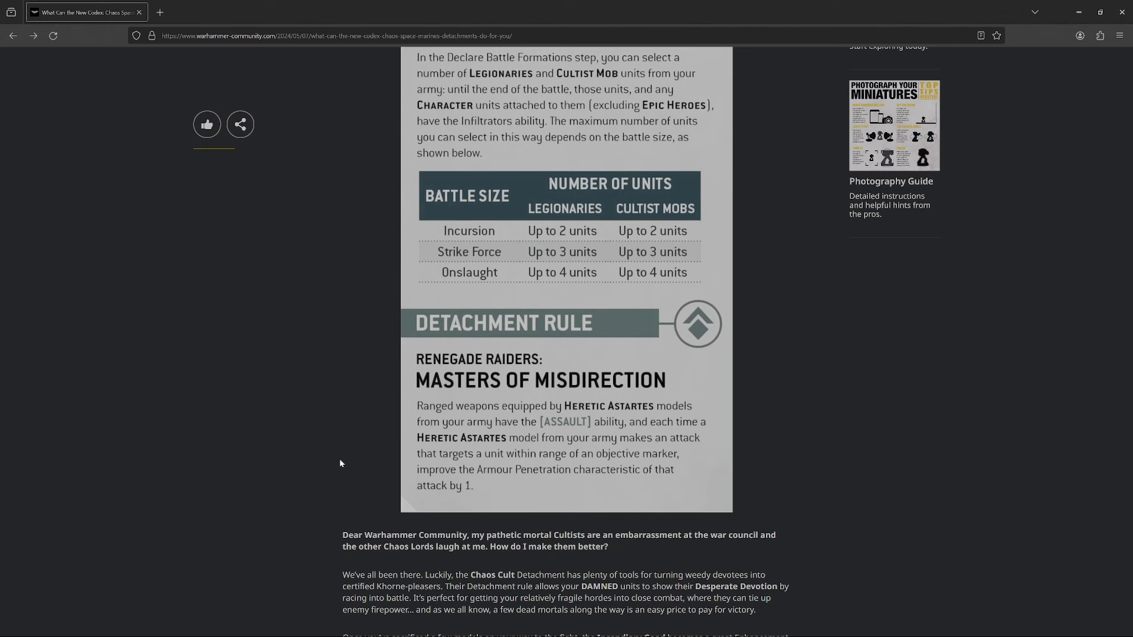
mouse_move(422, 437)
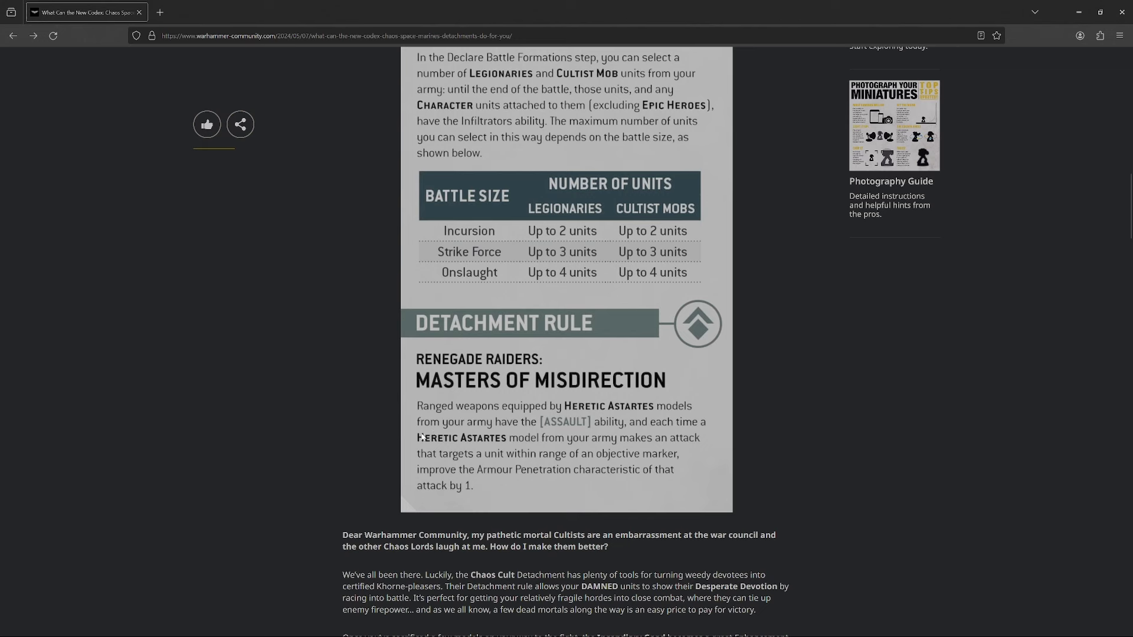
mouse_move(378, 435)
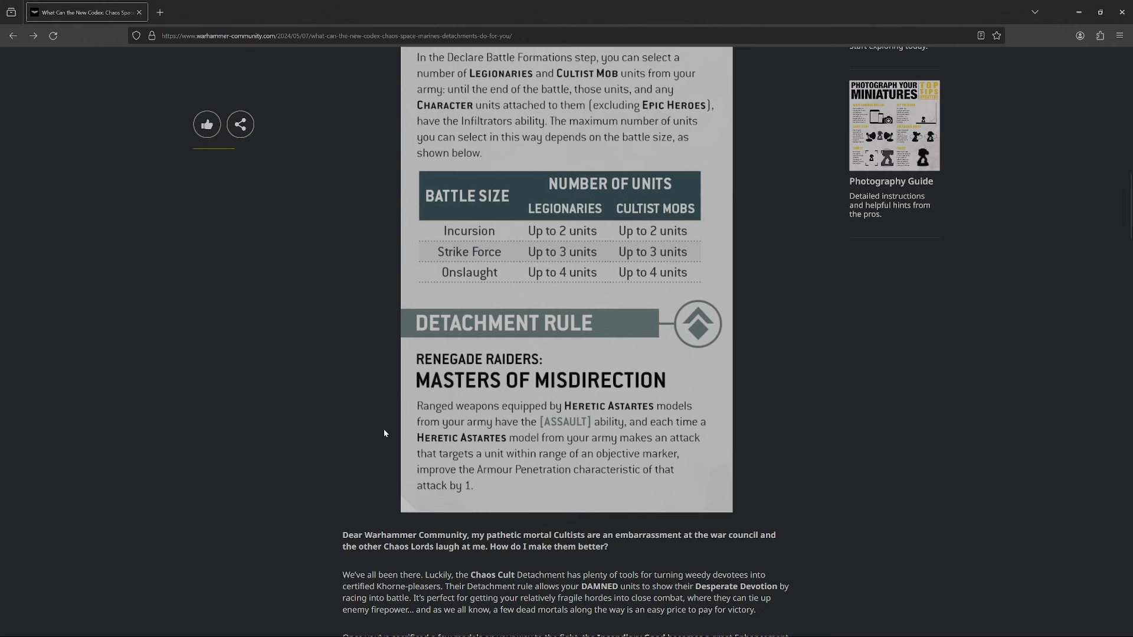
scroll("down", 3)
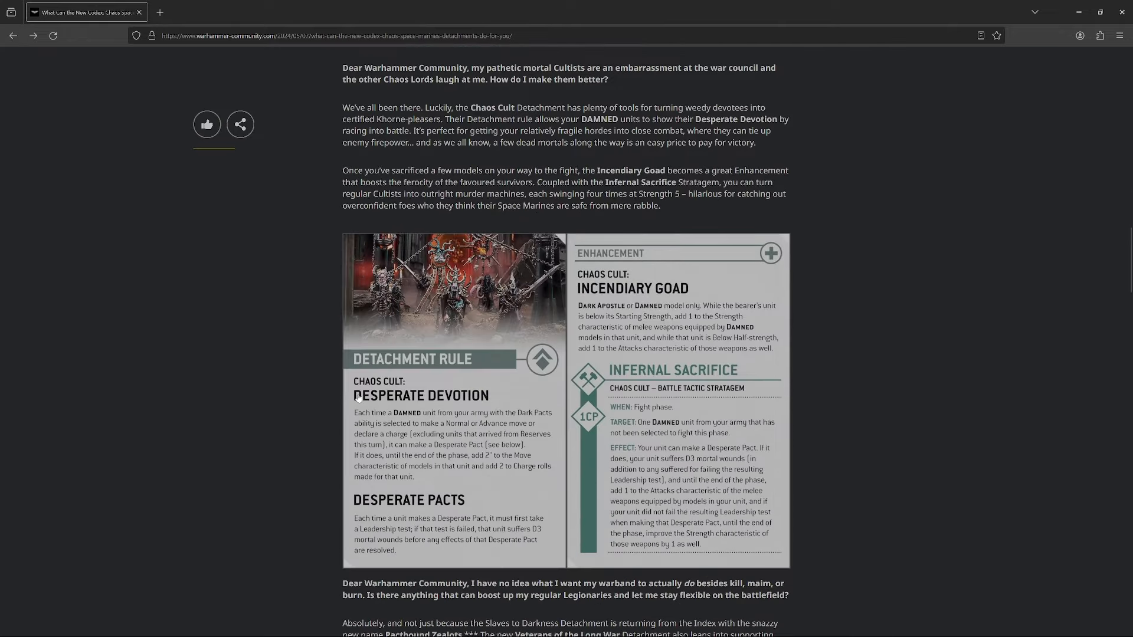
scroll("down", 3)
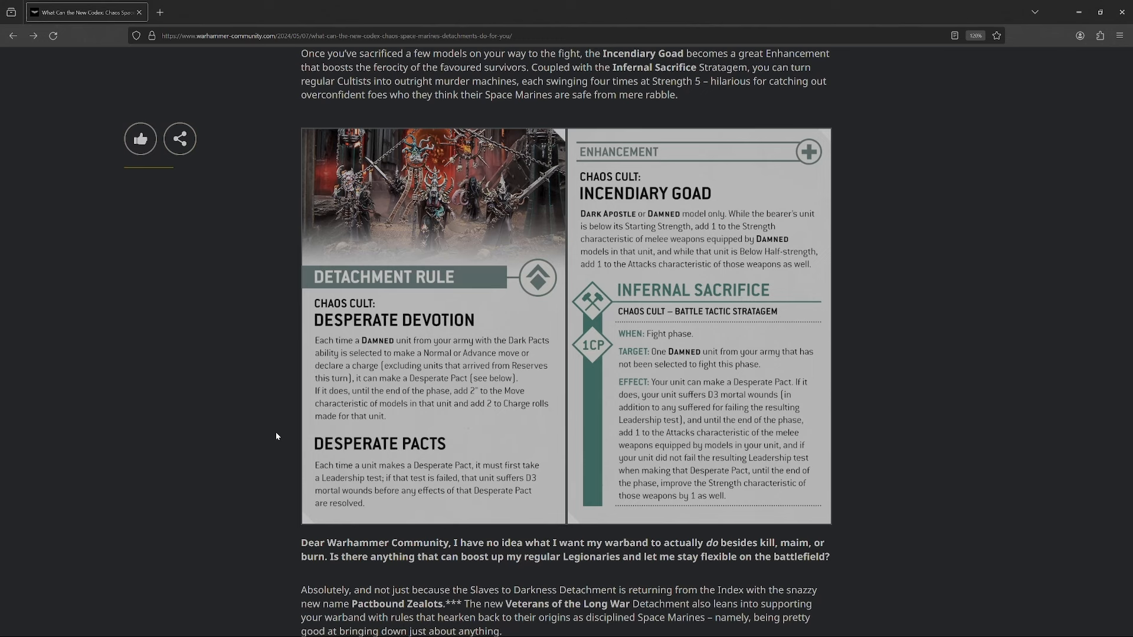
mouse_move(321, 427)
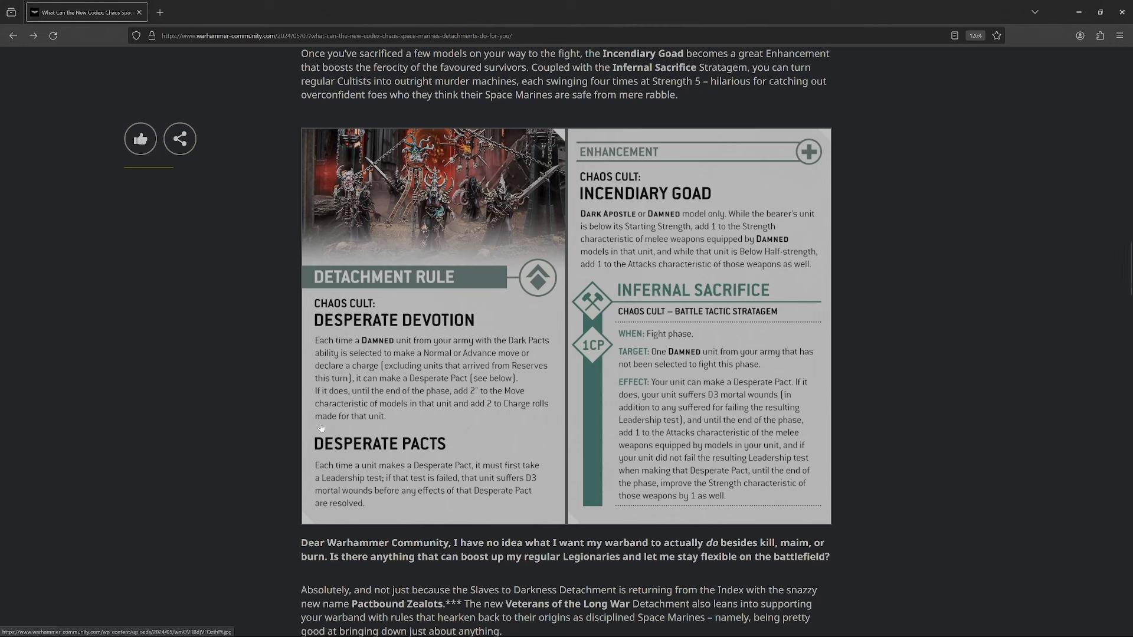
mouse_move(259, 461)
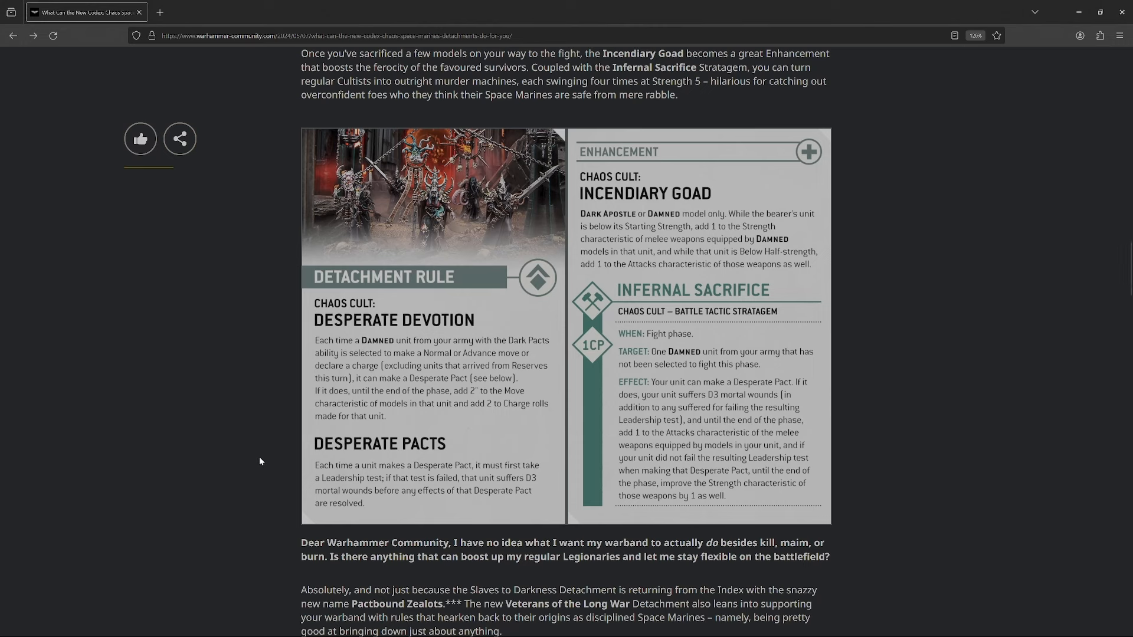
mouse_move(255, 462)
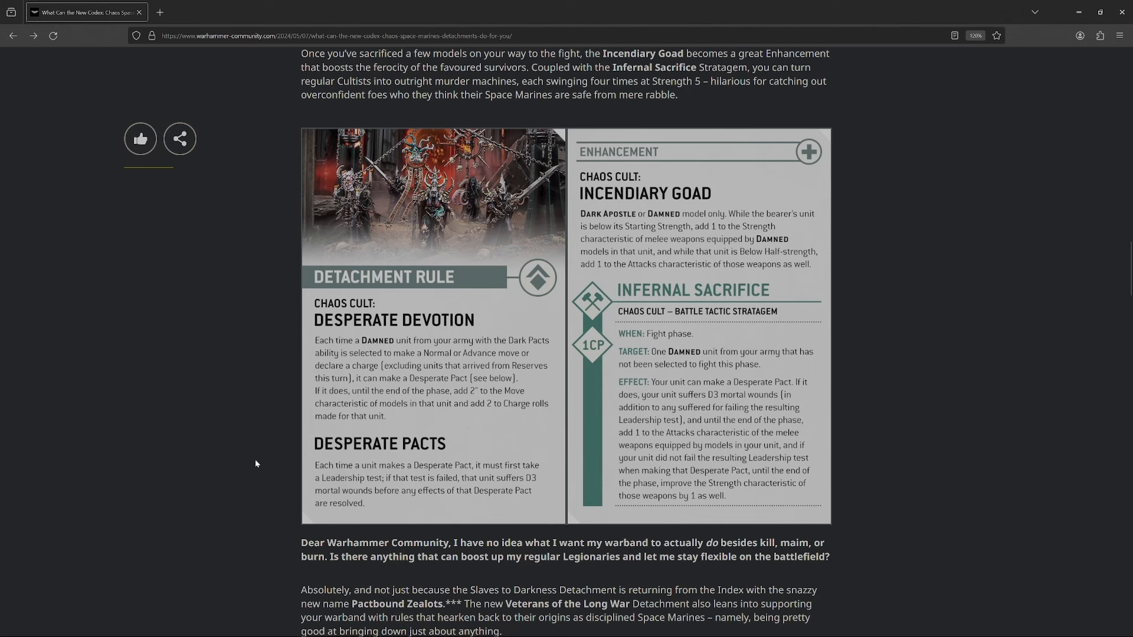
mouse_move(462, 396)
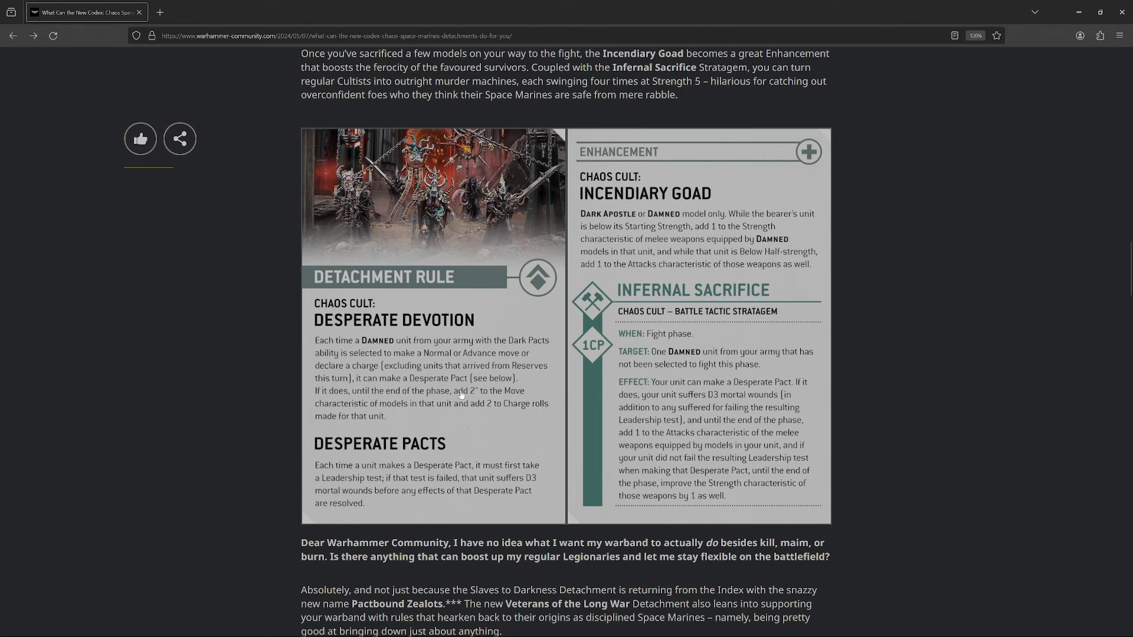
mouse_move(453, 510)
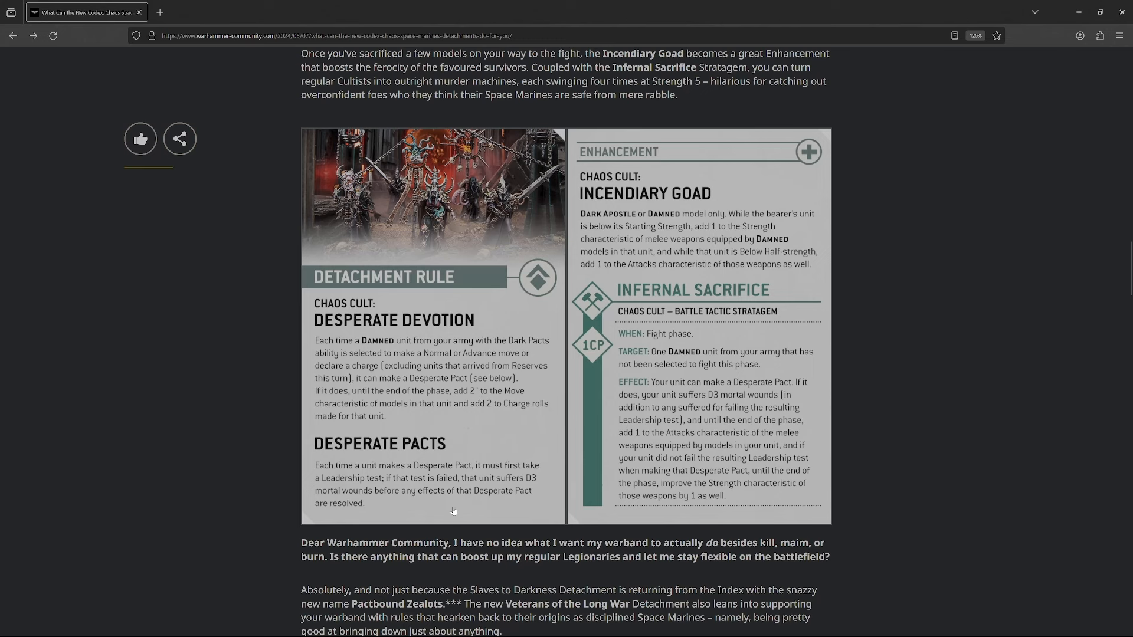
mouse_move(292, 450)
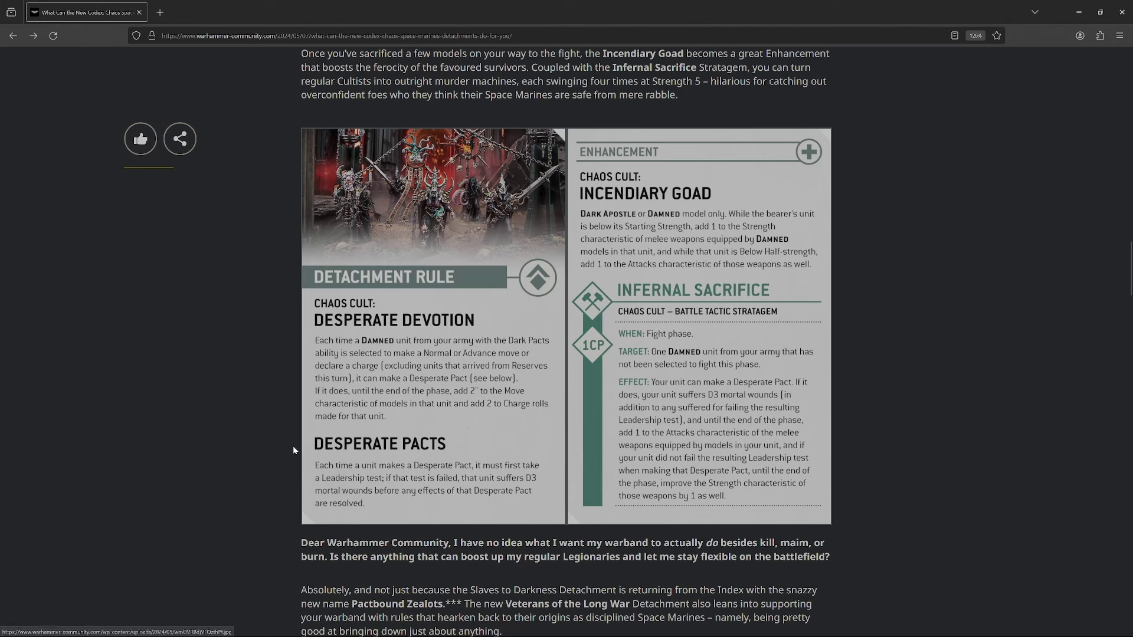
mouse_move(350, 413)
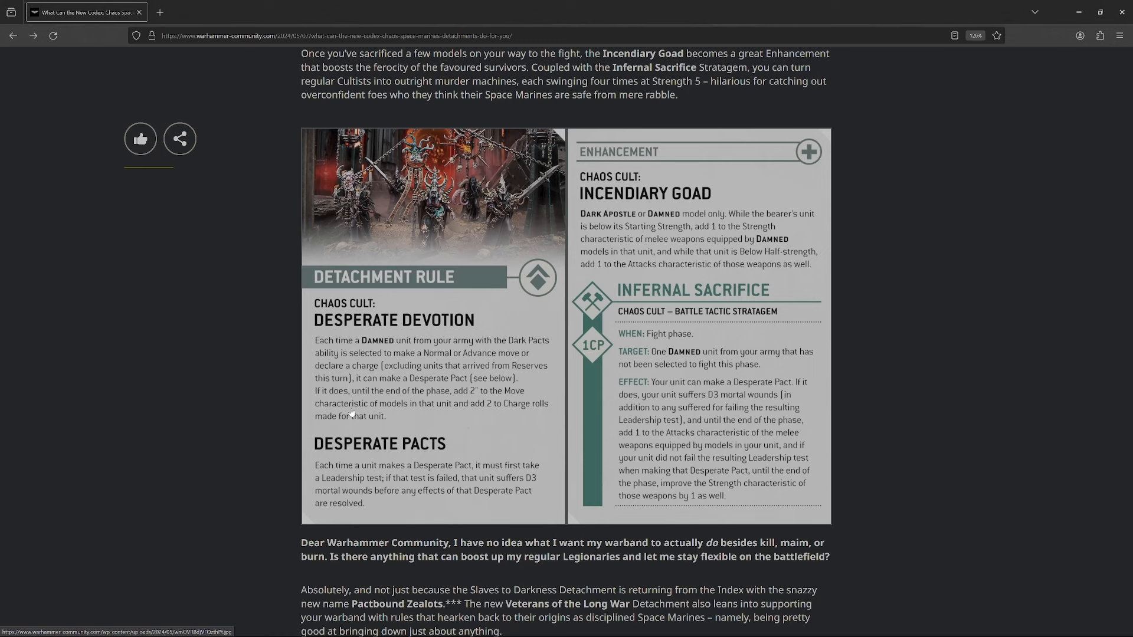
mouse_move(657, 317)
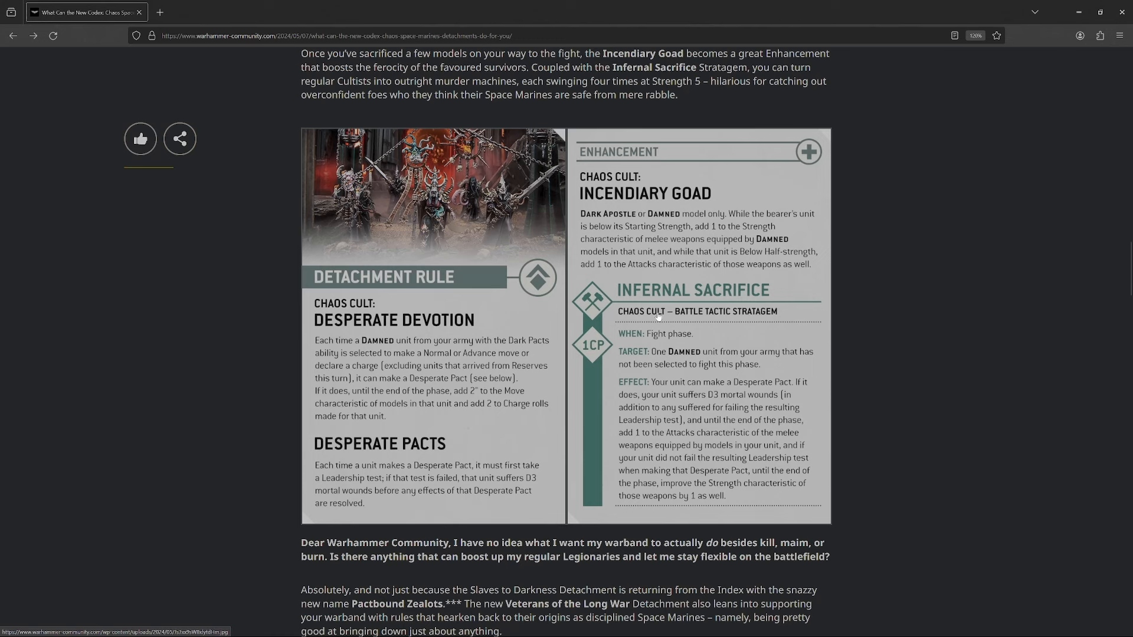
mouse_move(781, 354)
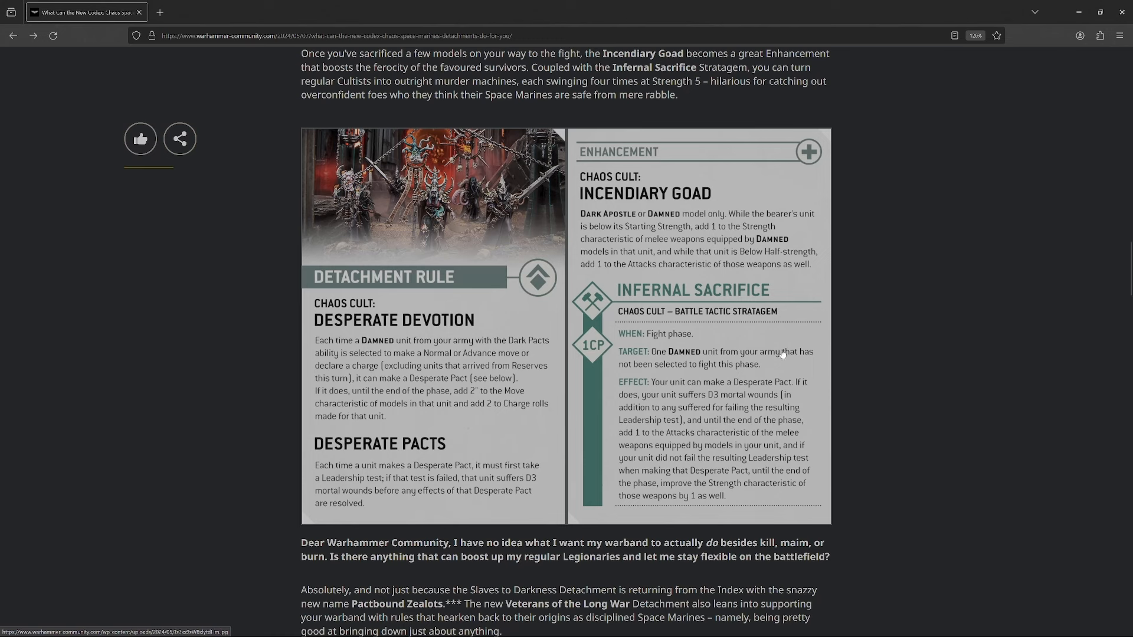
mouse_move(839, 353)
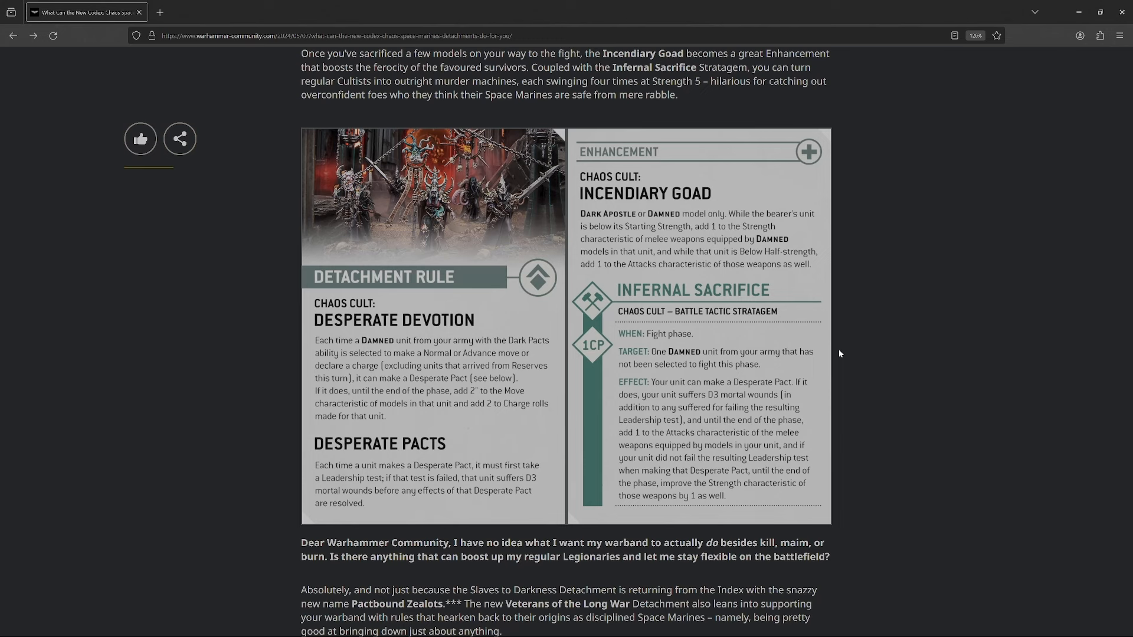
mouse_move(659, 199)
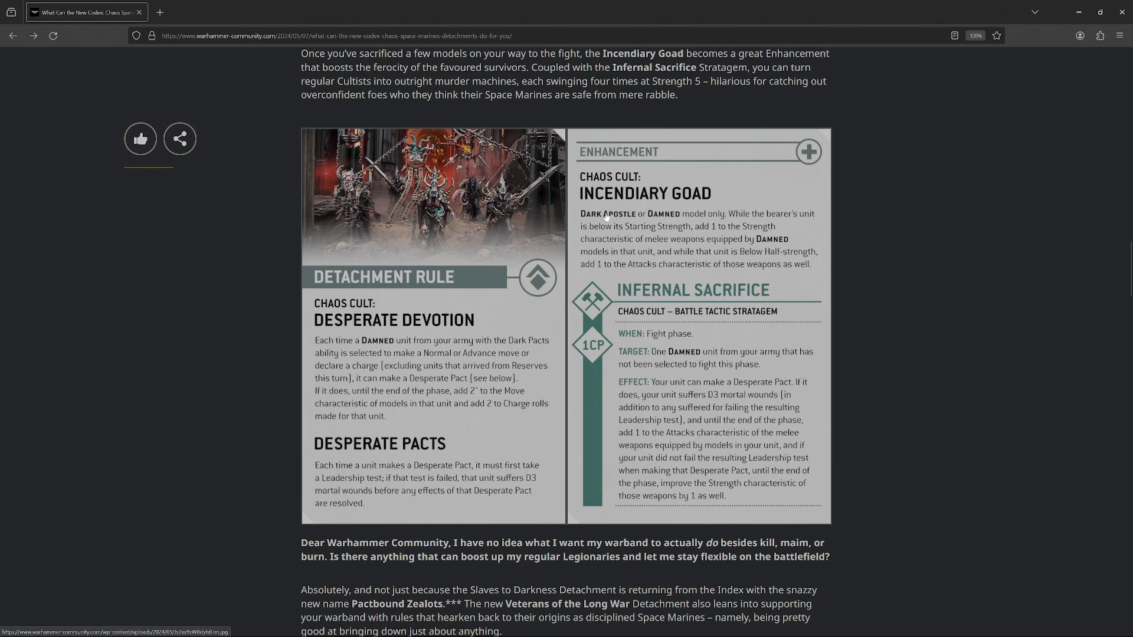
mouse_move(809, 239)
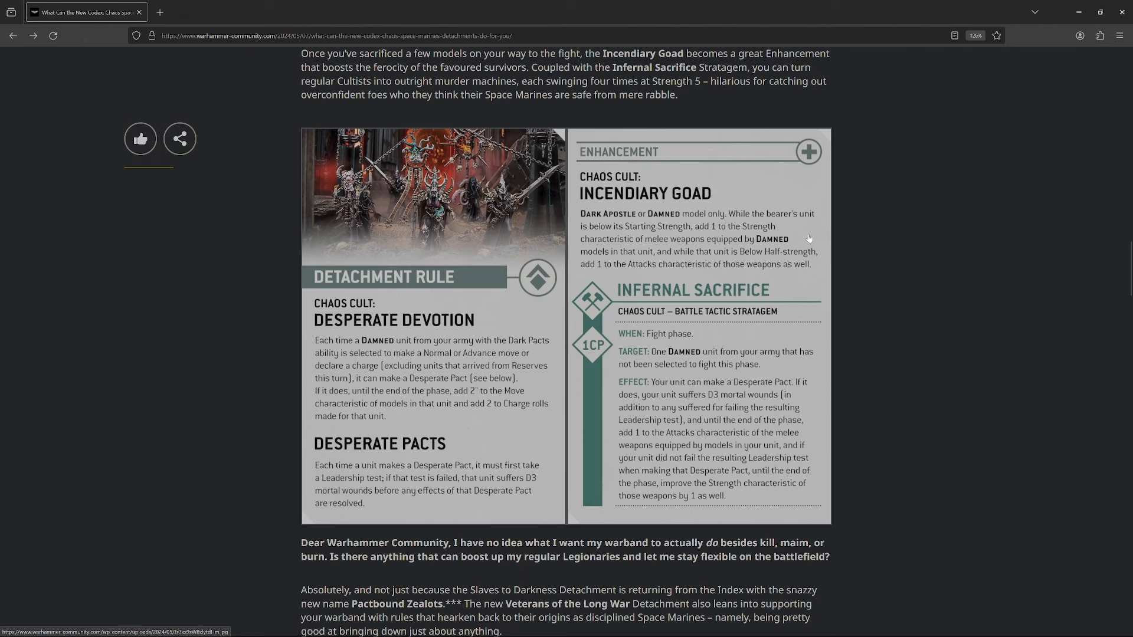
mouse_move(813, 236)
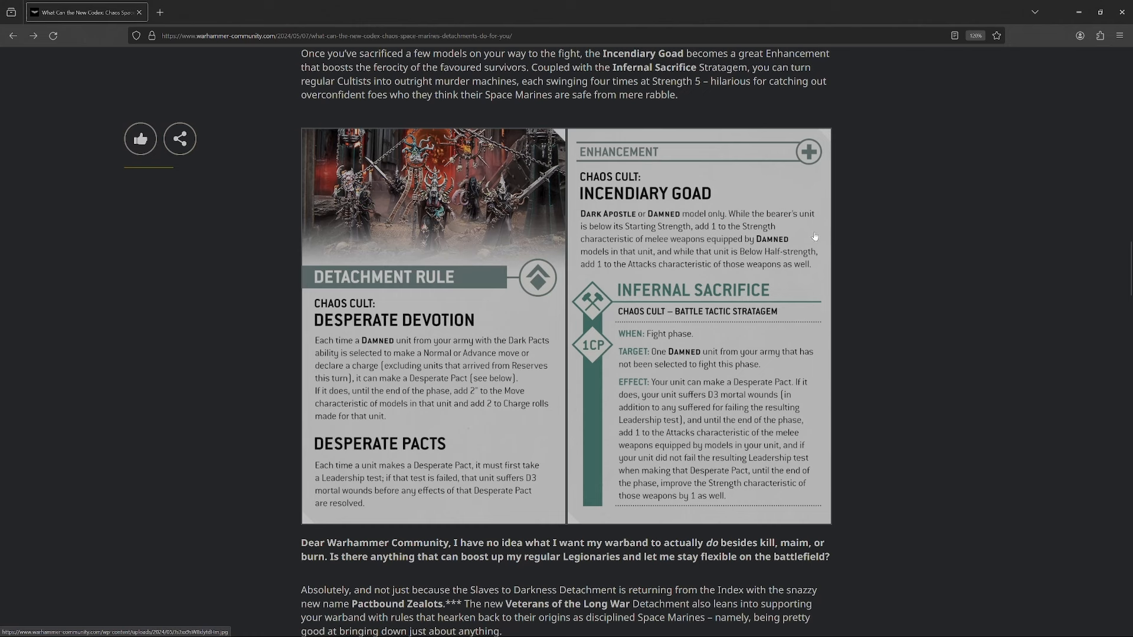
mouse_move(851, 255)
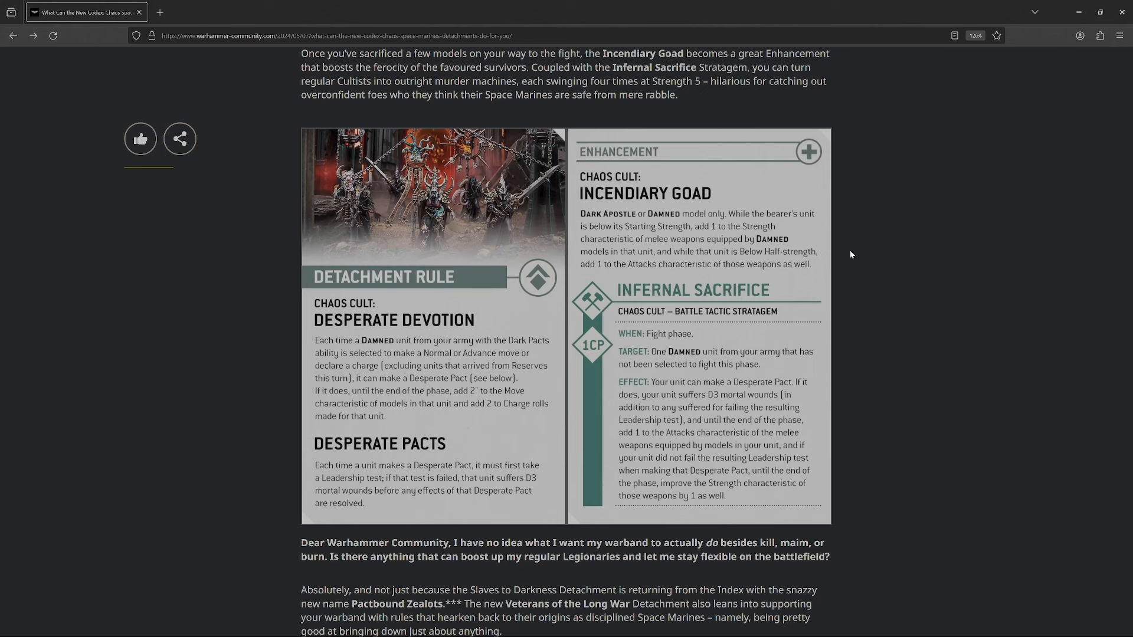
mouse_move(840, 256)
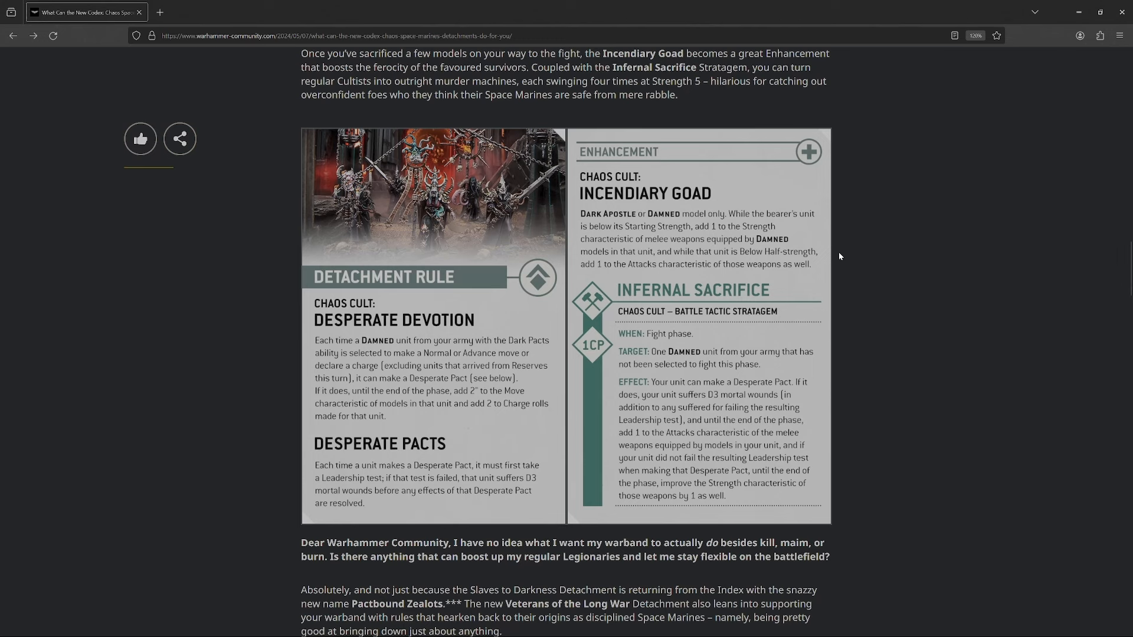
mouse_move(459, 478)
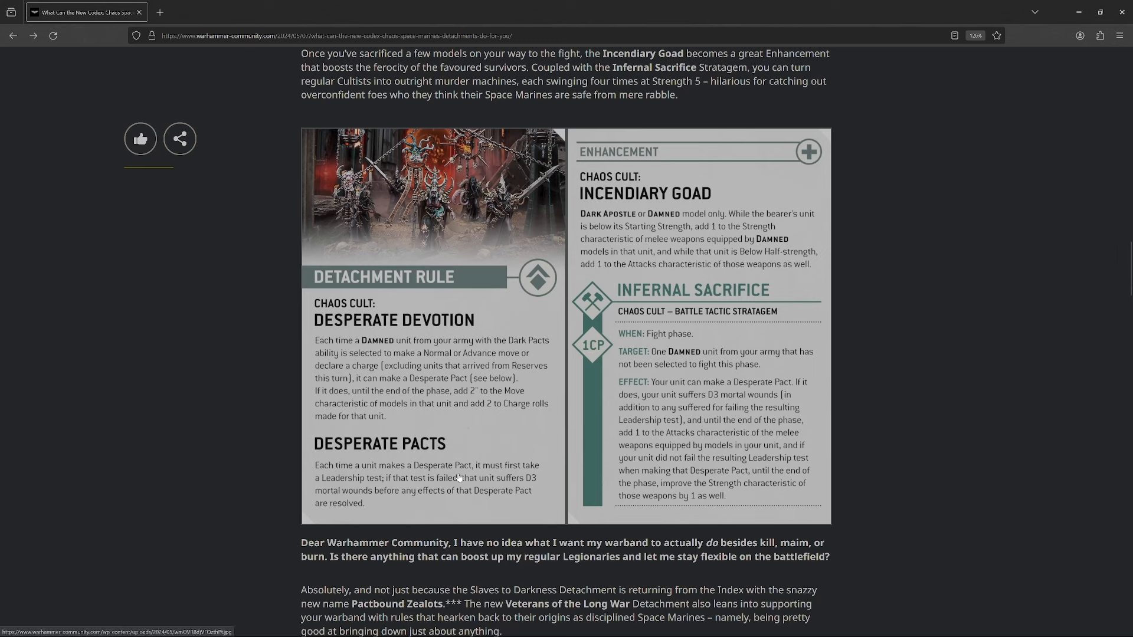
mouse_move(363, 456)
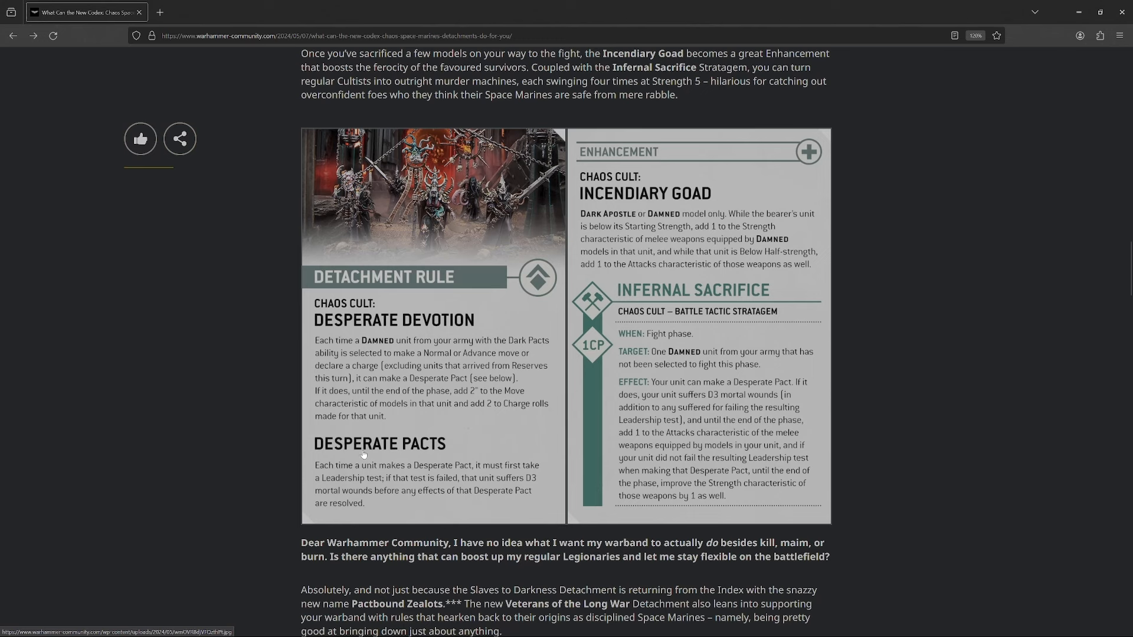
mouse_move(696, 235)
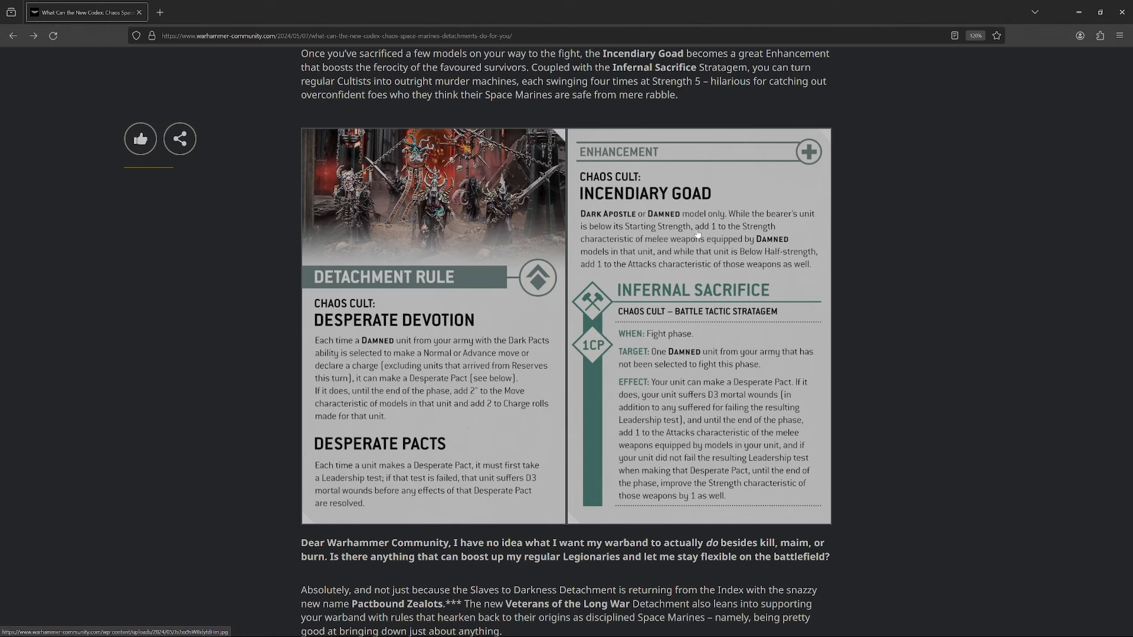
mouse_move(636, 271)
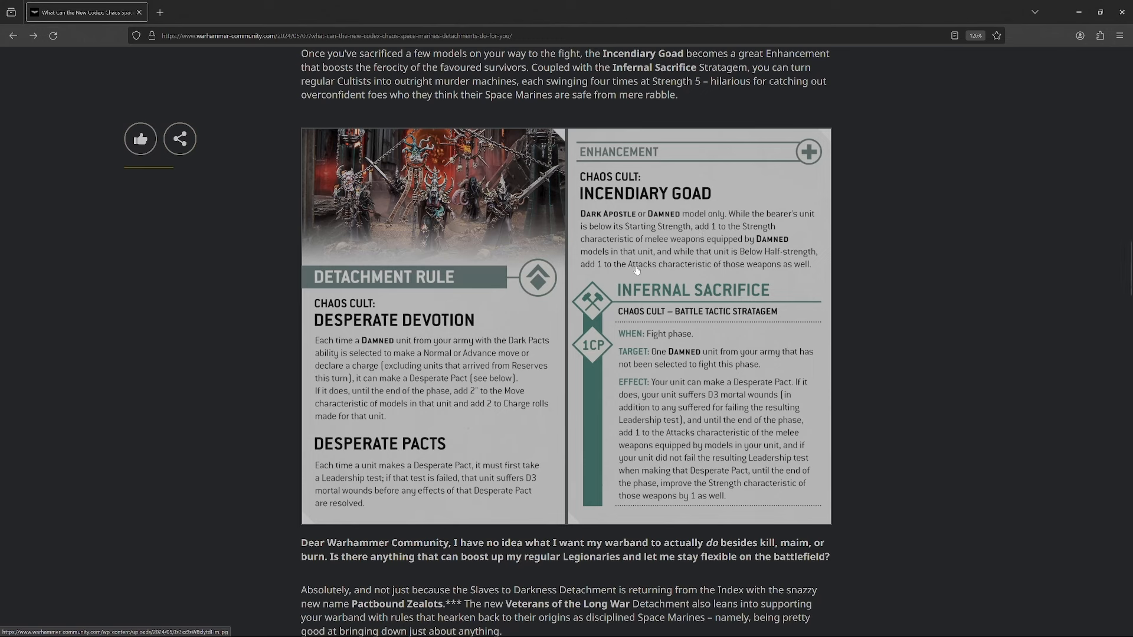
mouse_move(616, 269)
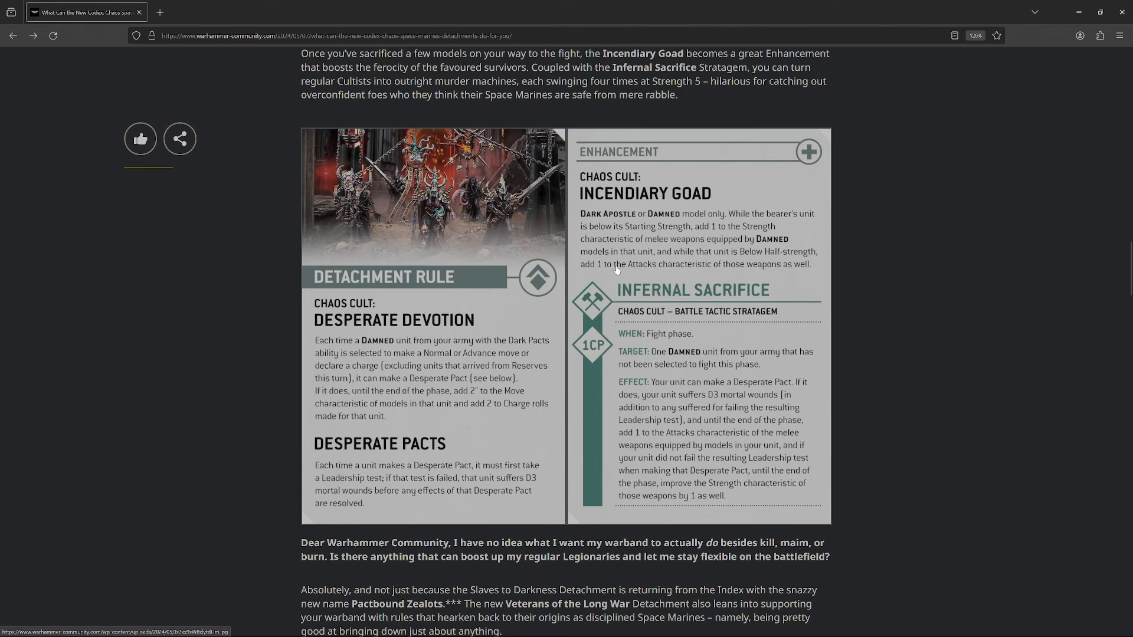
mouse_move(649, 207)
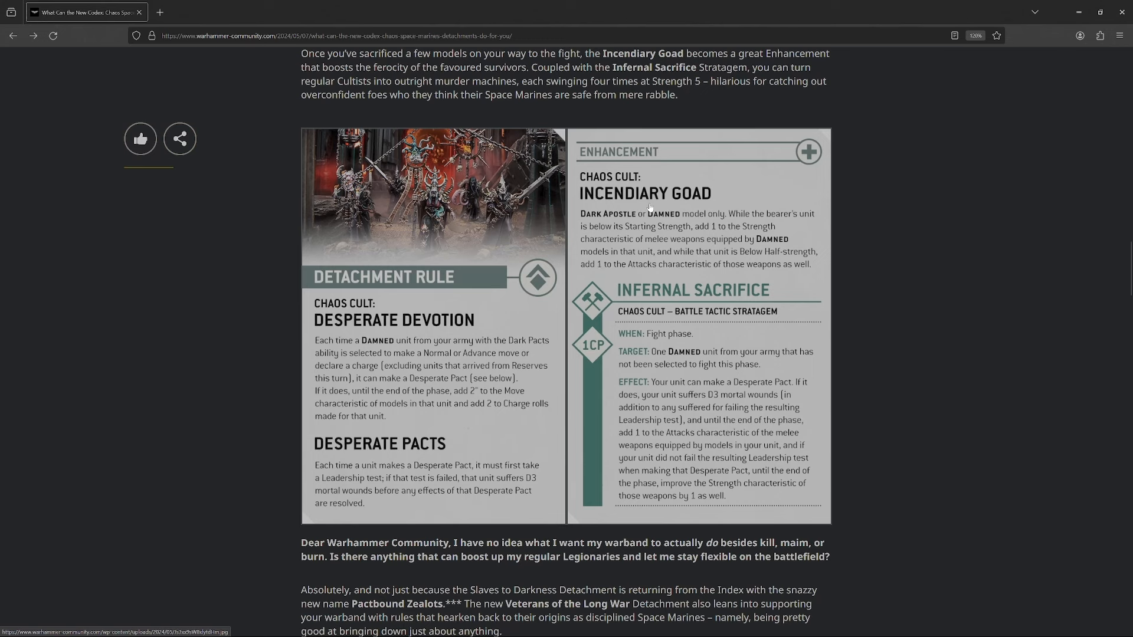
mouse_move(687, 230)
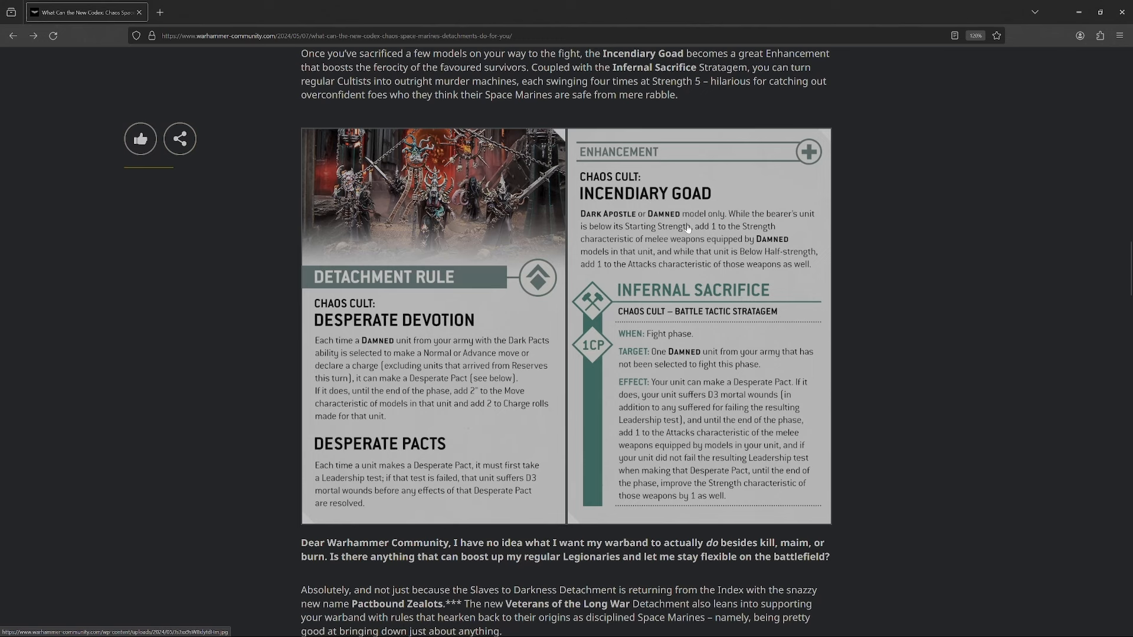
mouse_move(704, 262)
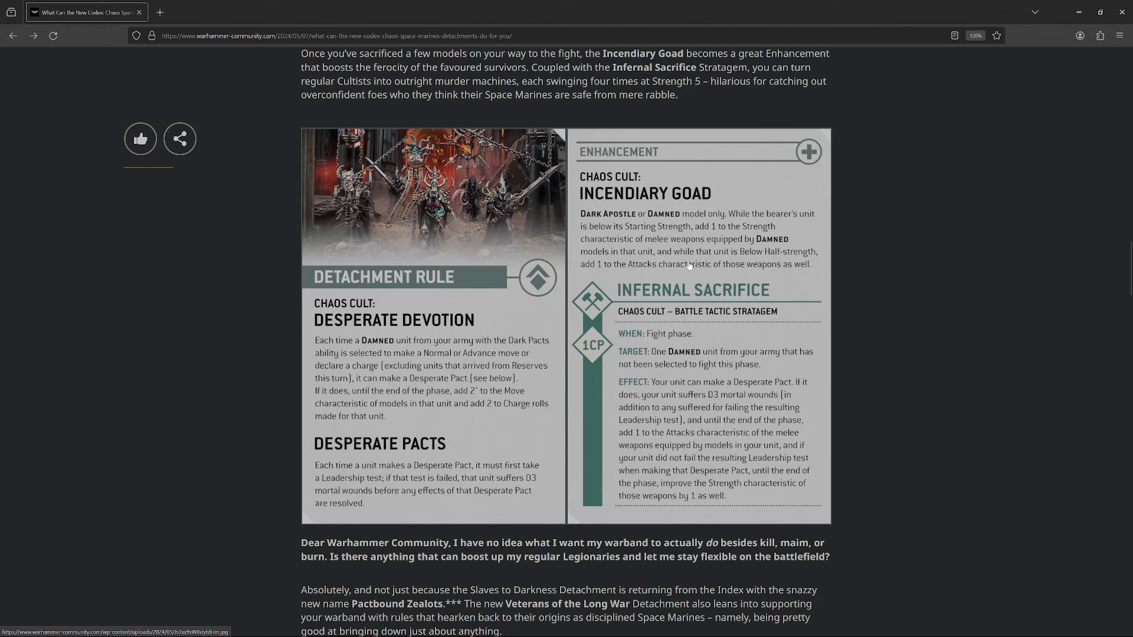
mouse_move(638, 299)
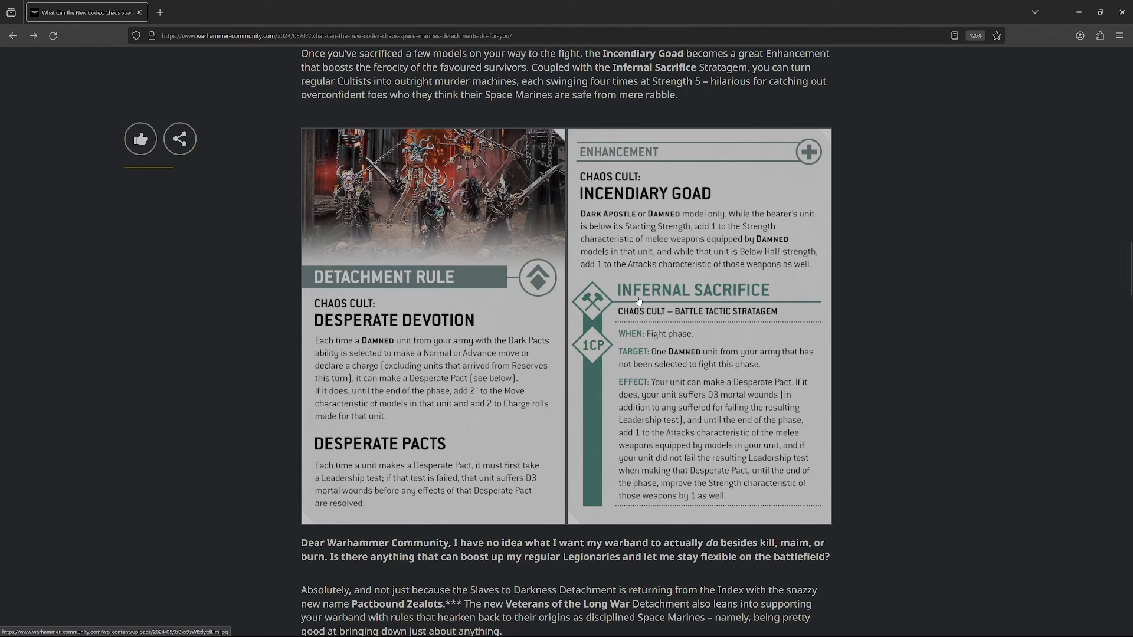
mouse_move(874, 383)
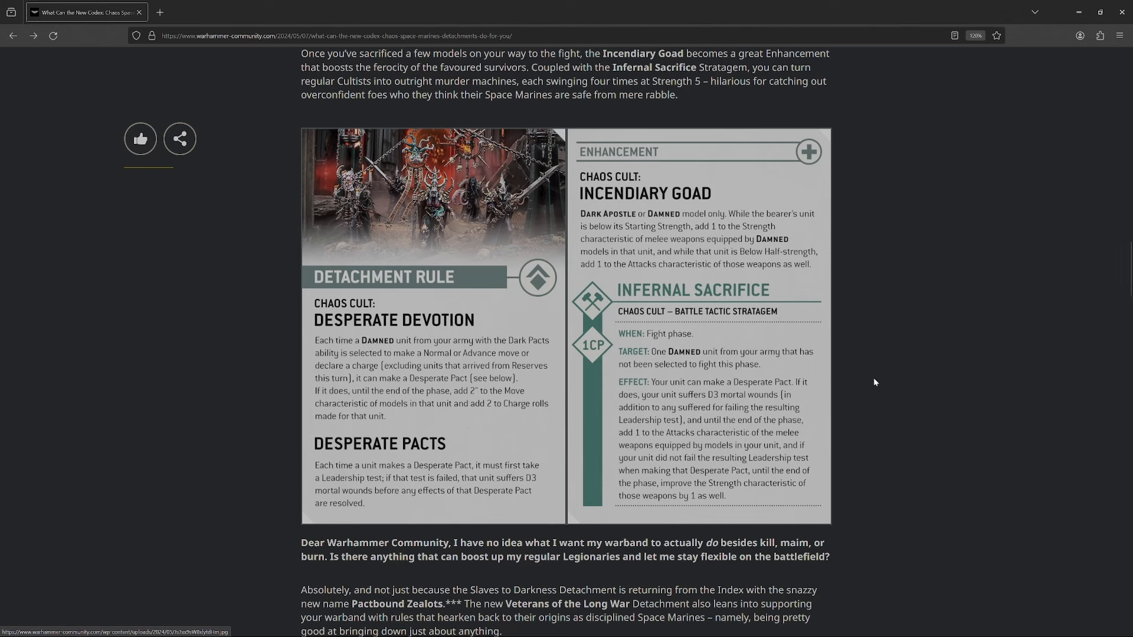
mouse_move(904, 383)
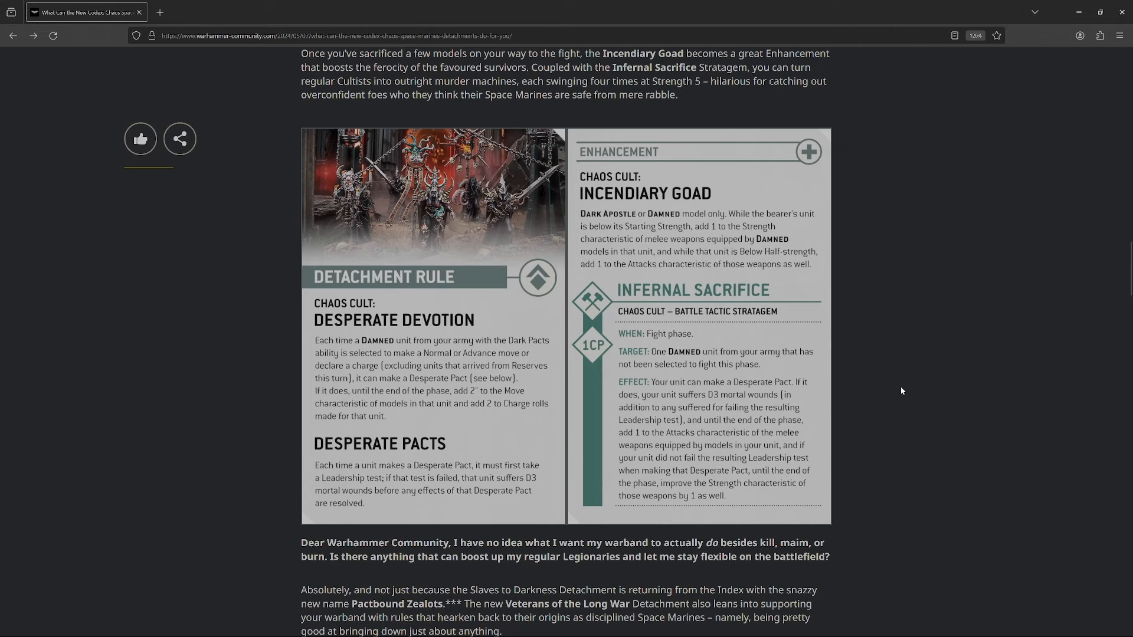
scroll("down", 3)
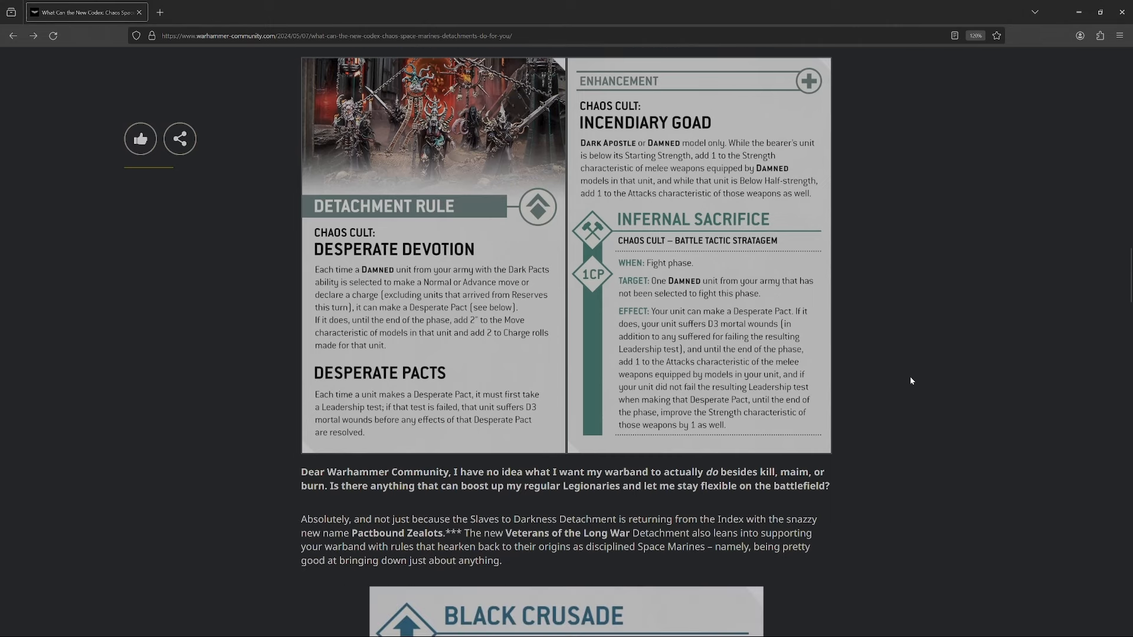
scroll("up", 3)
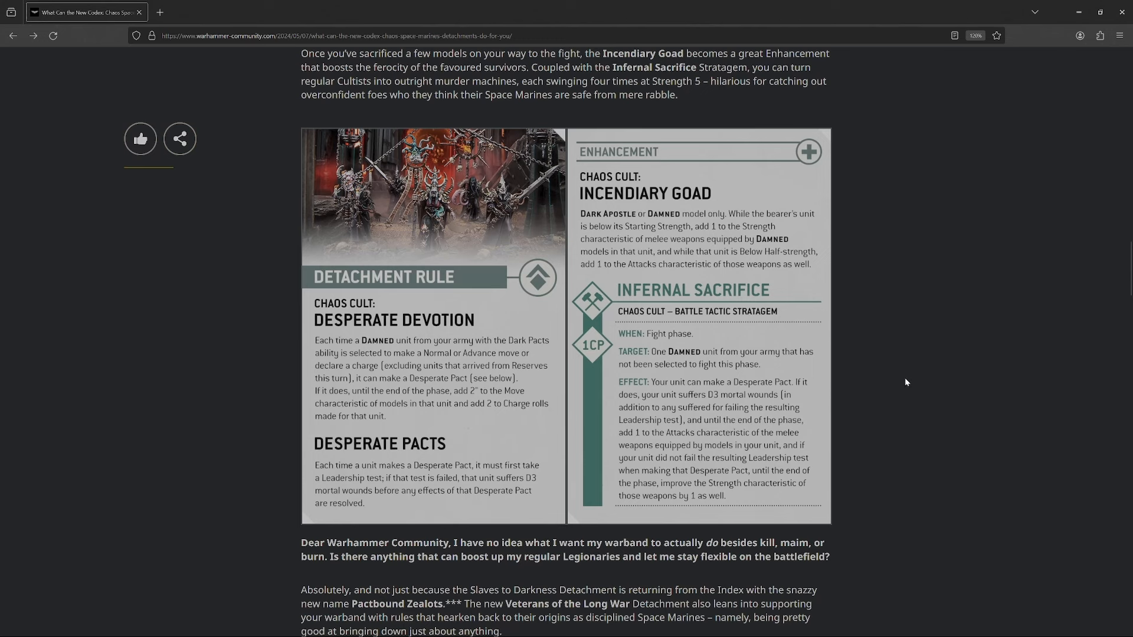
mouse_move(902, 382)
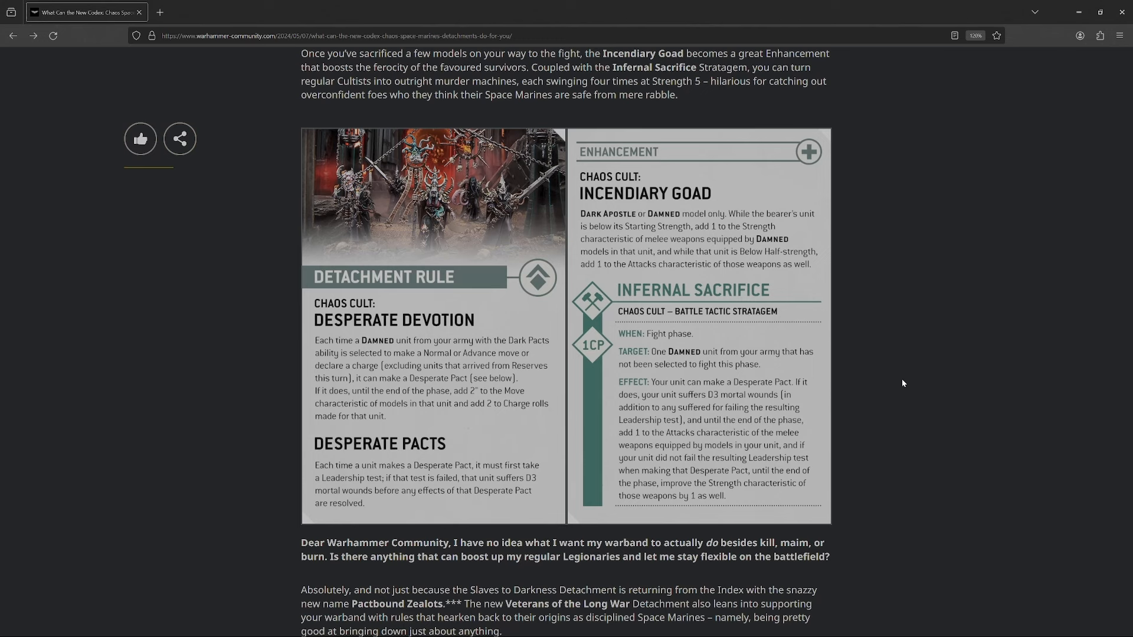
mouse_move(745, 272)
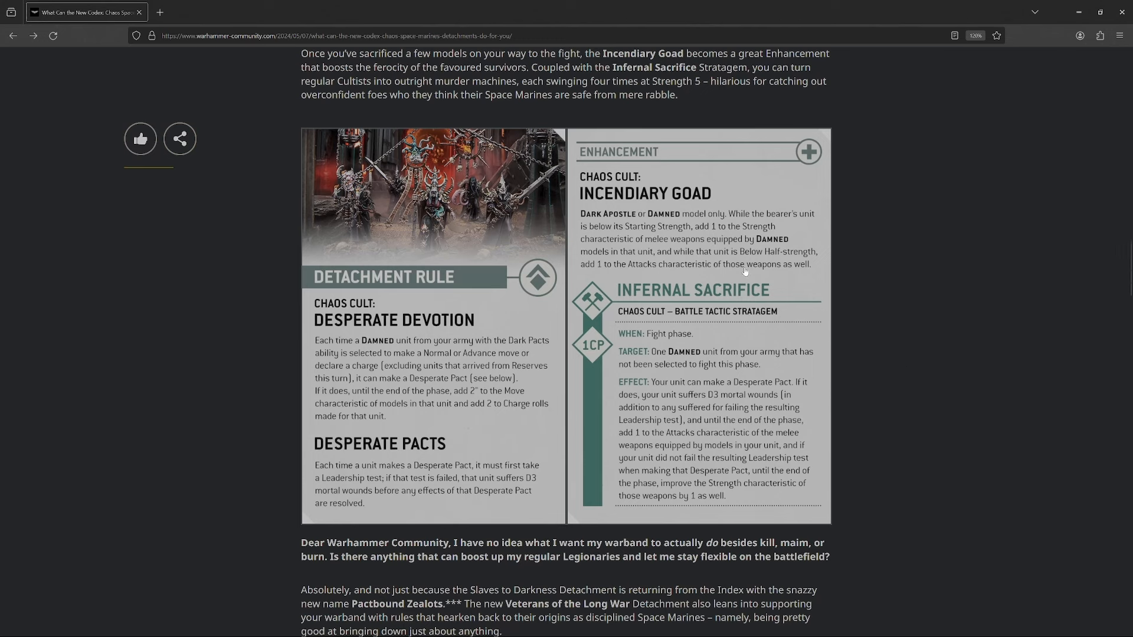
mouse_move(826, 458)
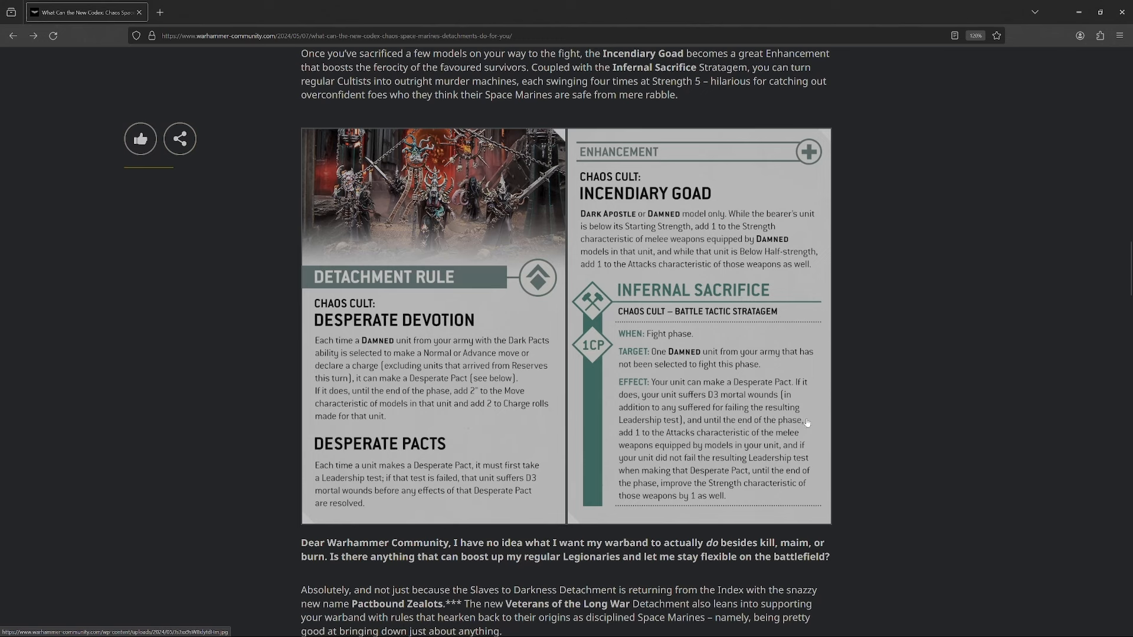
mouse_move(862, 418)
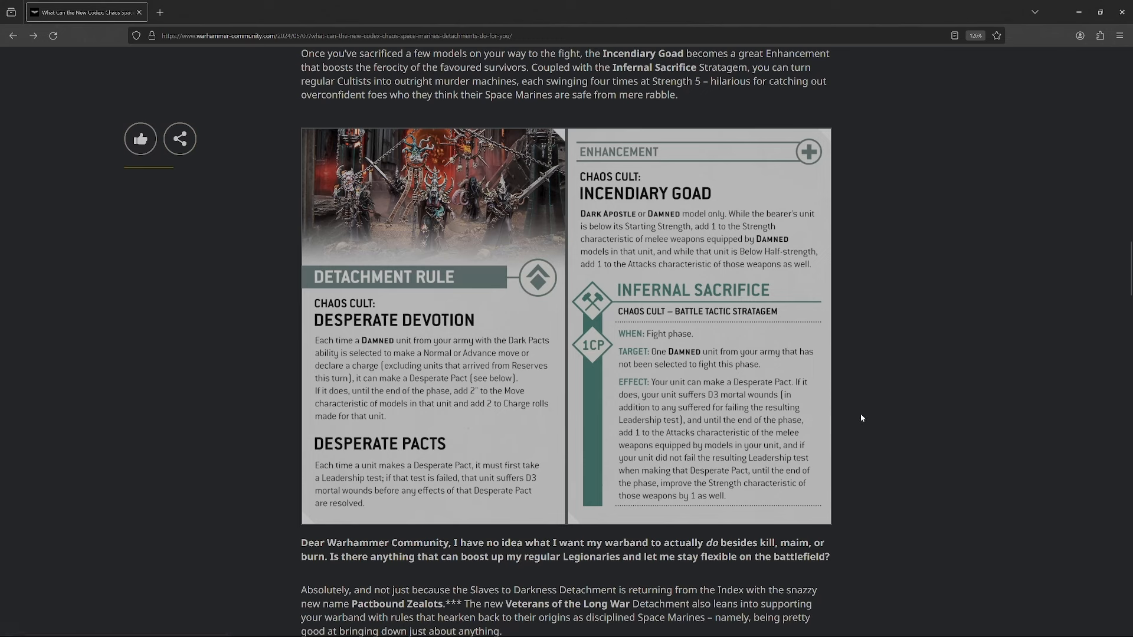
mouse_move(644, 352)
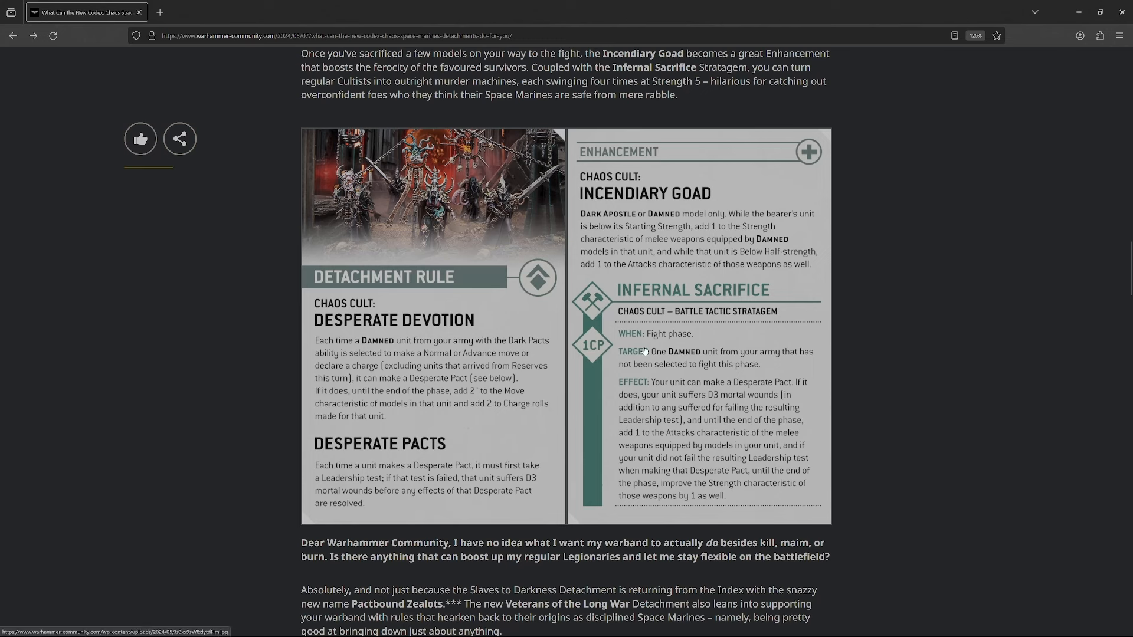
mouse_move(605, 244)
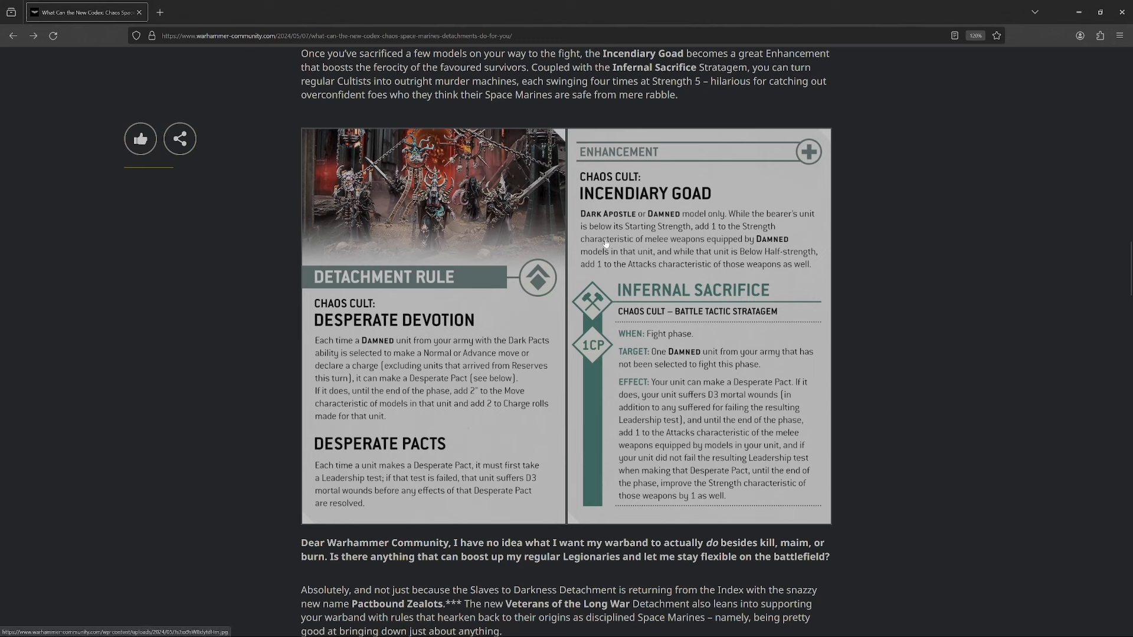
mouse_move(658, 368)
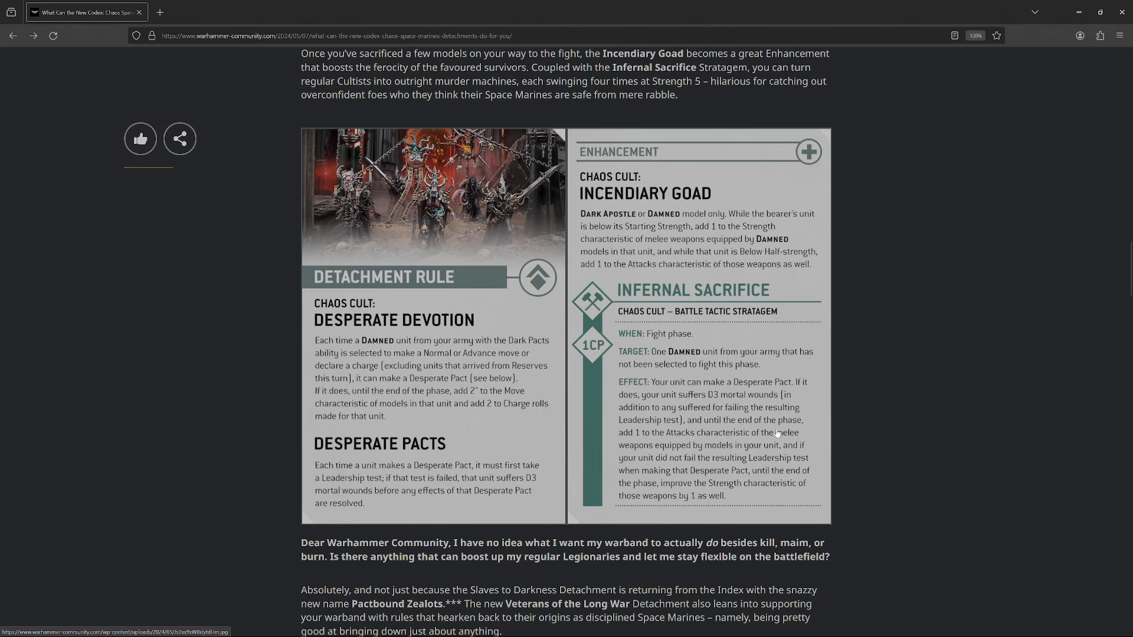
mouse_move(783, 433)
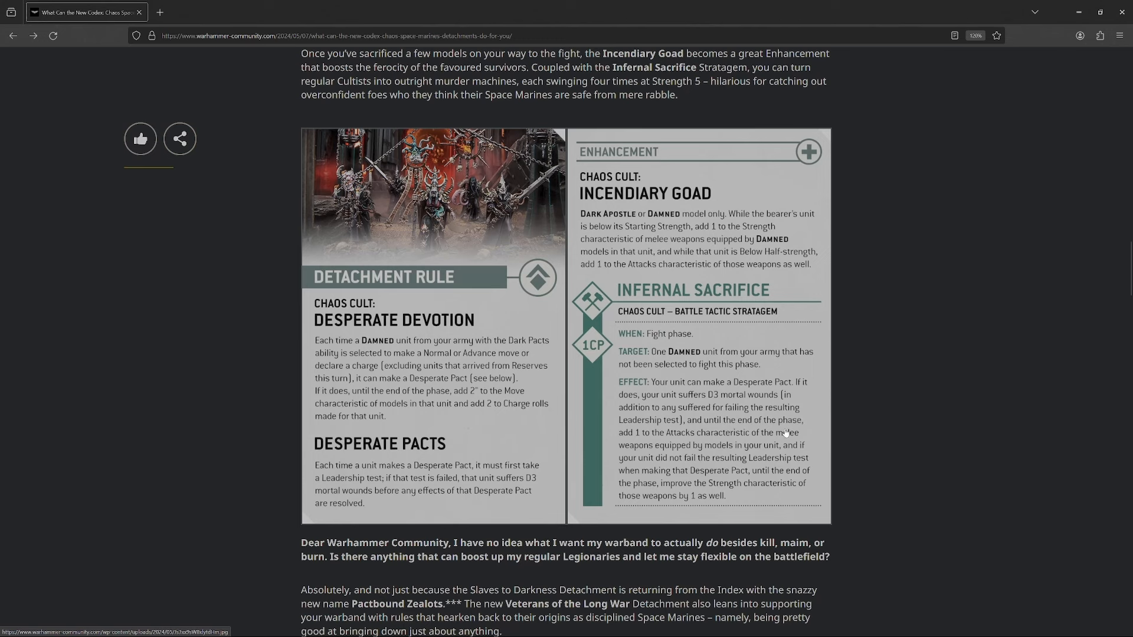
mouse_move(799, 428)
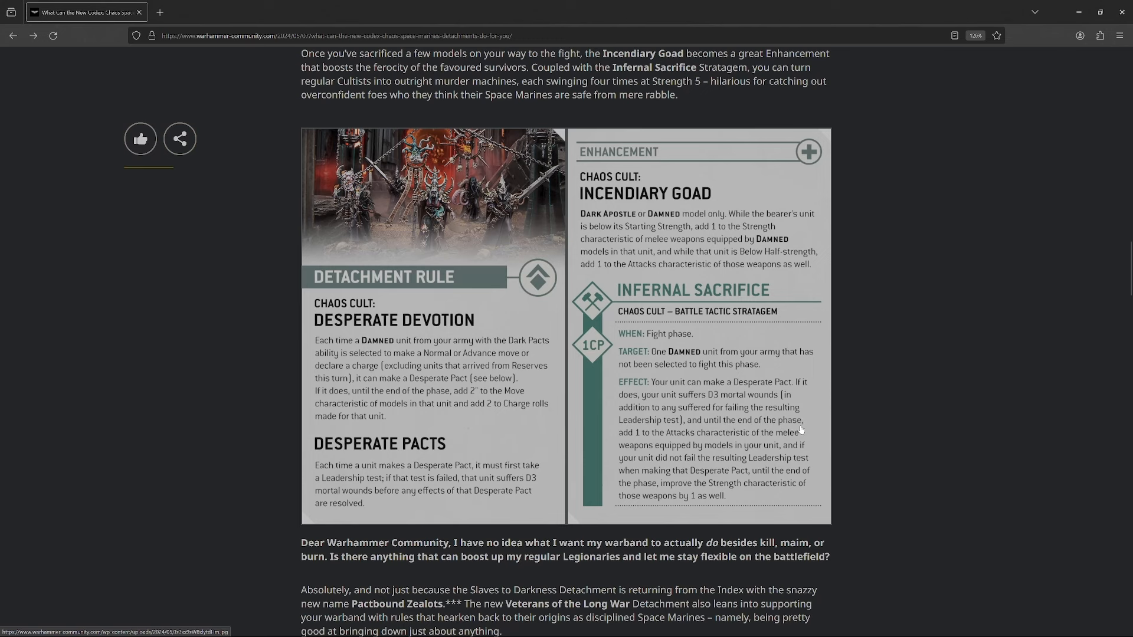
mouse_move(401, 323)
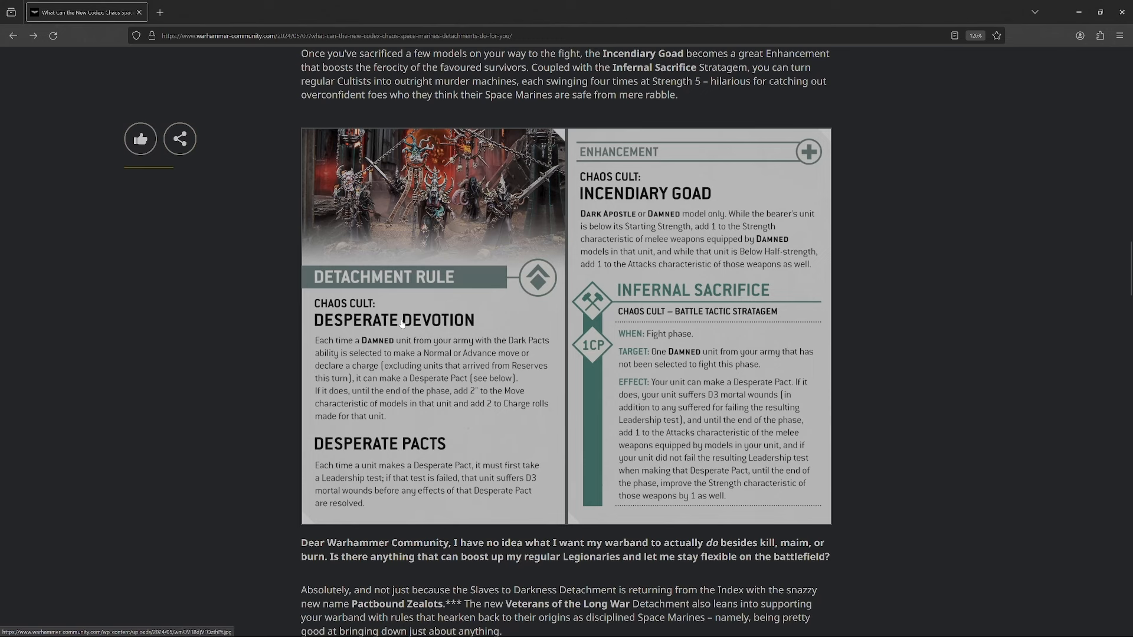
mouse_move(270, 332)
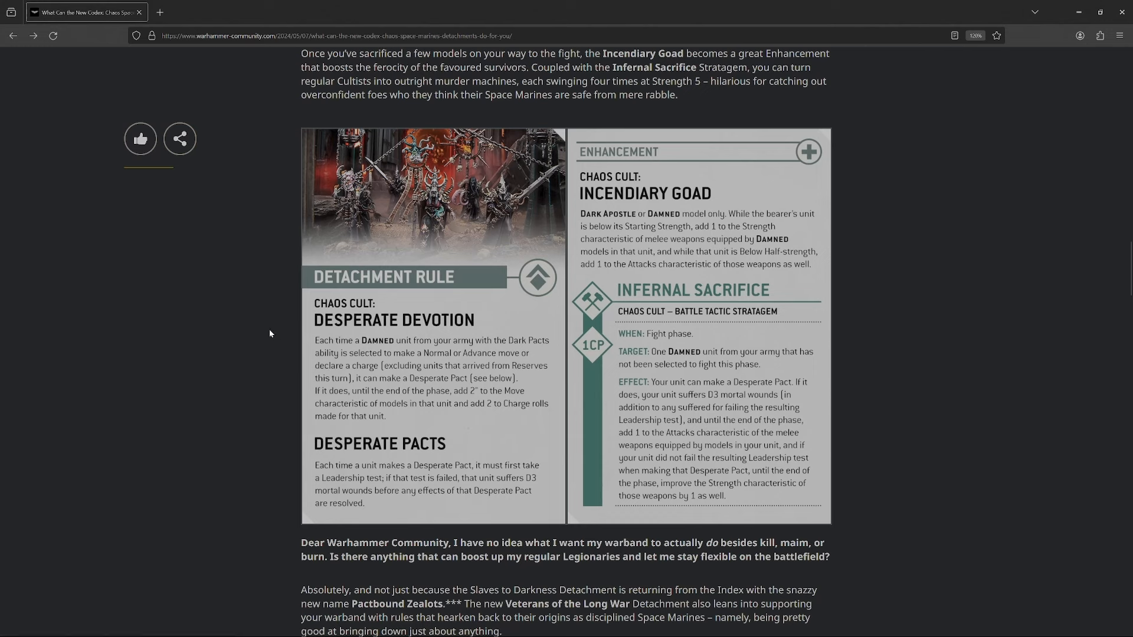
mouse_move(367, 331)
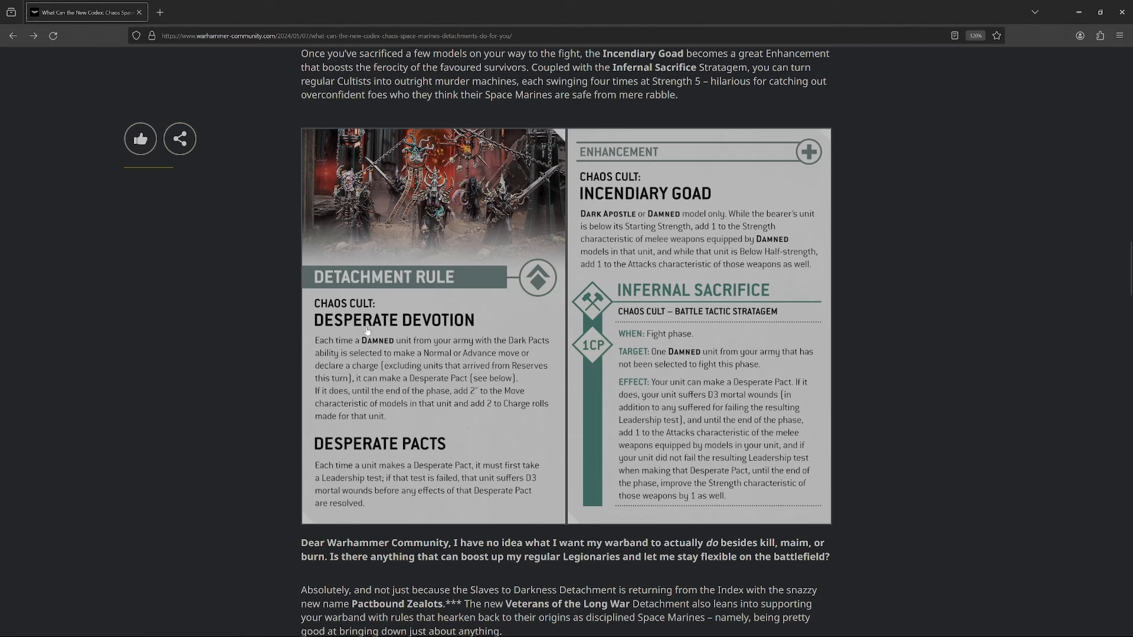
mouse_move(391, 336)
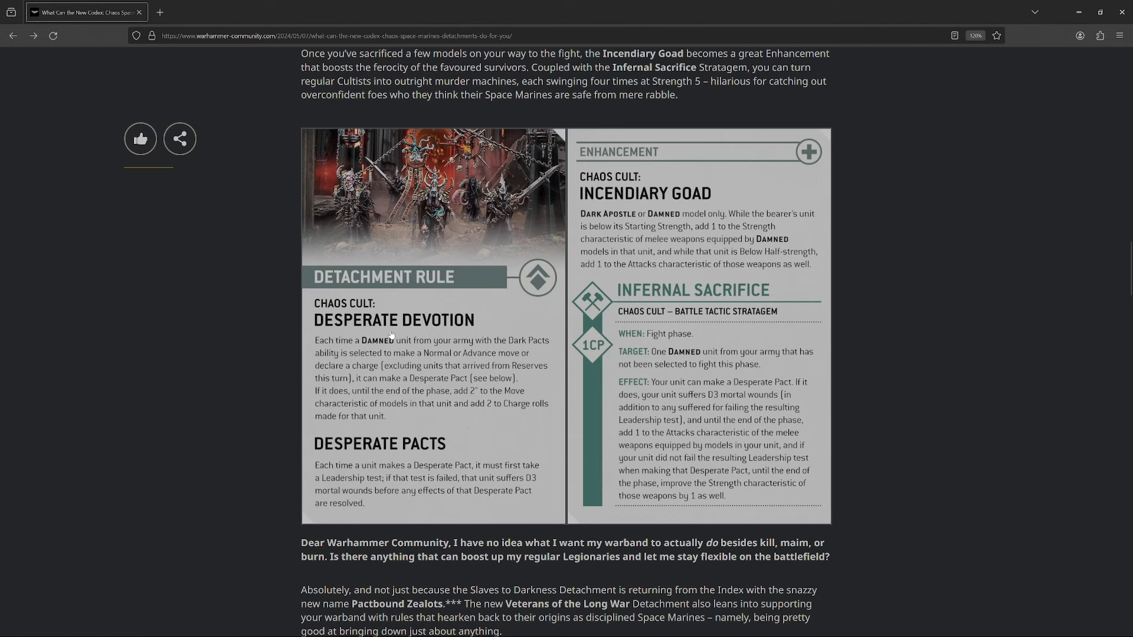
scroll("down", 3)
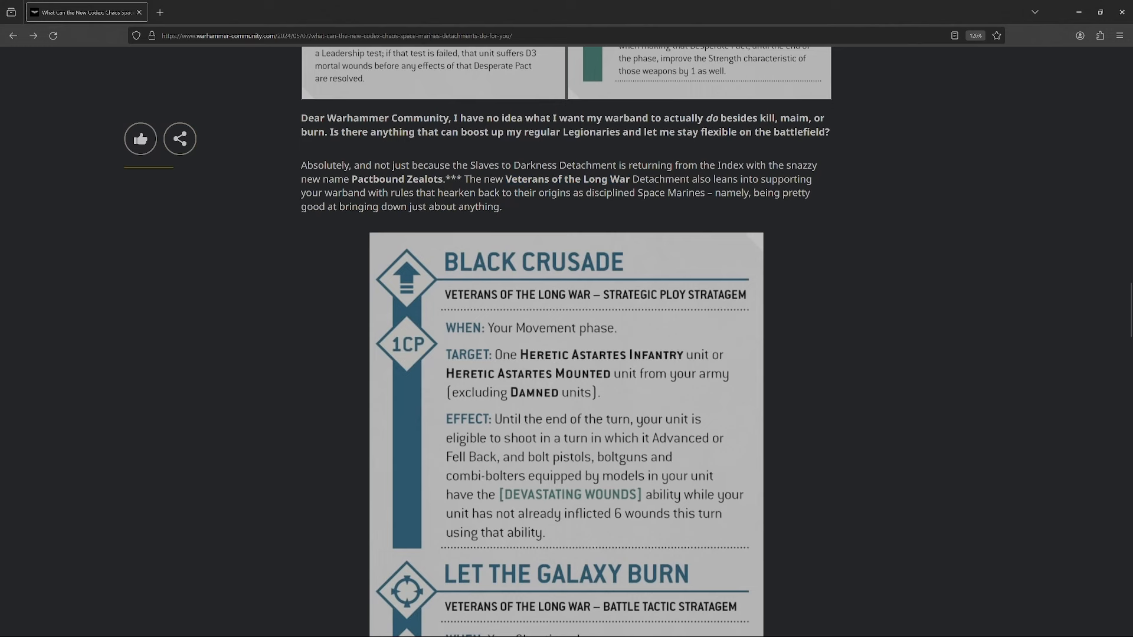
scroll("down", 3)
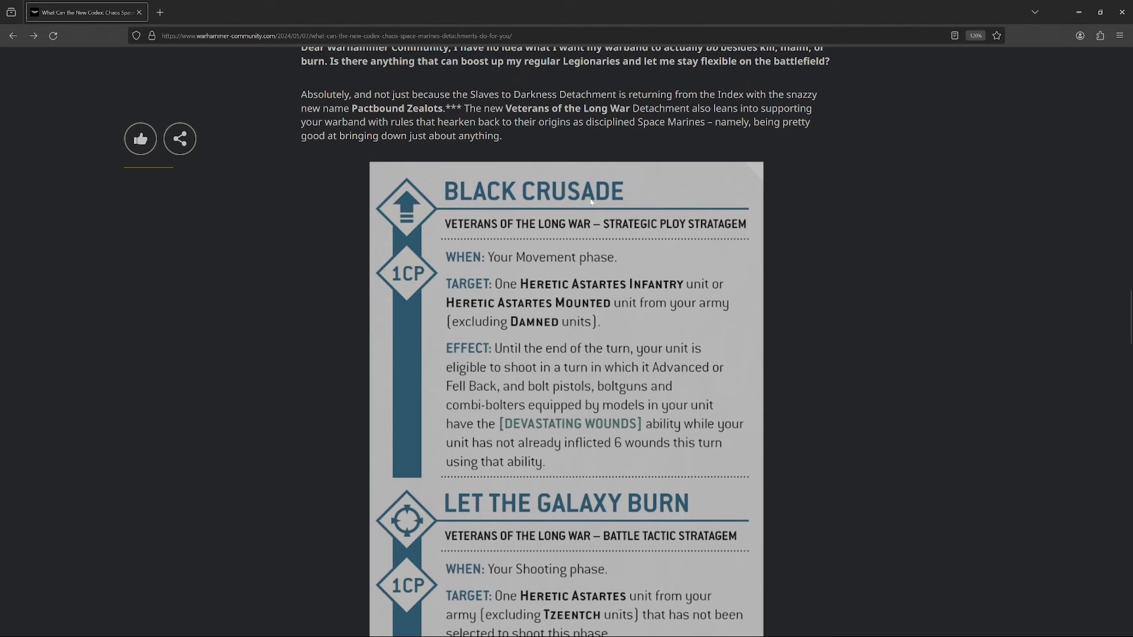
scroll("down", 3)
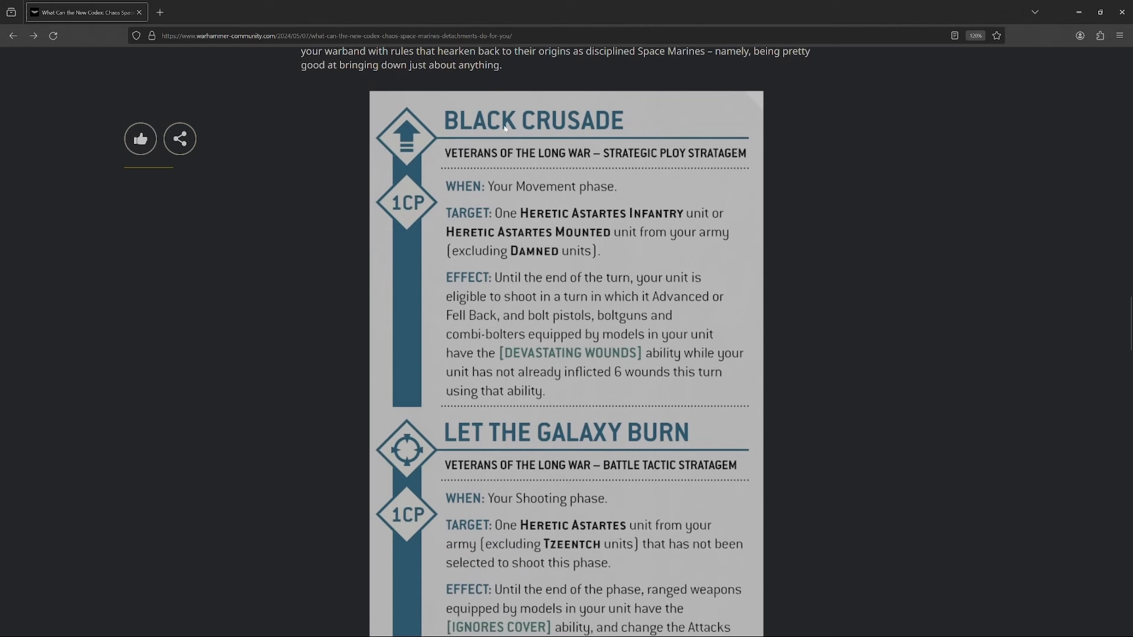
mouse_move(901, 394)
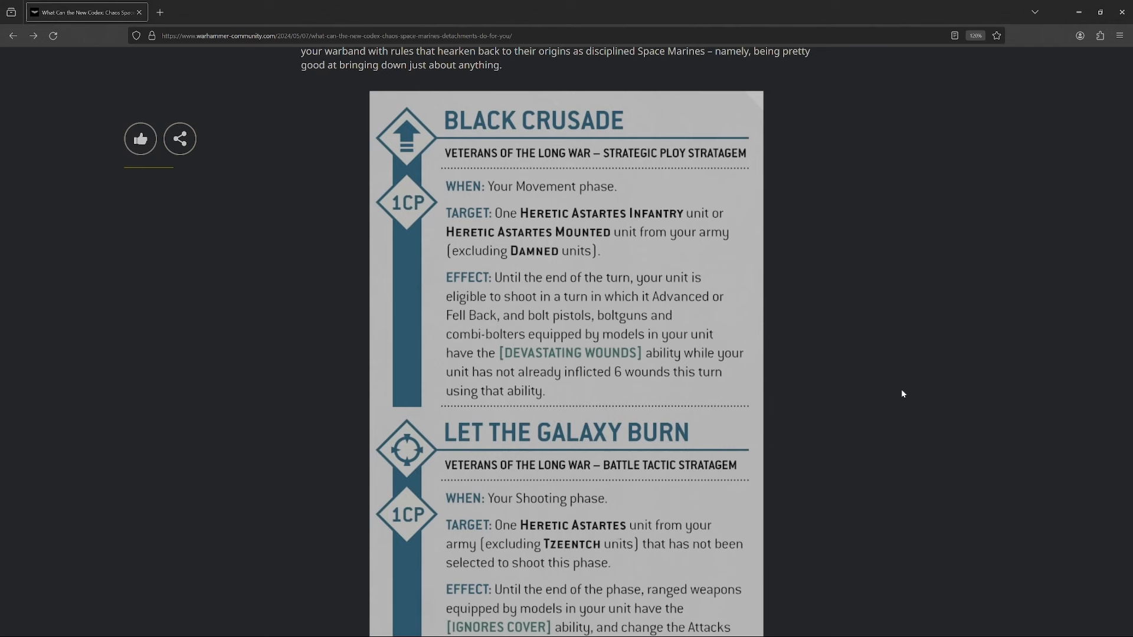
mouse_move(617, 376)
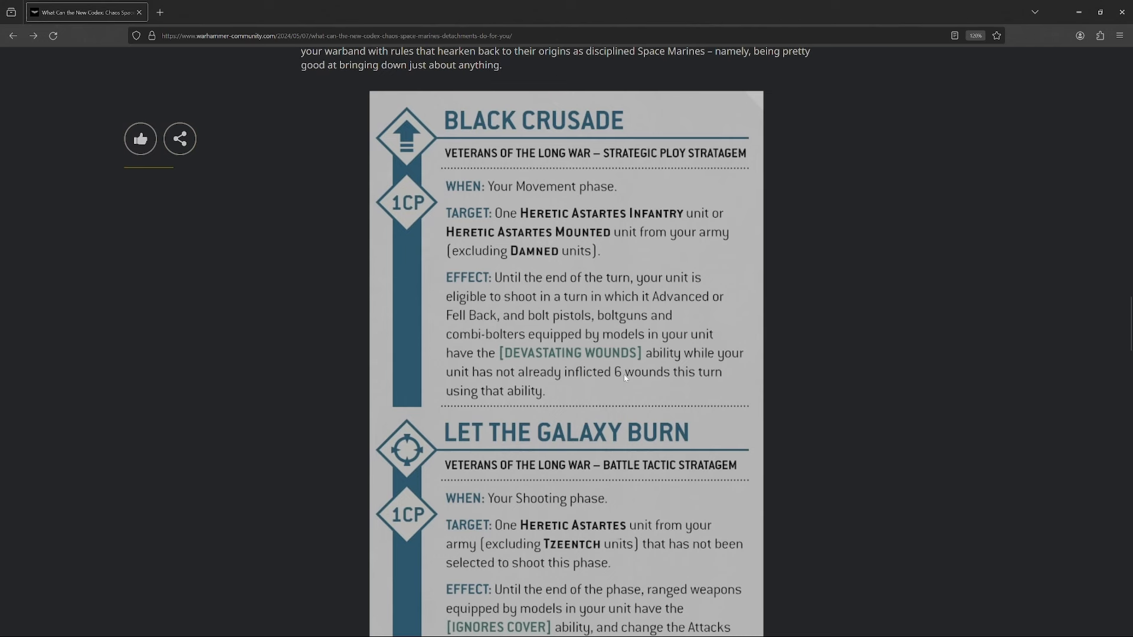
mouse_move(842, 389)
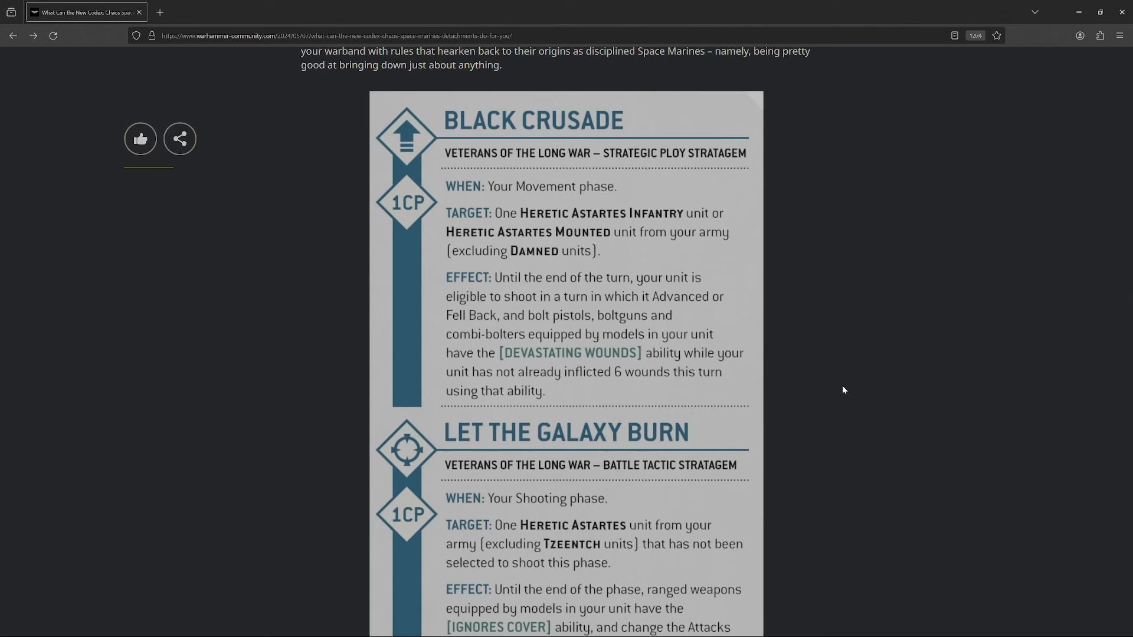
mouse_move(507, 389)
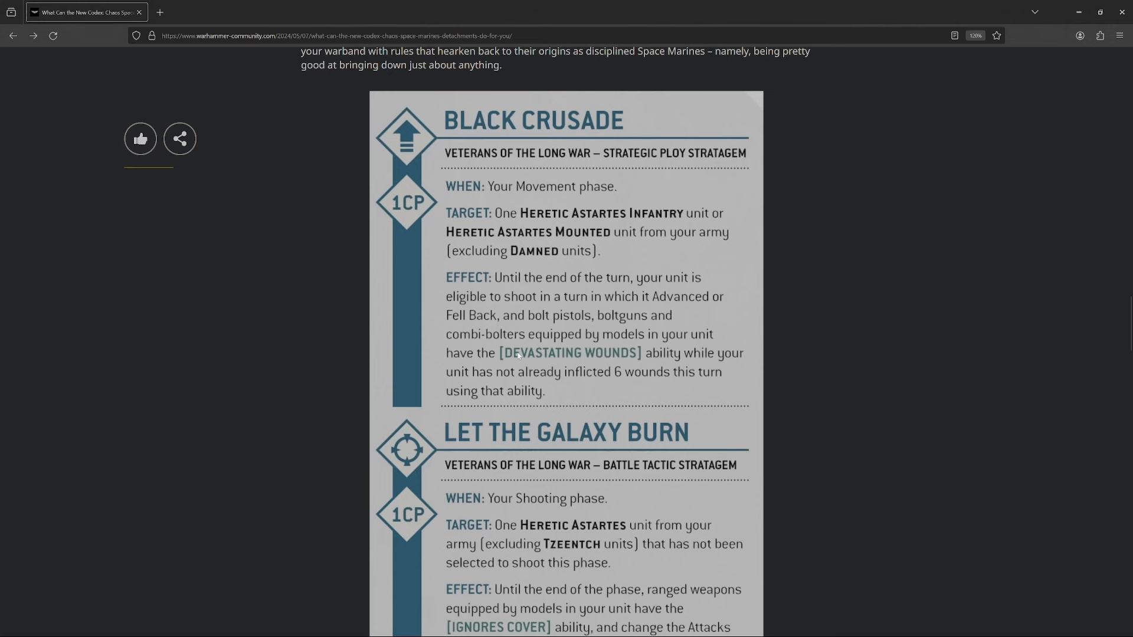
scroll("down", 3)
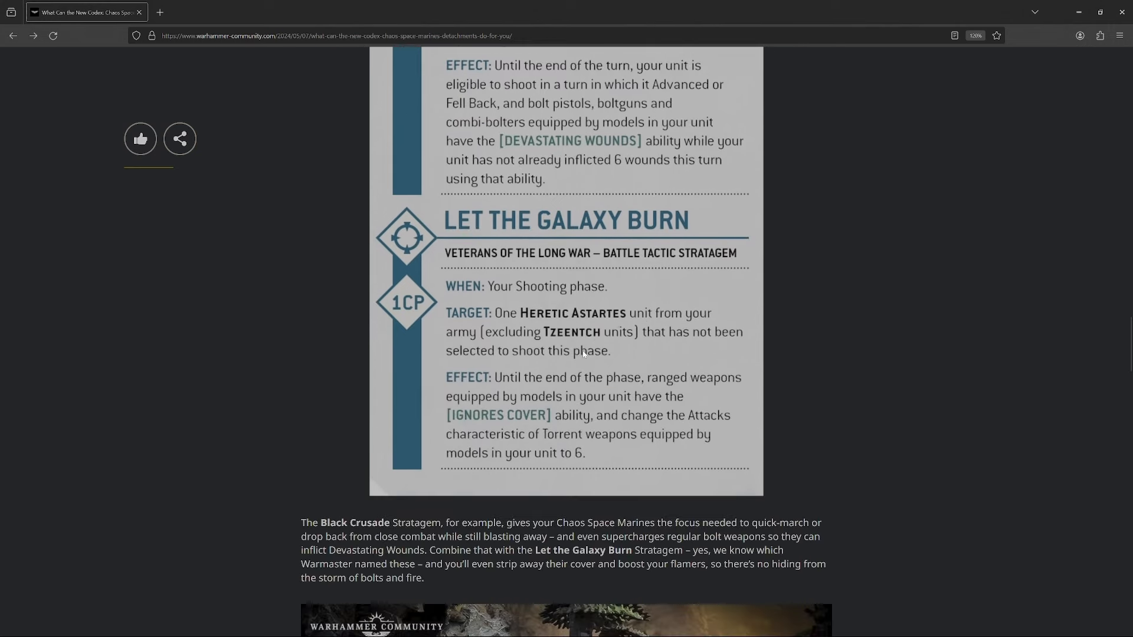
scroll("up", 3)
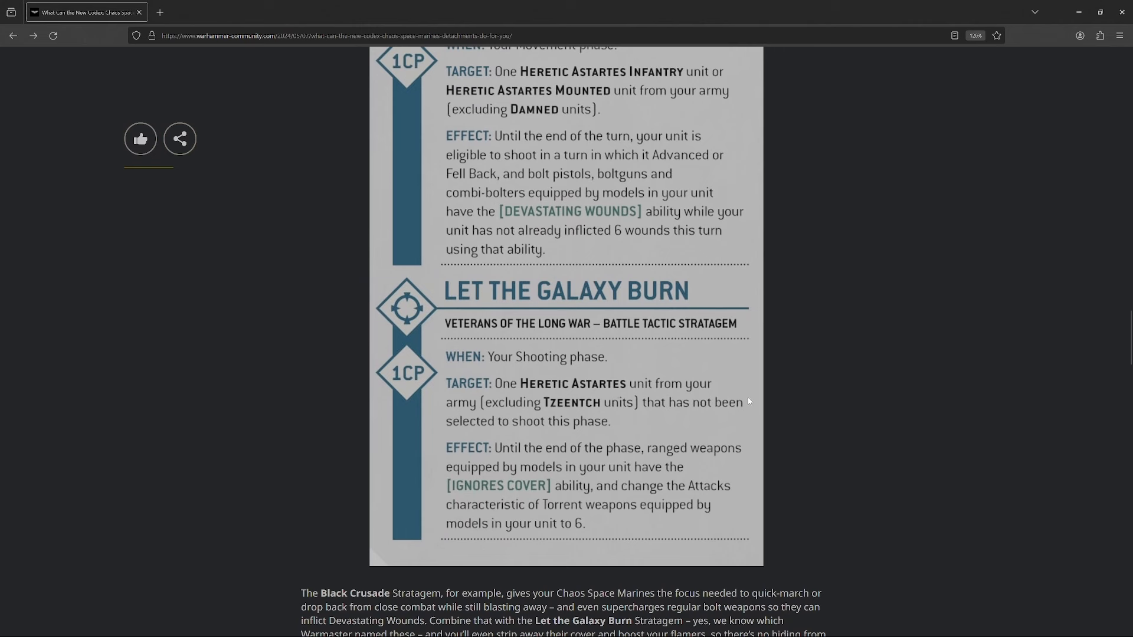
mouse_move(884, 390)
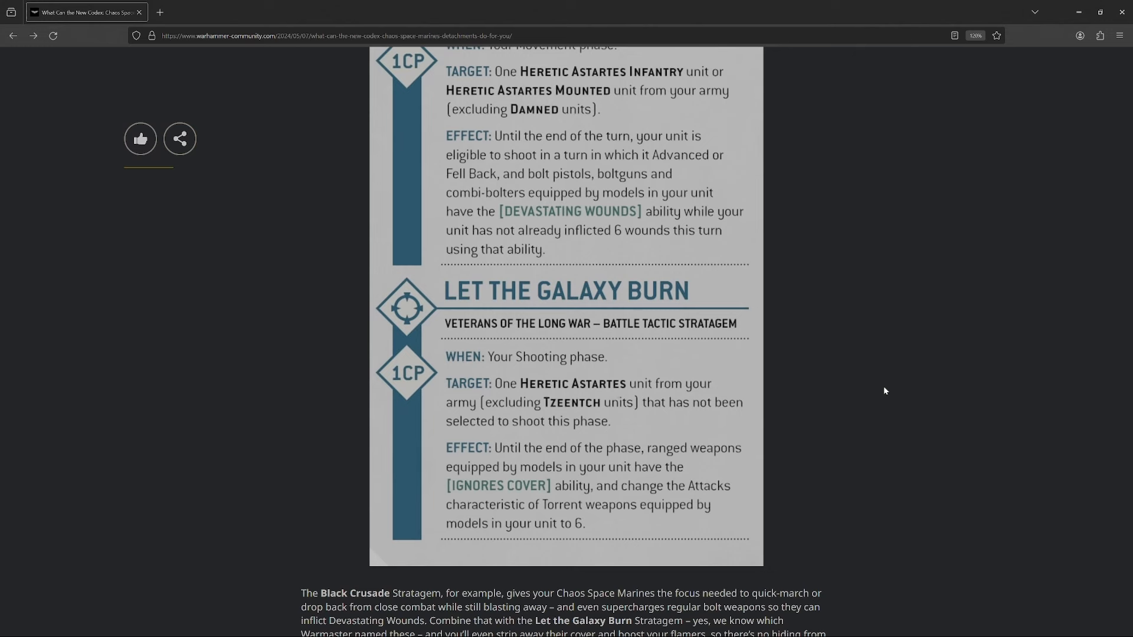
scroll("down", 3)
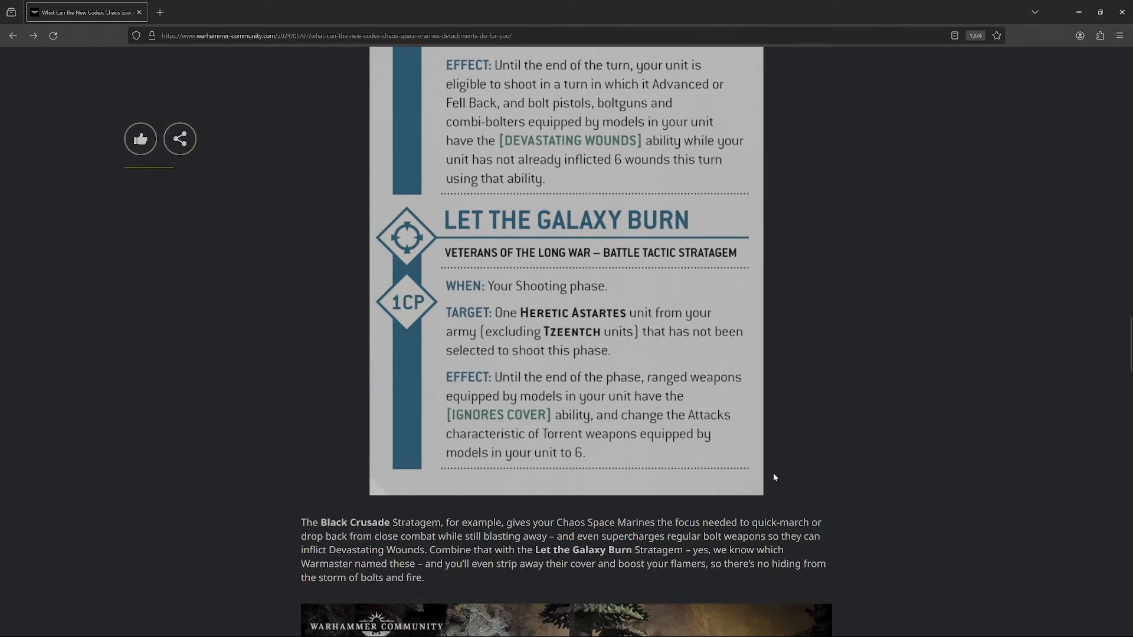
mouse_move(754, 457)
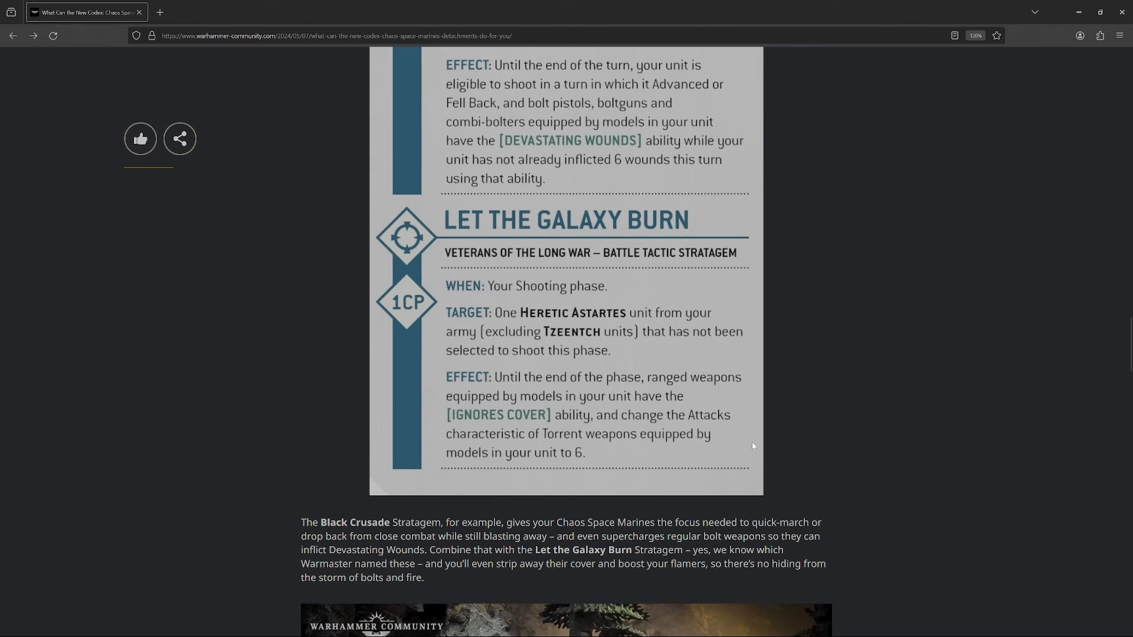
mouse_move(435, 387)
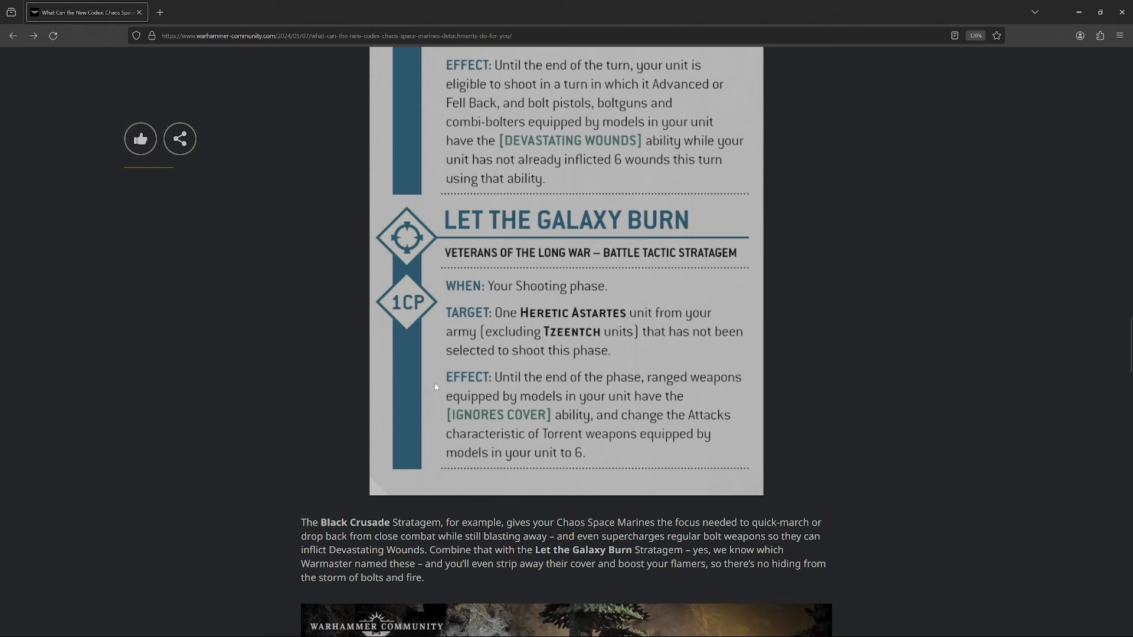
mouse_move(462, 416)
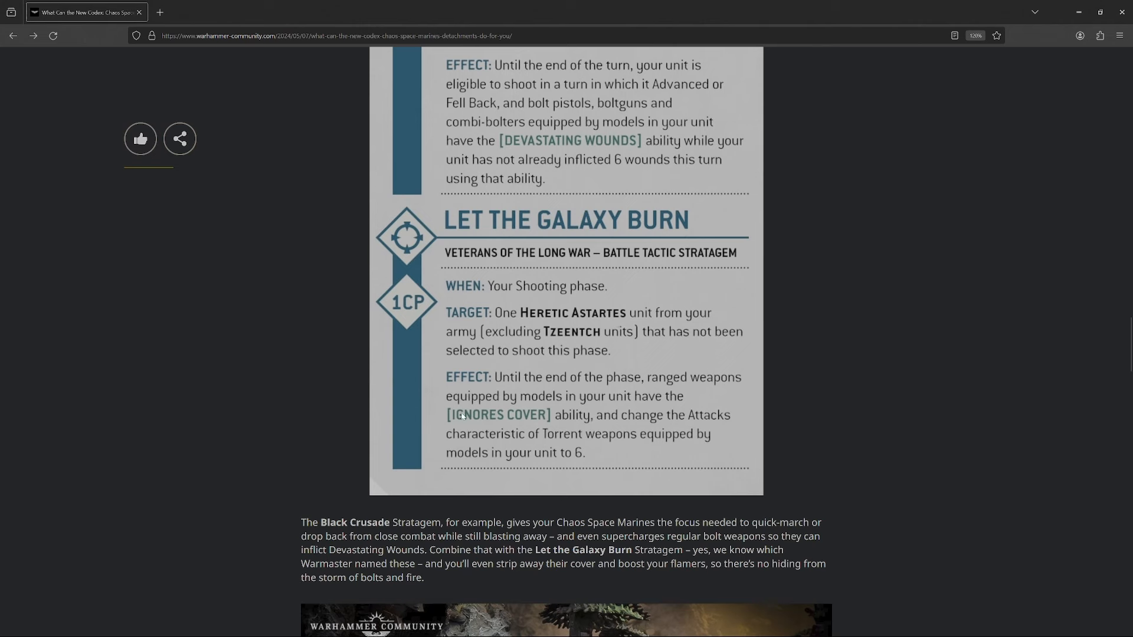
mouse_move(461, 412)
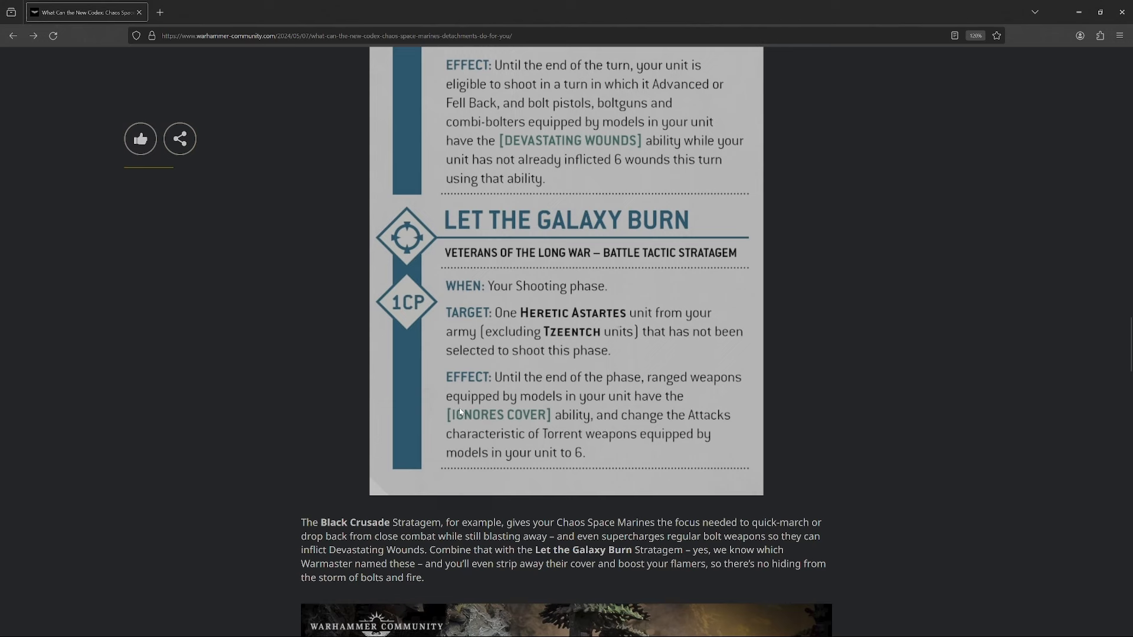
mouse_move(524, 294)
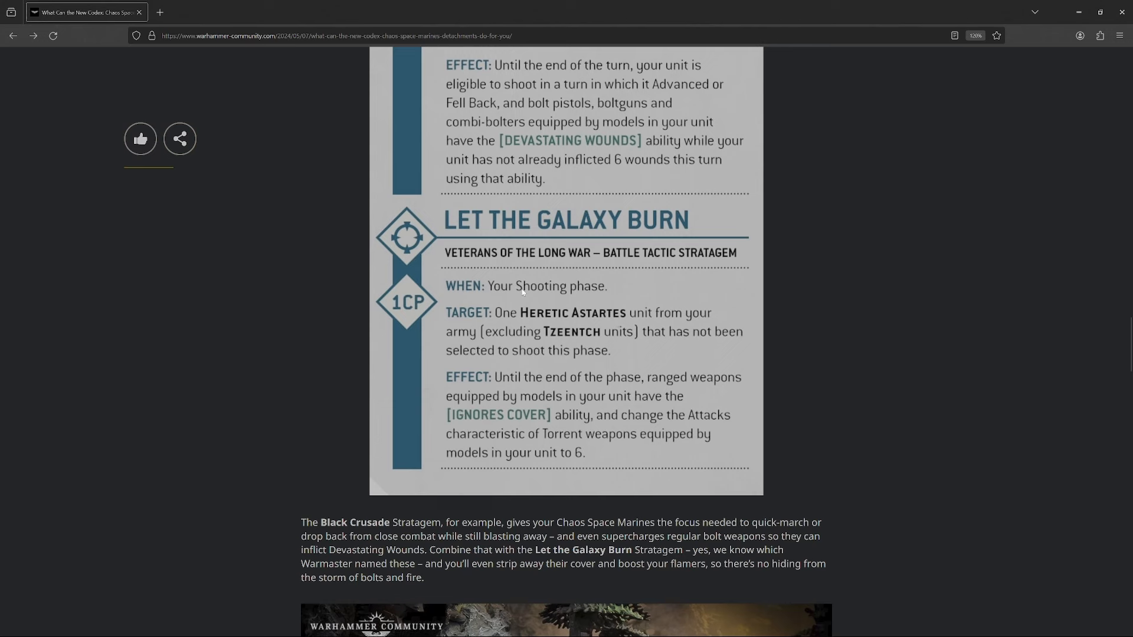
mouse_move(527, 419)
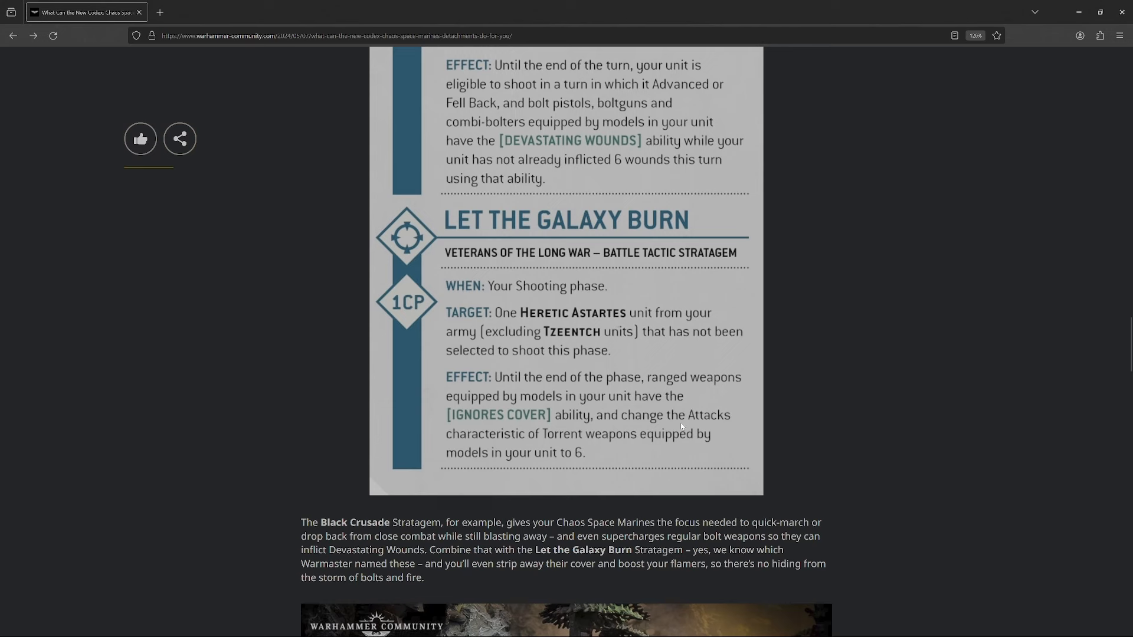
mouse_move(582, 455)
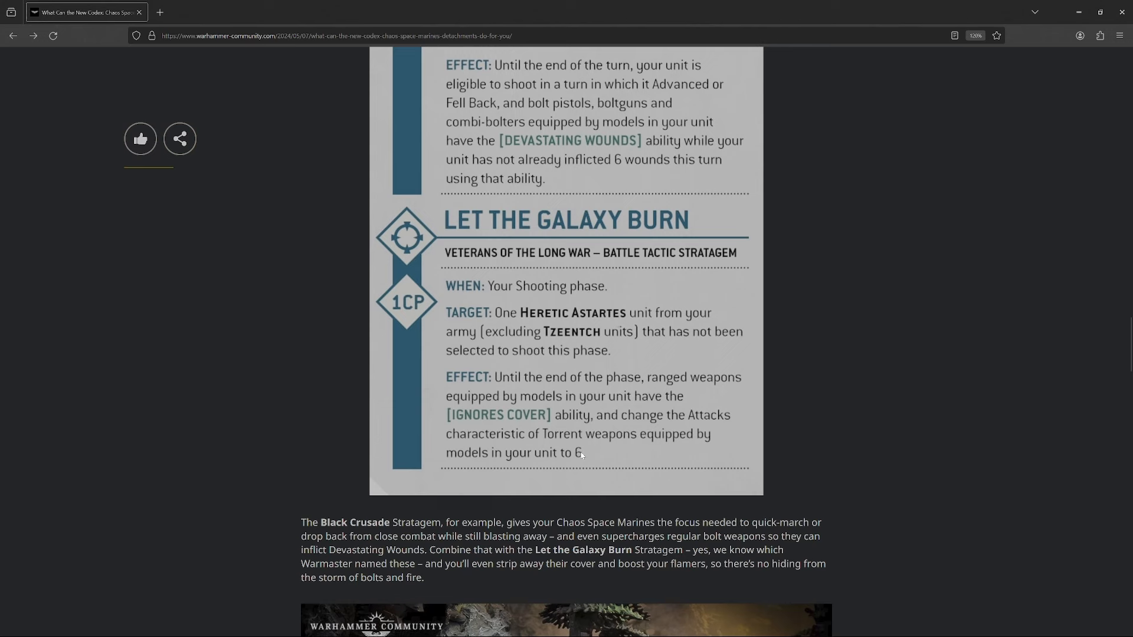
mouse_move(573, 340)
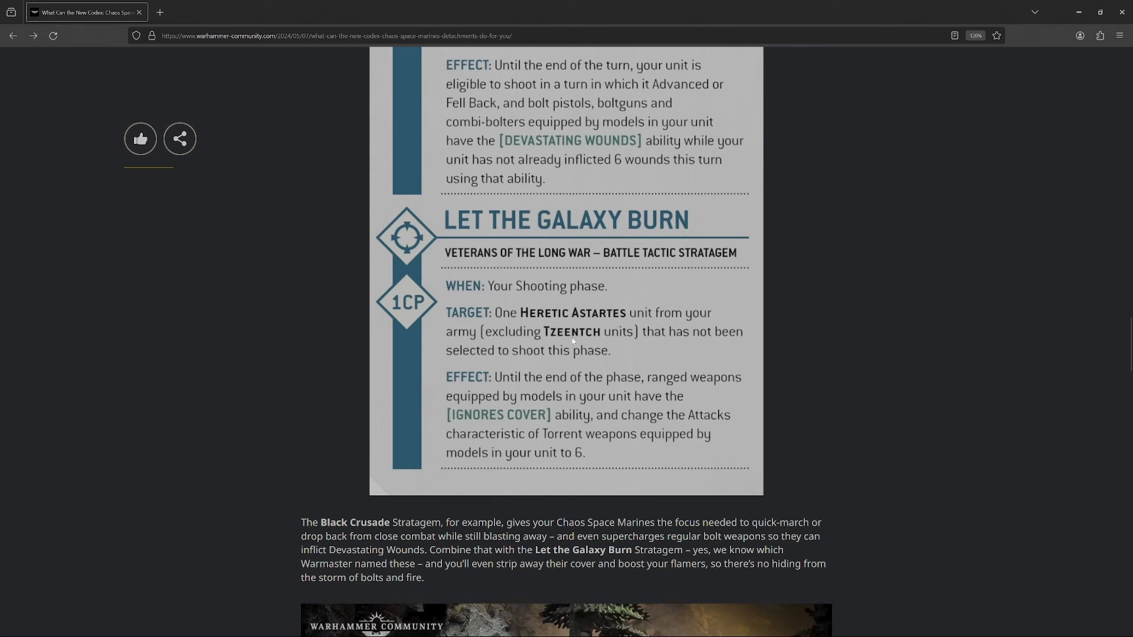
mouse_move(744, 405)
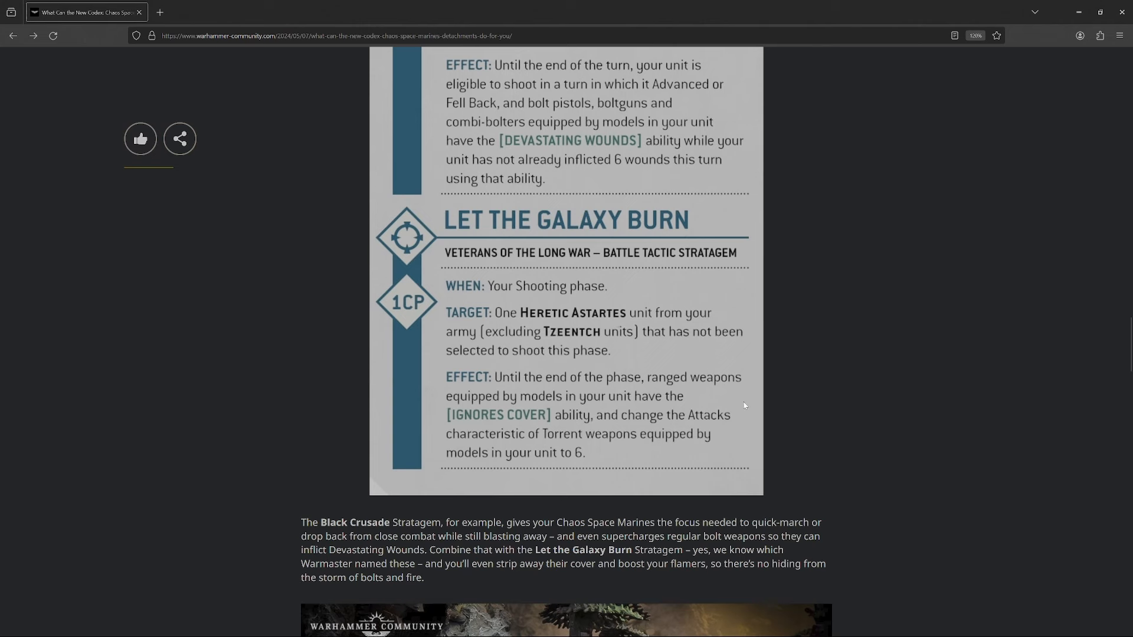
mouse_move(805, 422)
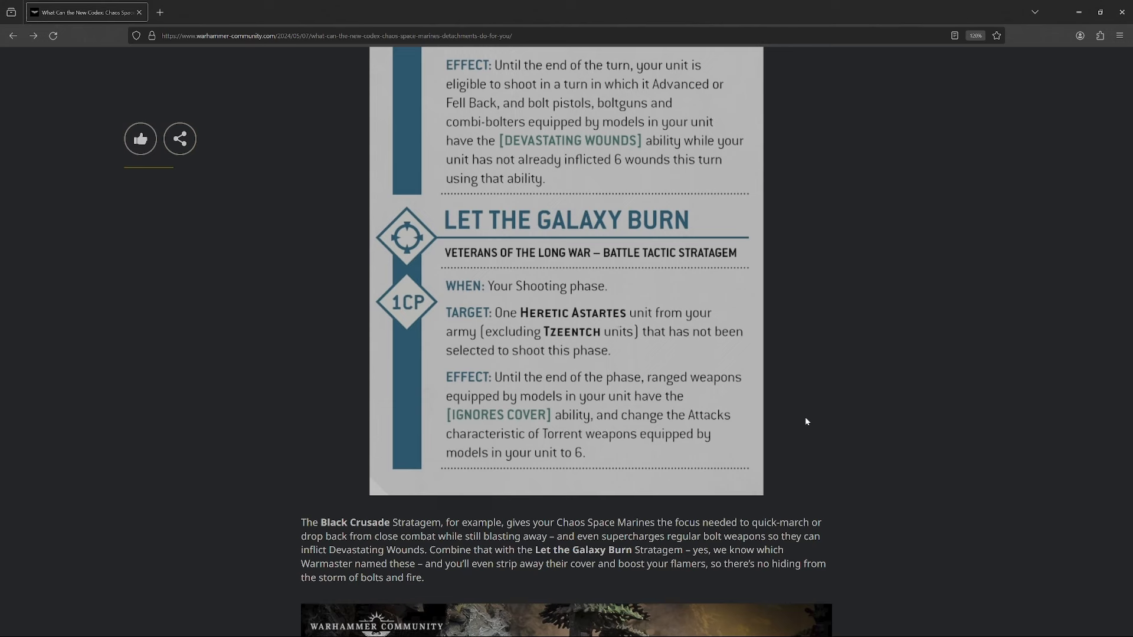
mouse_move(584, 461)
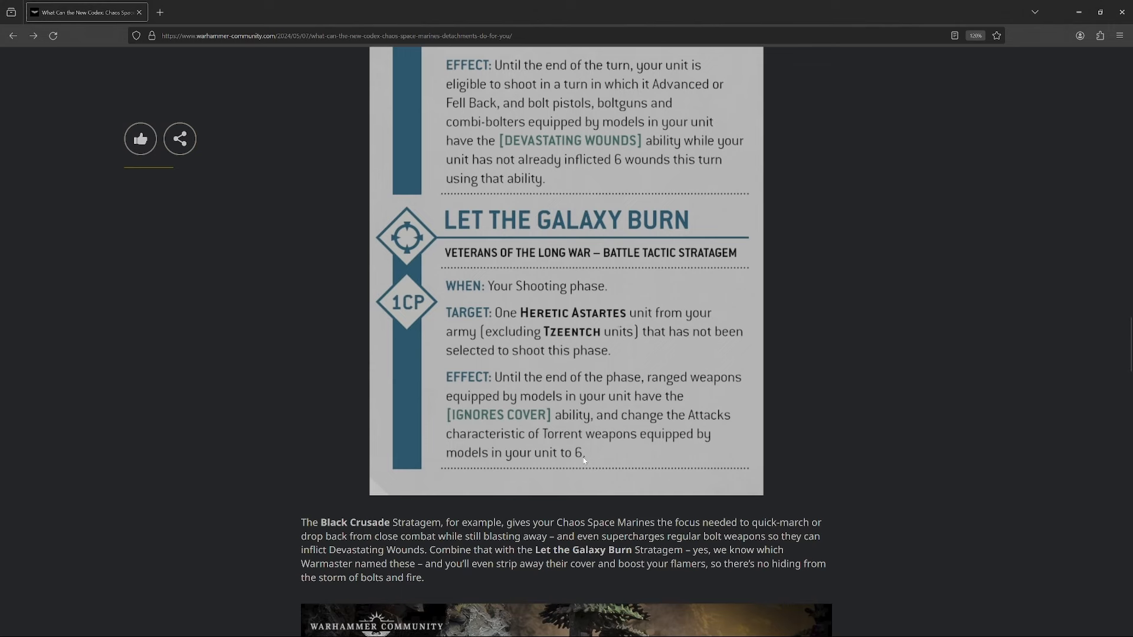
scroll("up", 3)
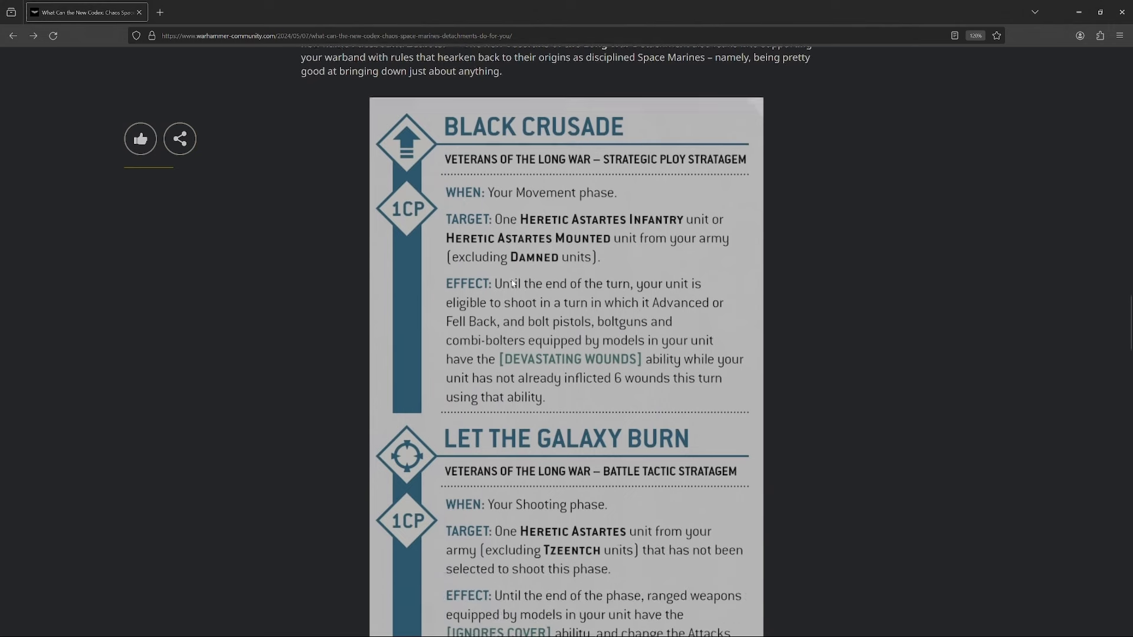
scroll("down", 3)
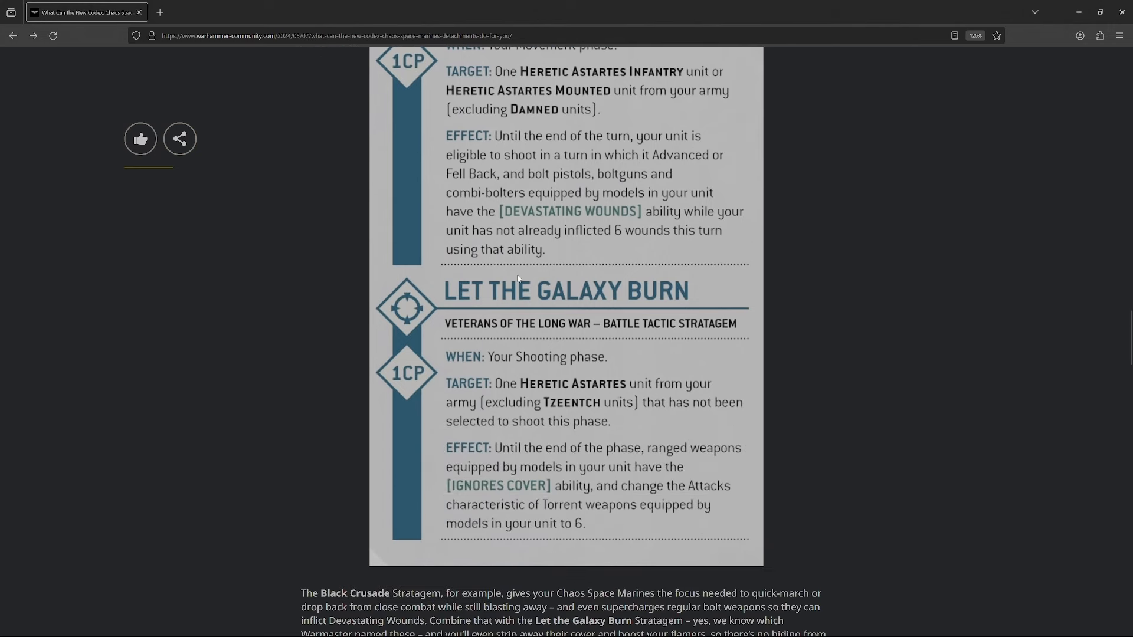
scroll("up", 3)
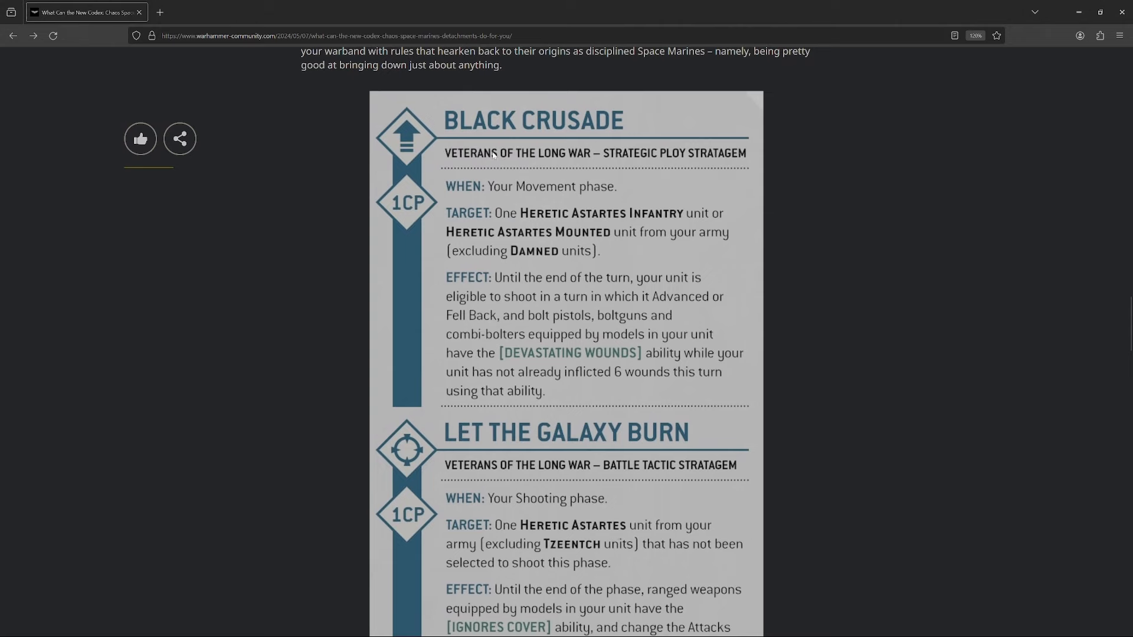
scroll("down", 3)
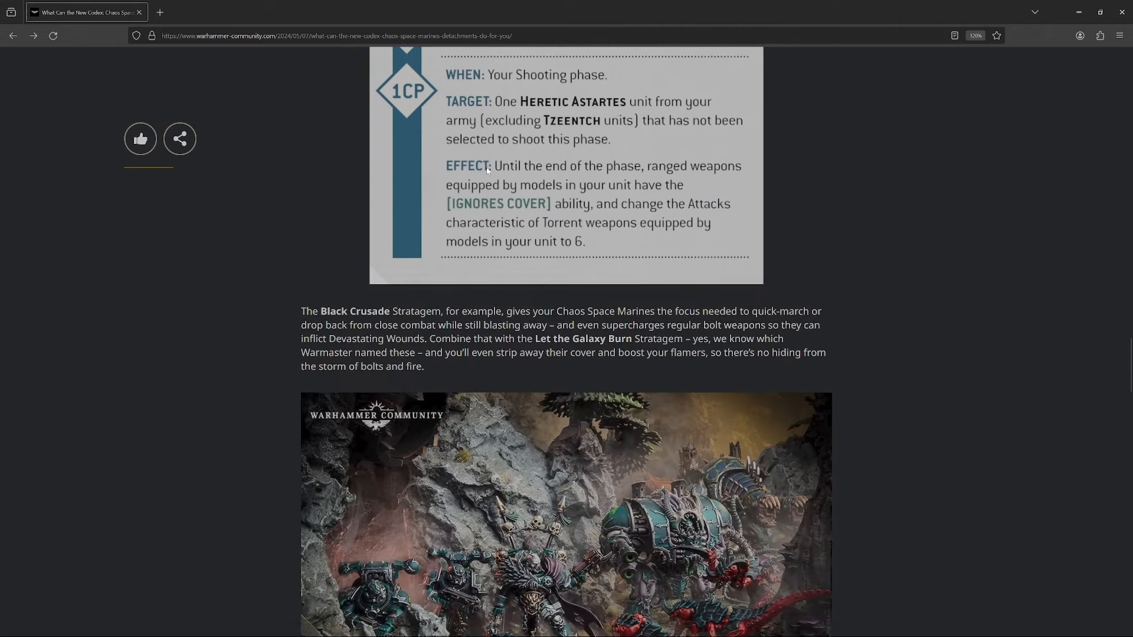
scroll("down", 3)
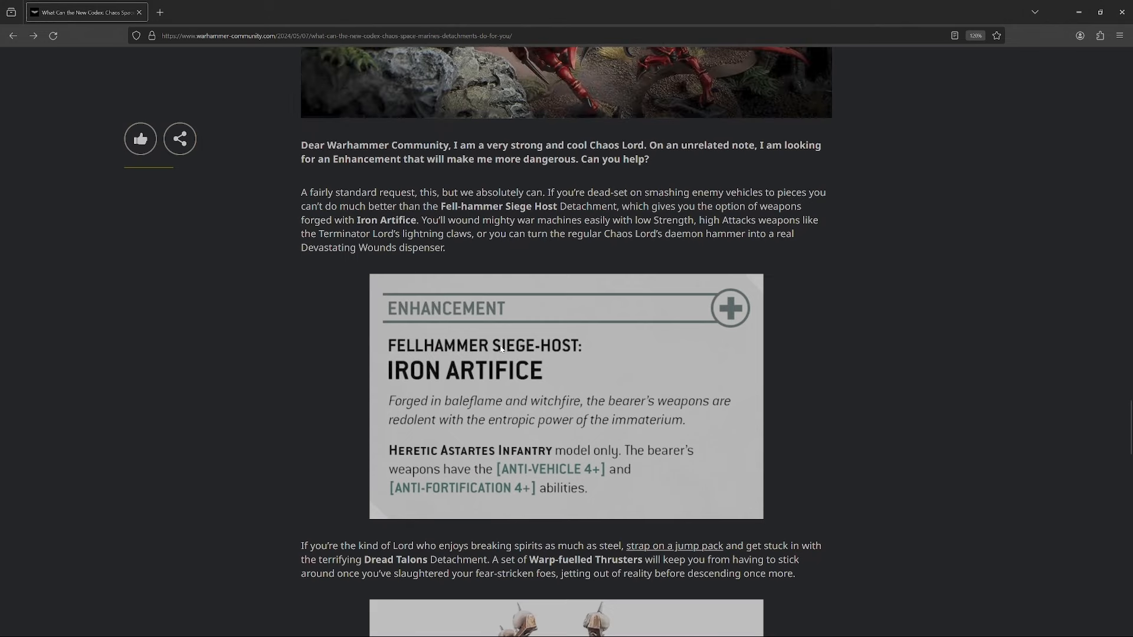
mouse_move(586, 351)
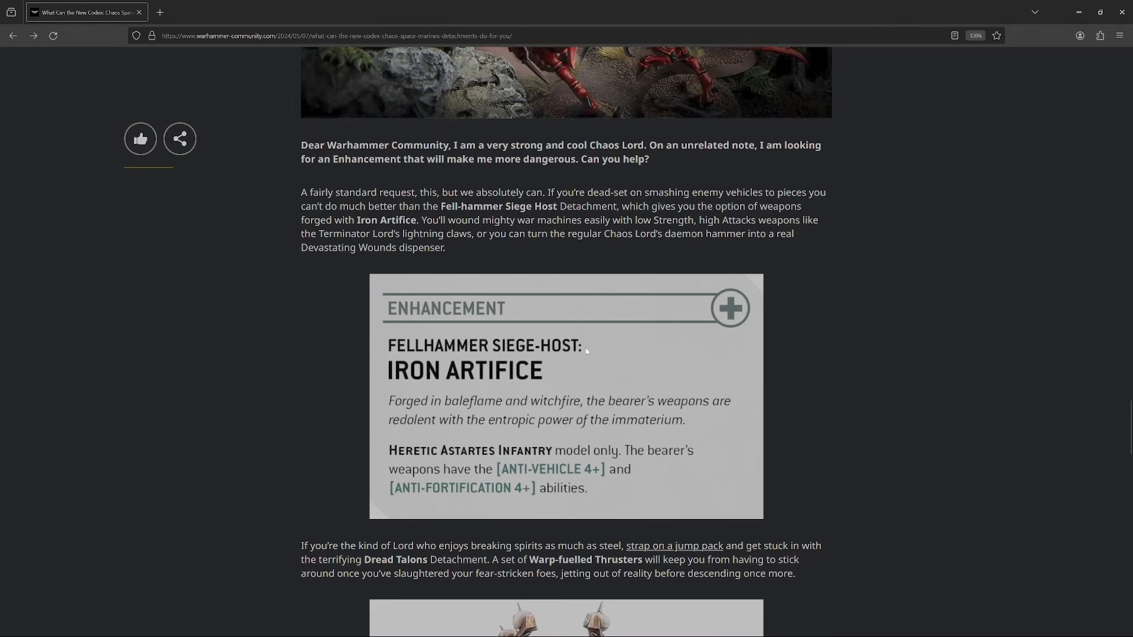
scroll("down", 3)
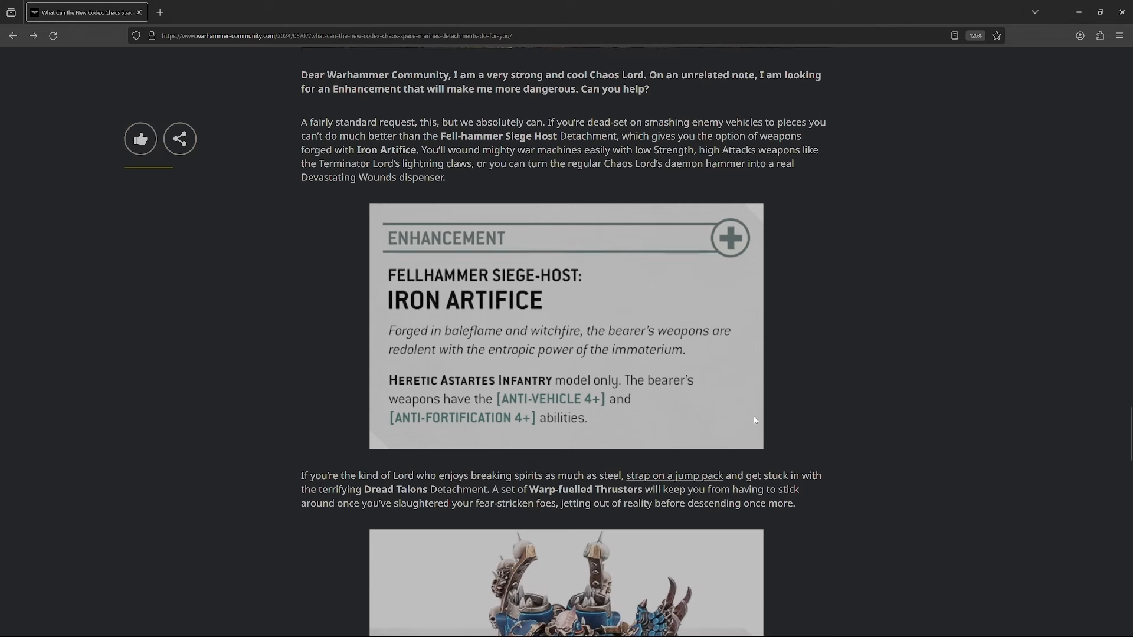
scroll("up", 3)
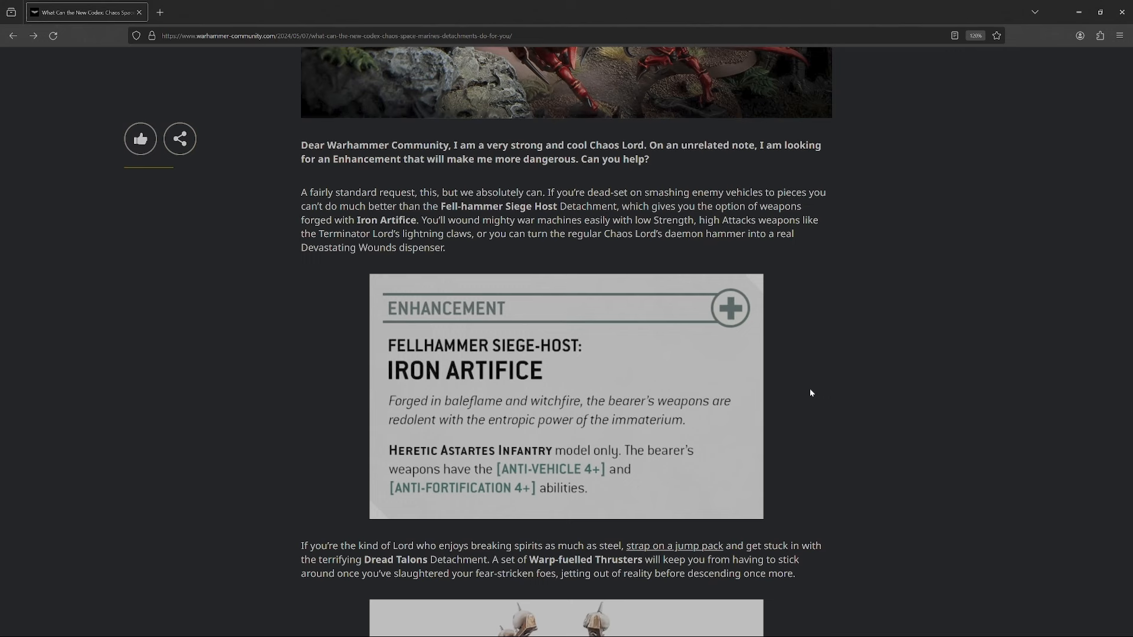
mouse_move(436, 346)
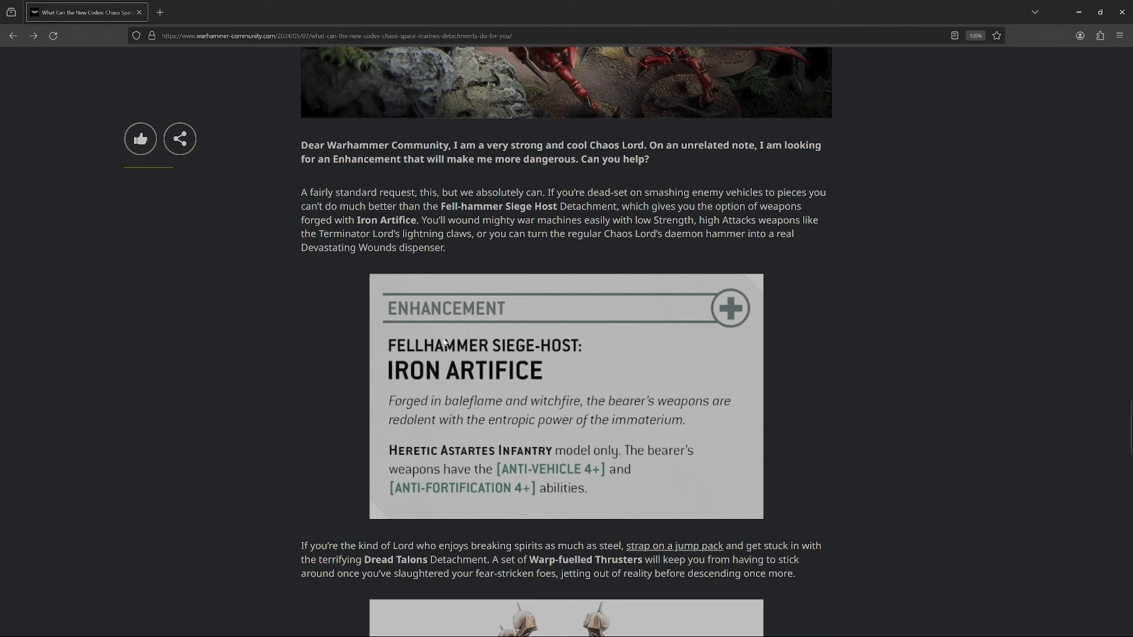
mouse_move(333, 407)
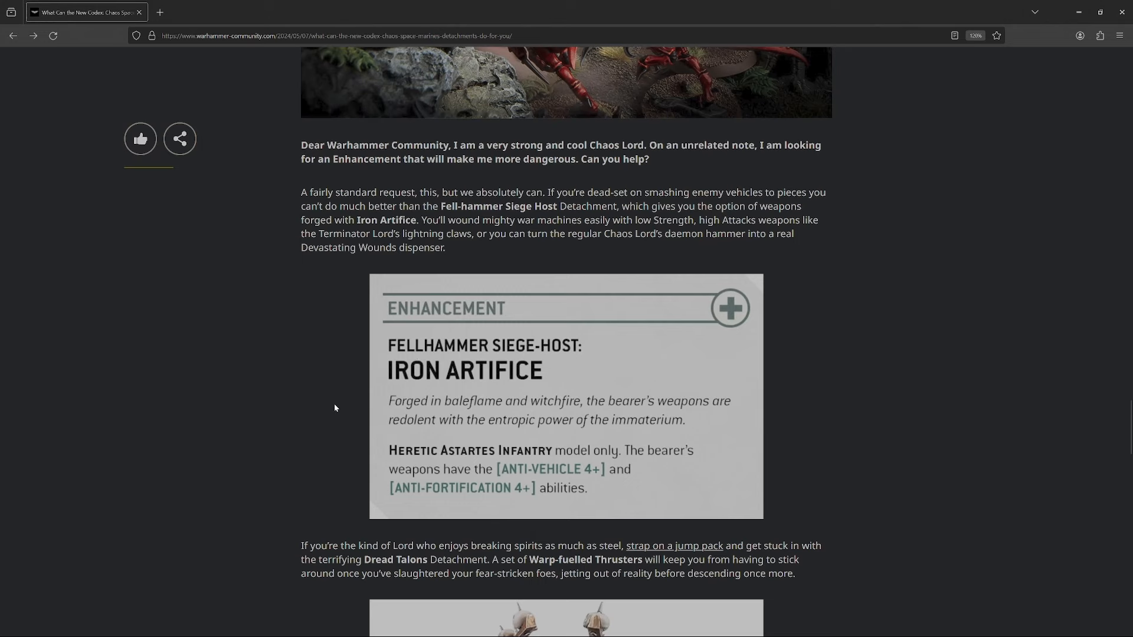
scroll("down", 3)
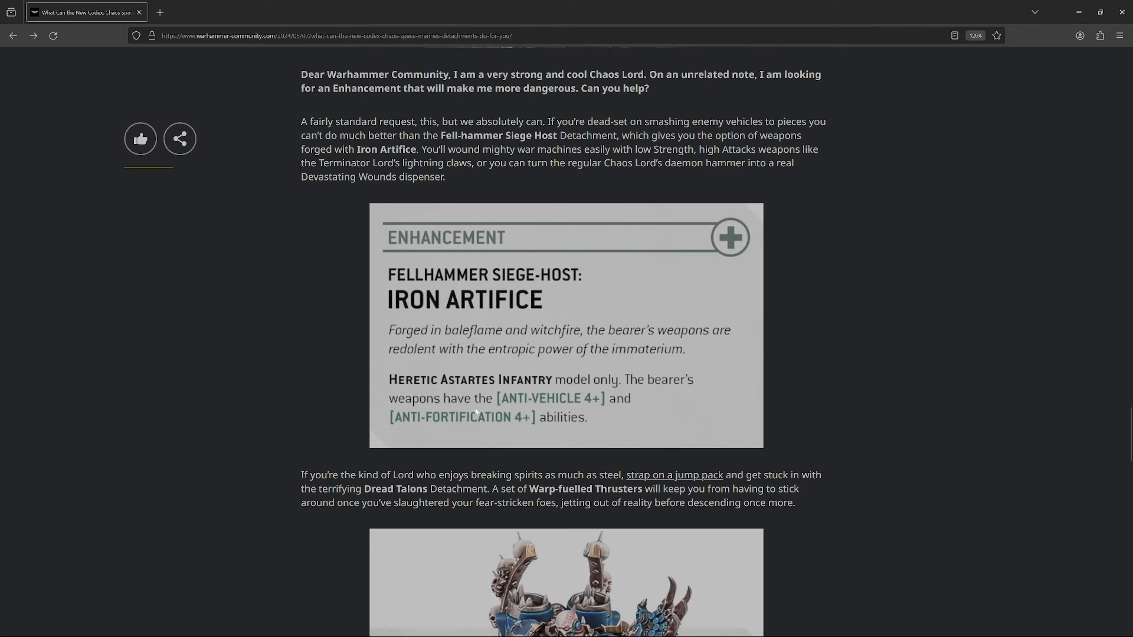
scroll("down", 3)
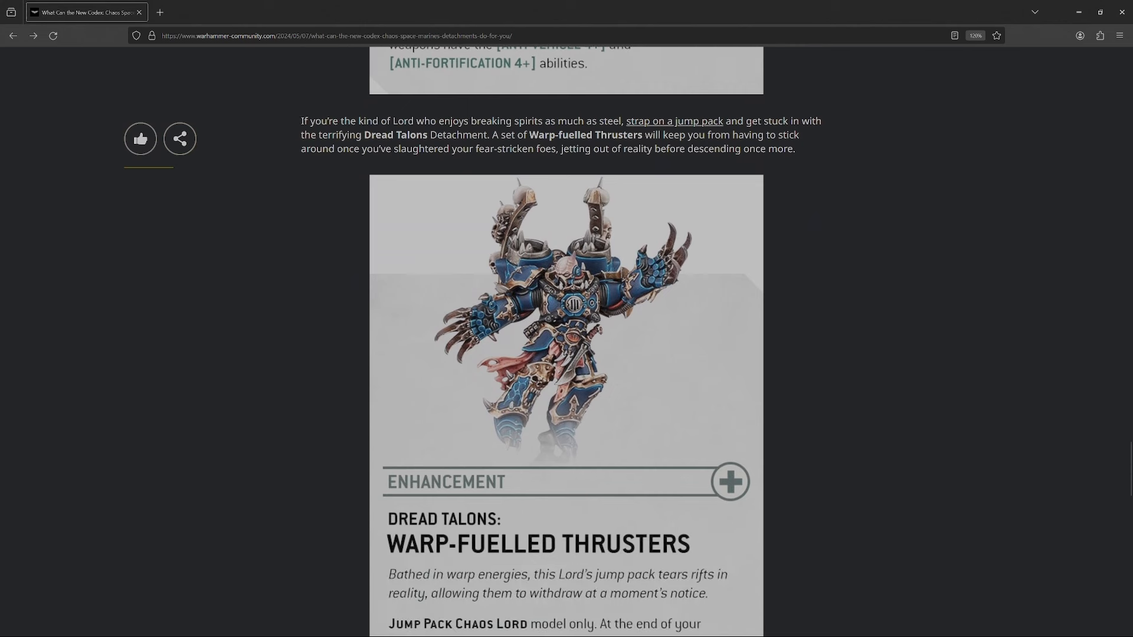
scroll("down", 3)
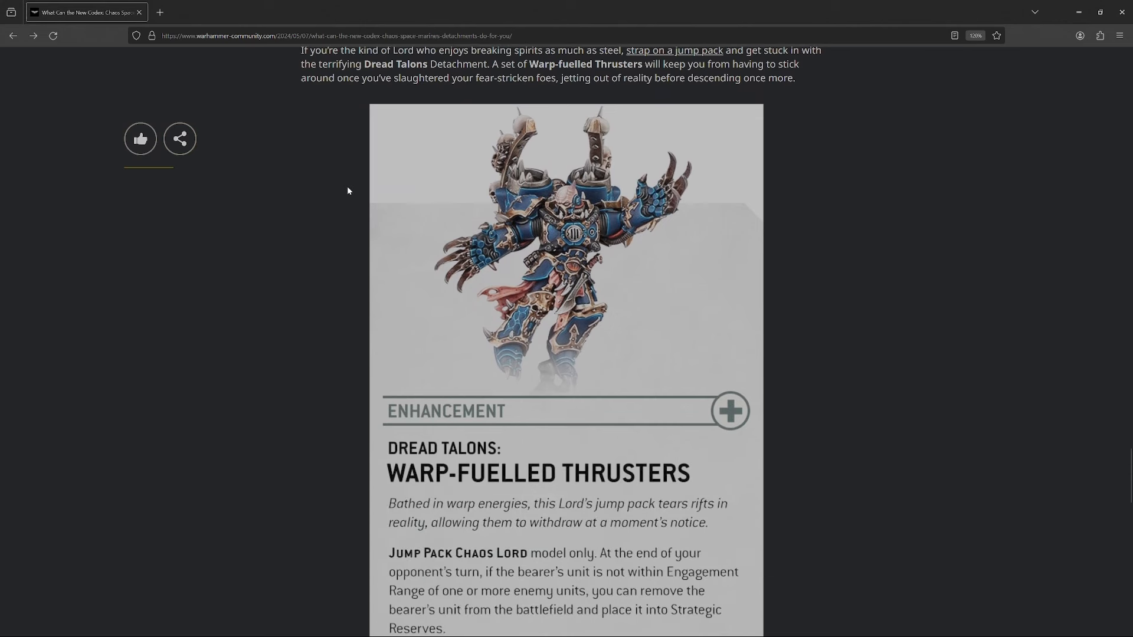
scroll("down", 3)
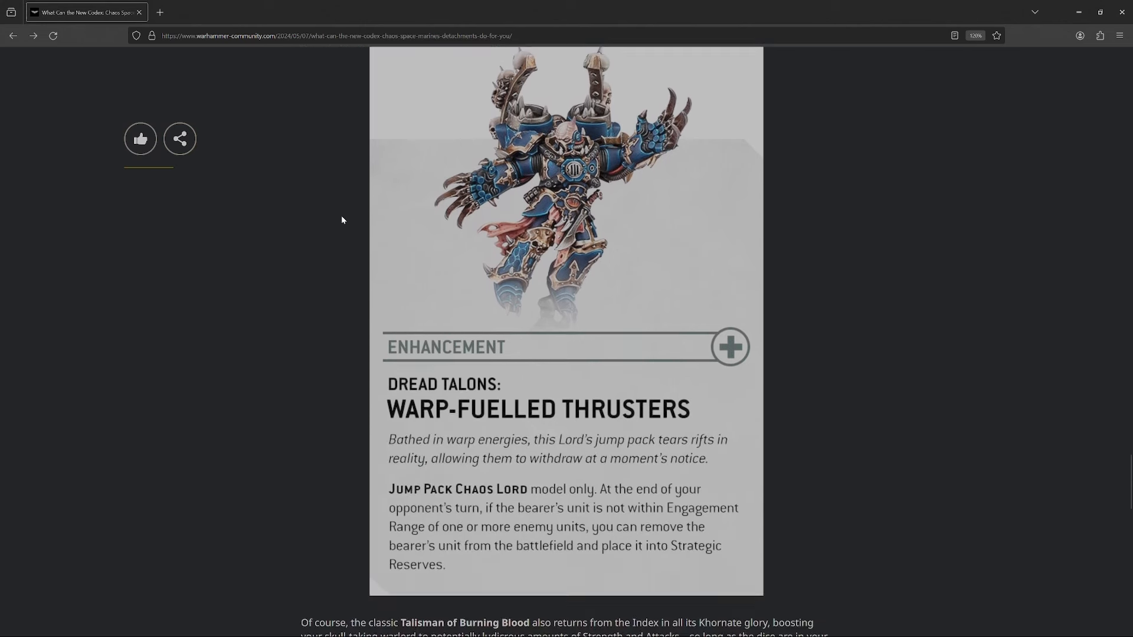
scroll("down", 3)
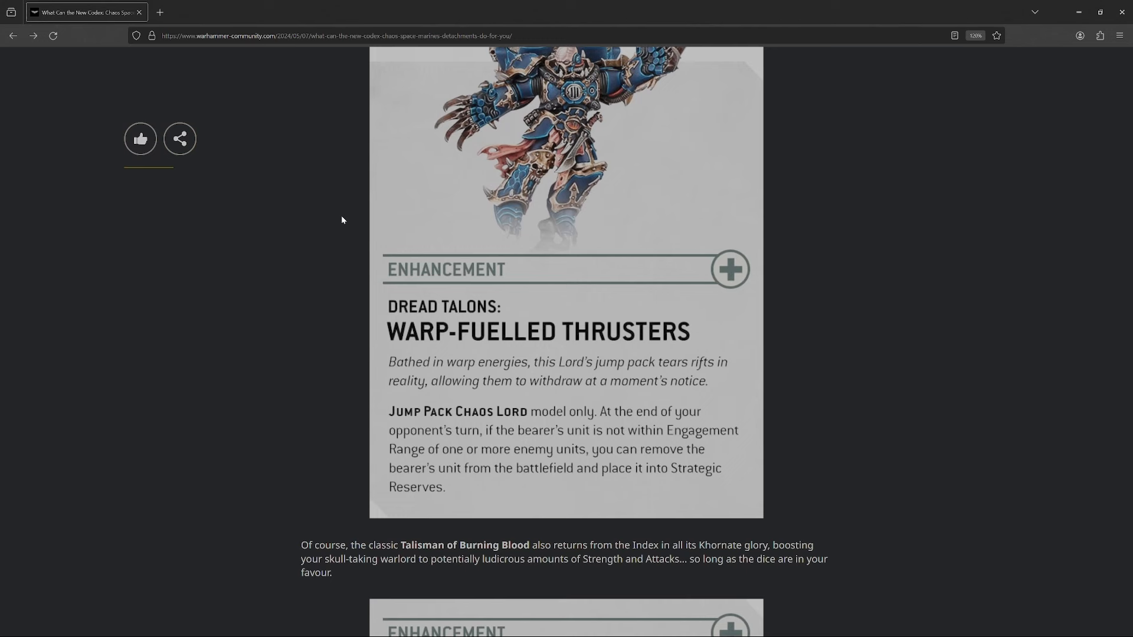
scroll("up", 3)
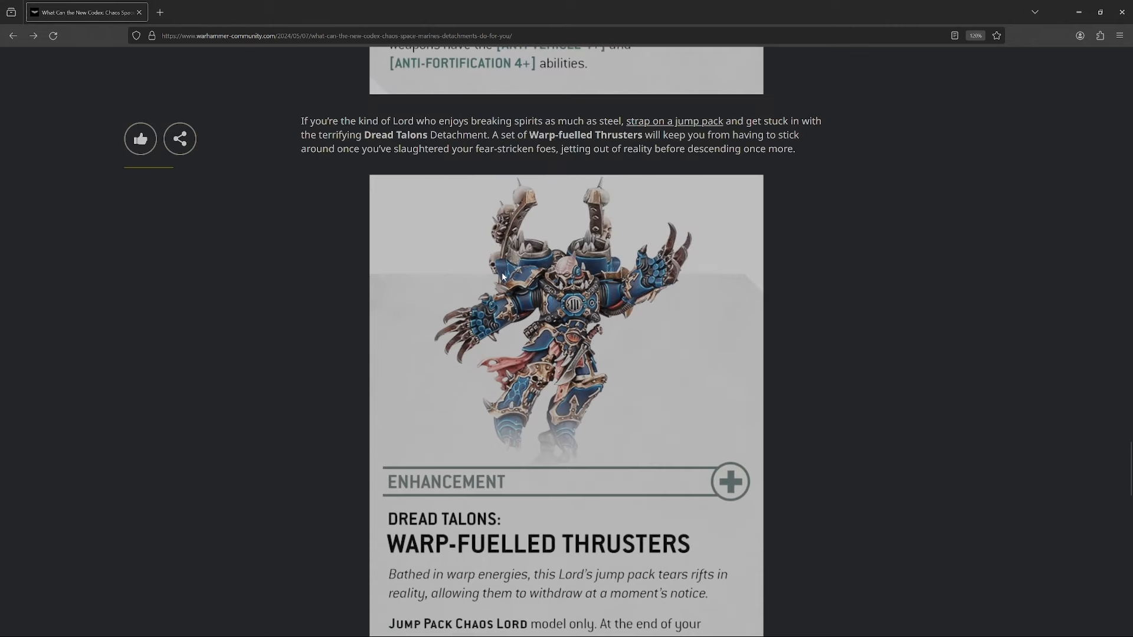
scroll("down", 3)
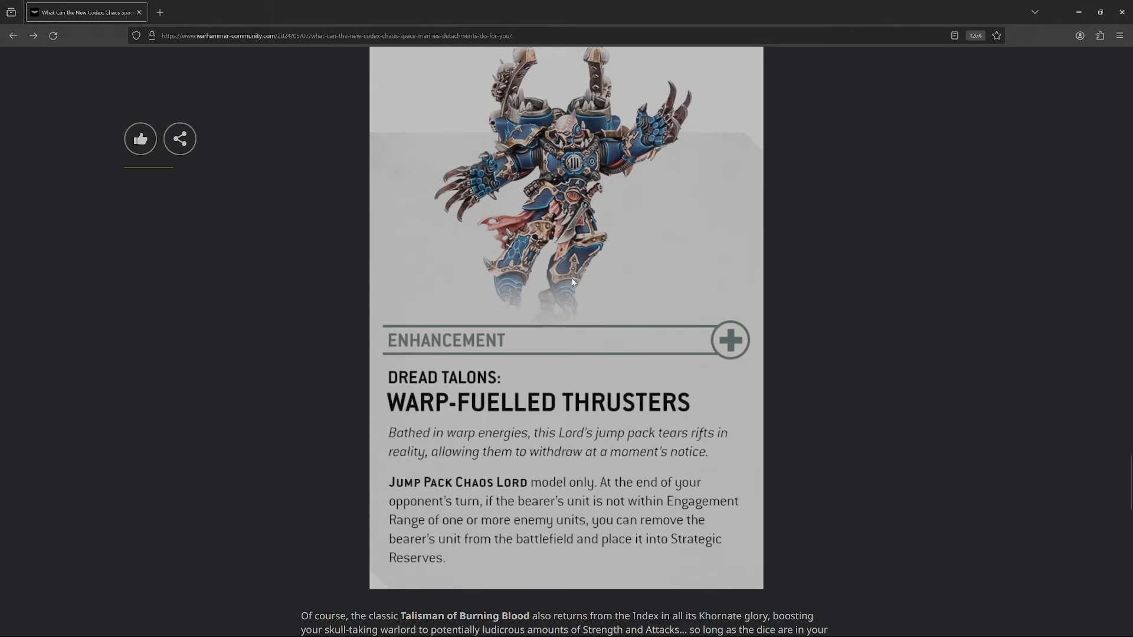
scroll("down", 3)
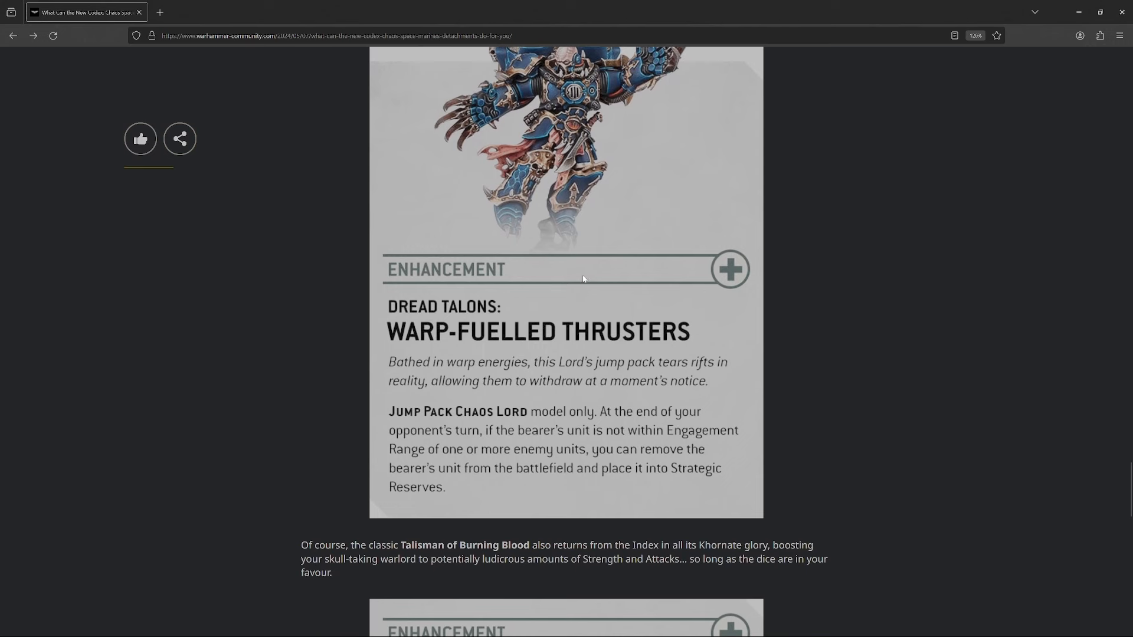
mouse_move(578, 287)
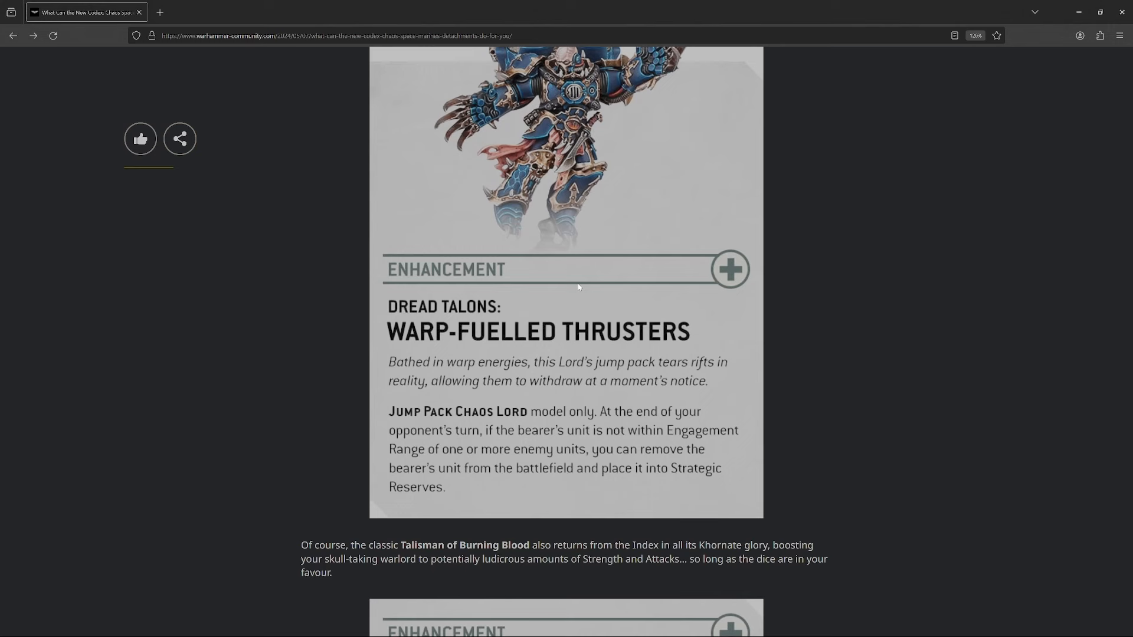
scroll("up", 3)
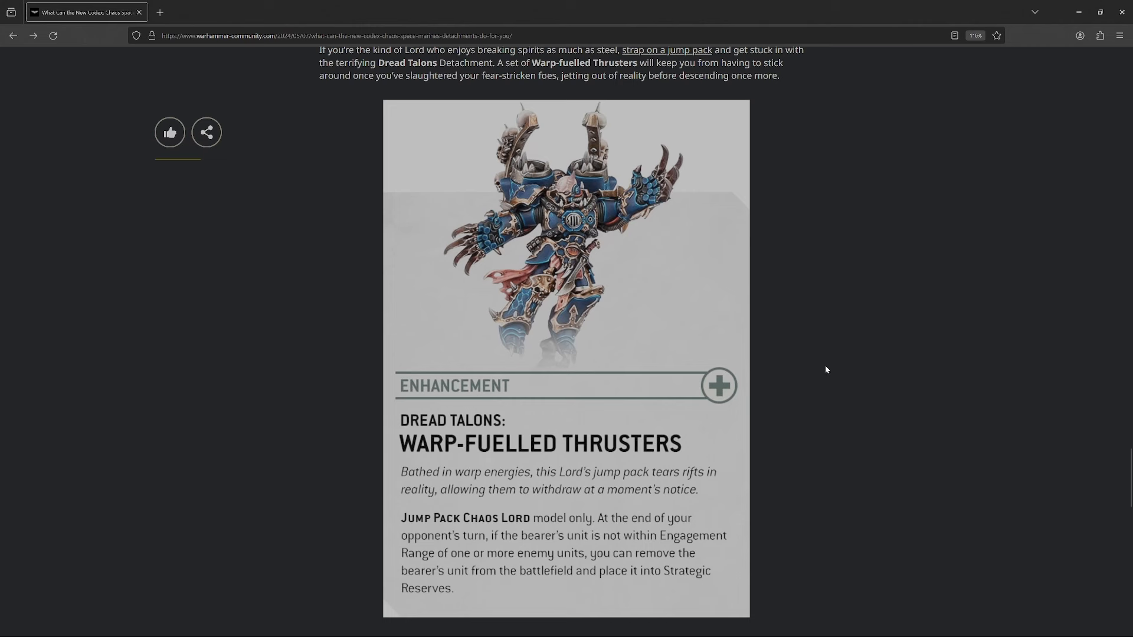
mouse_move(834, 368)
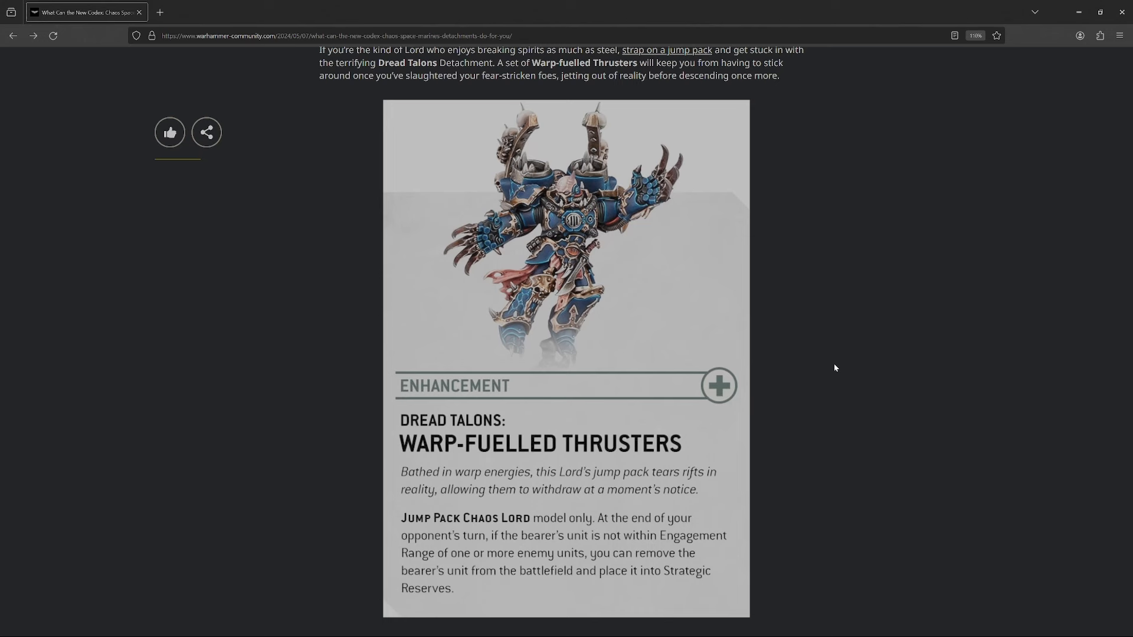
mouse_move(531, 524)
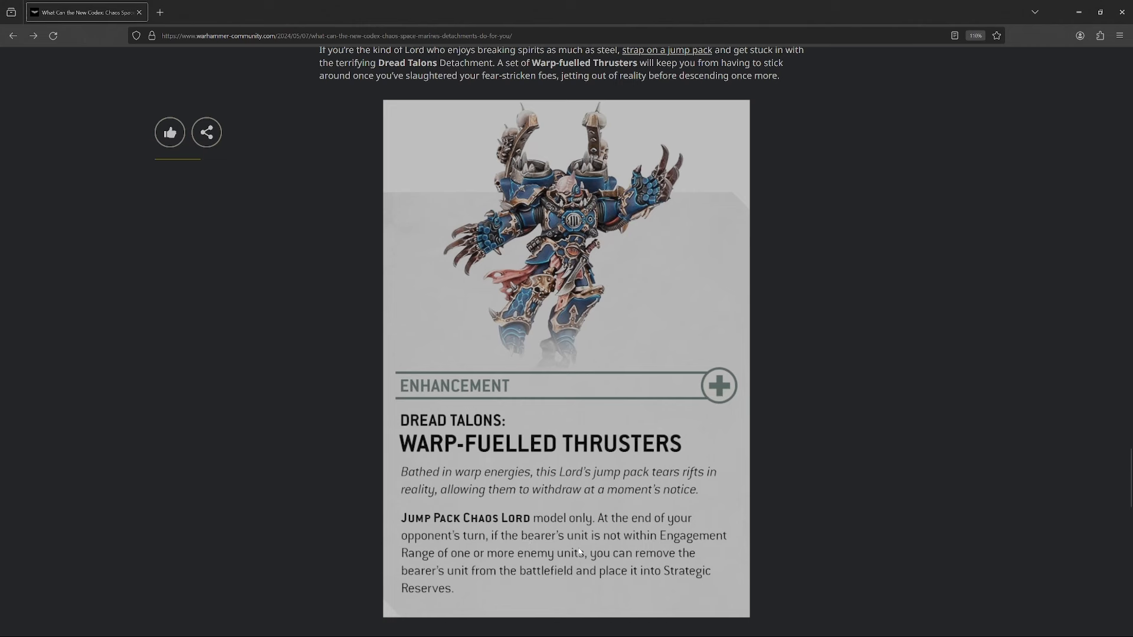
mouse_move(665, 526)
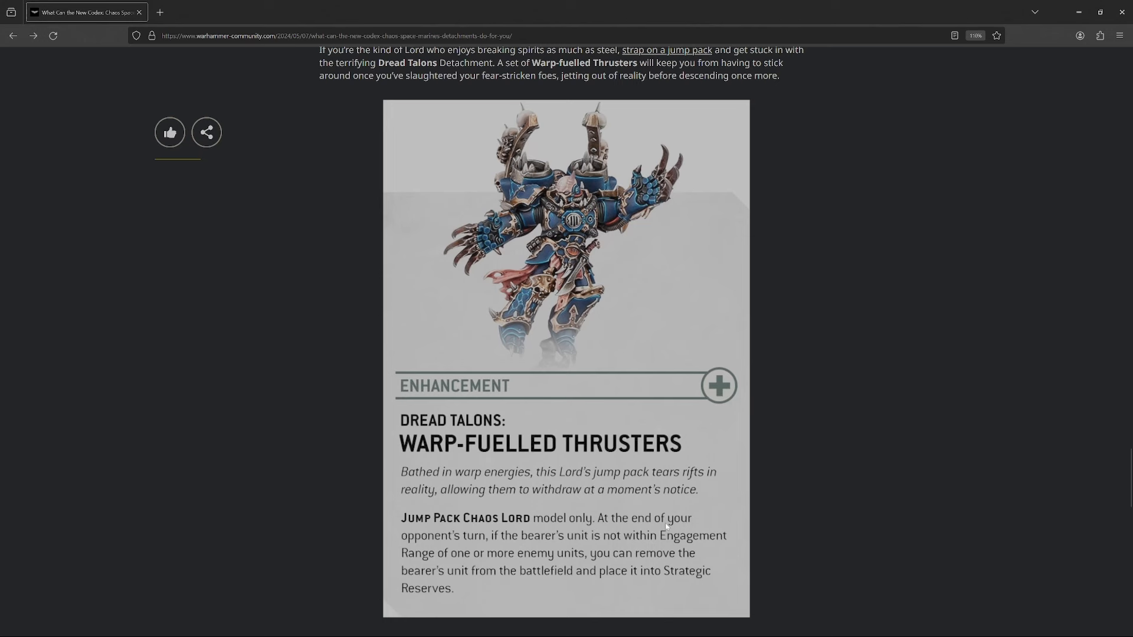
mouse_move(556, 304)
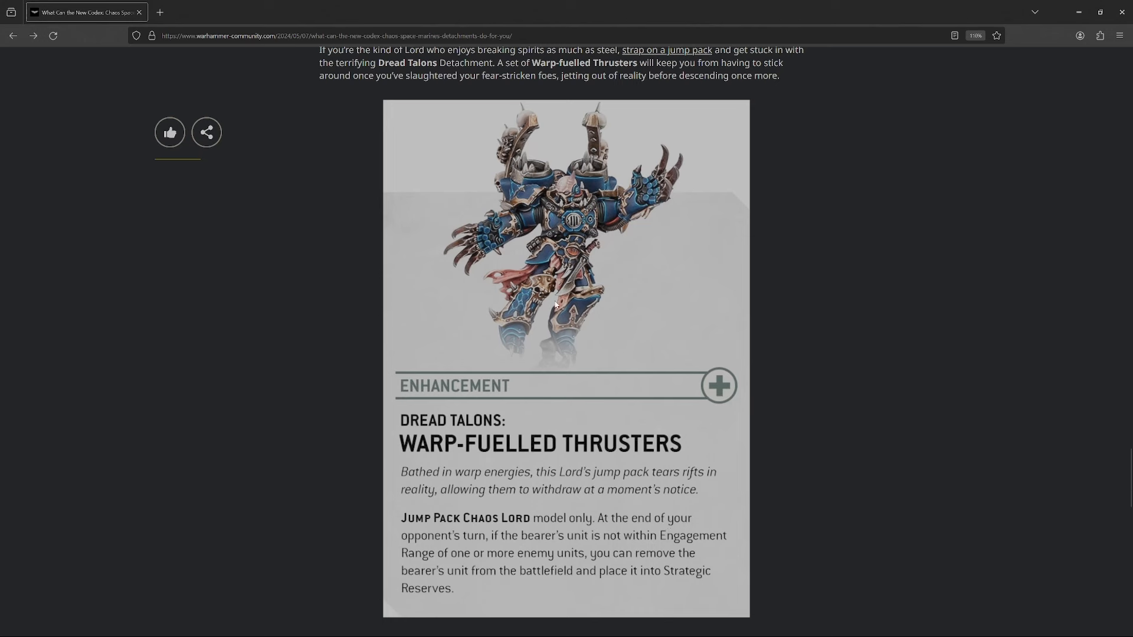
mouse_move(551, 286)
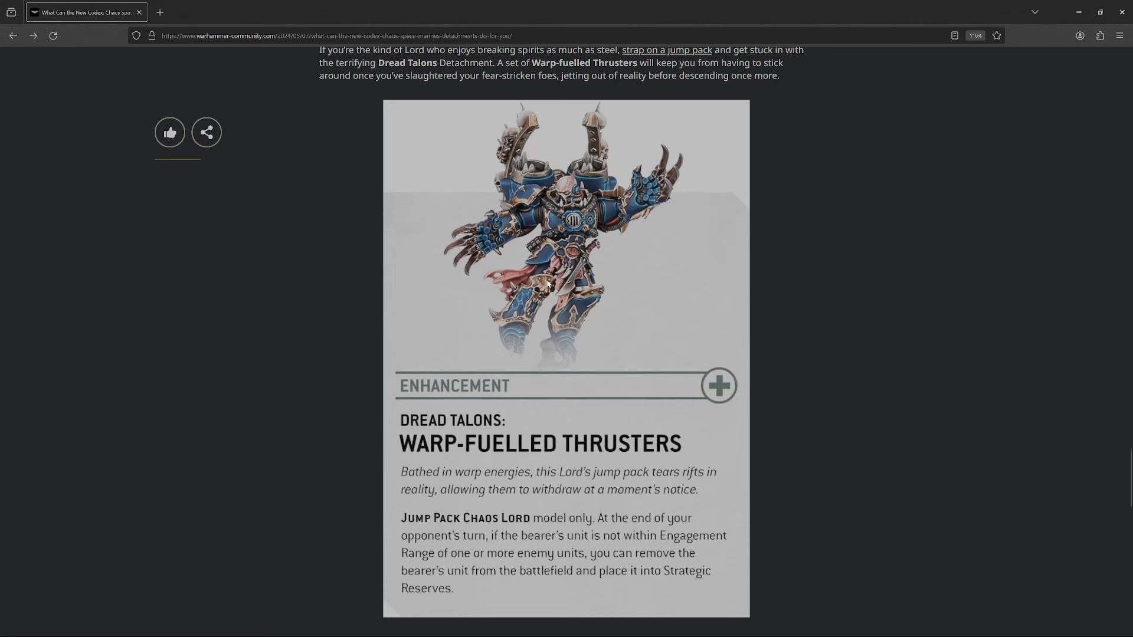
mouse_move(596, 309)
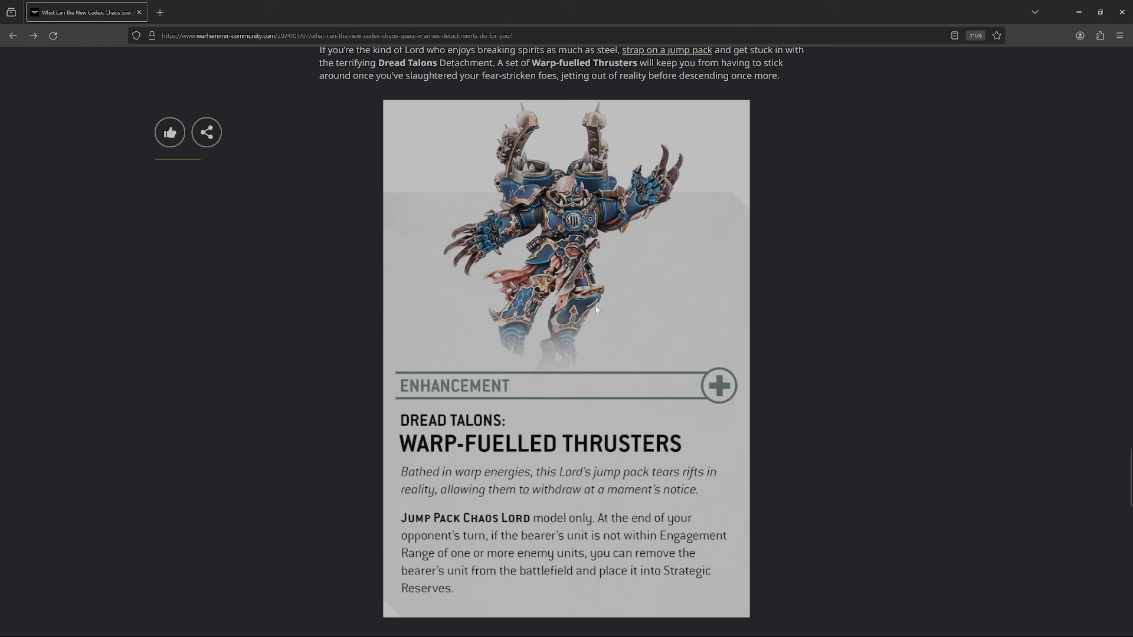
mouse_move(628, 339)
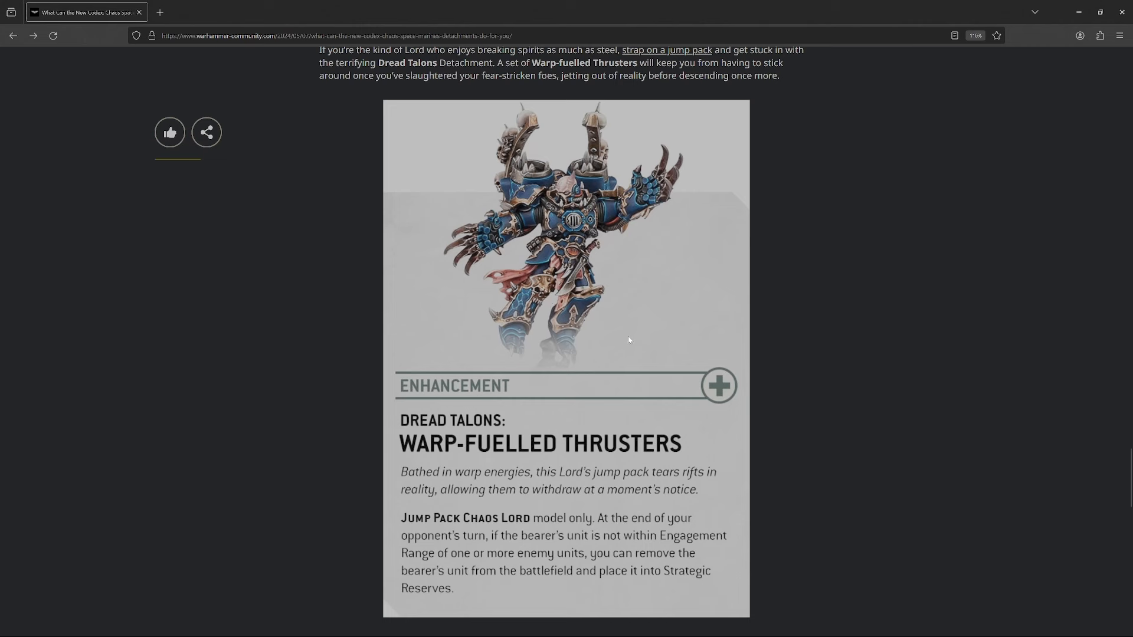
mouse_move(476, 436)
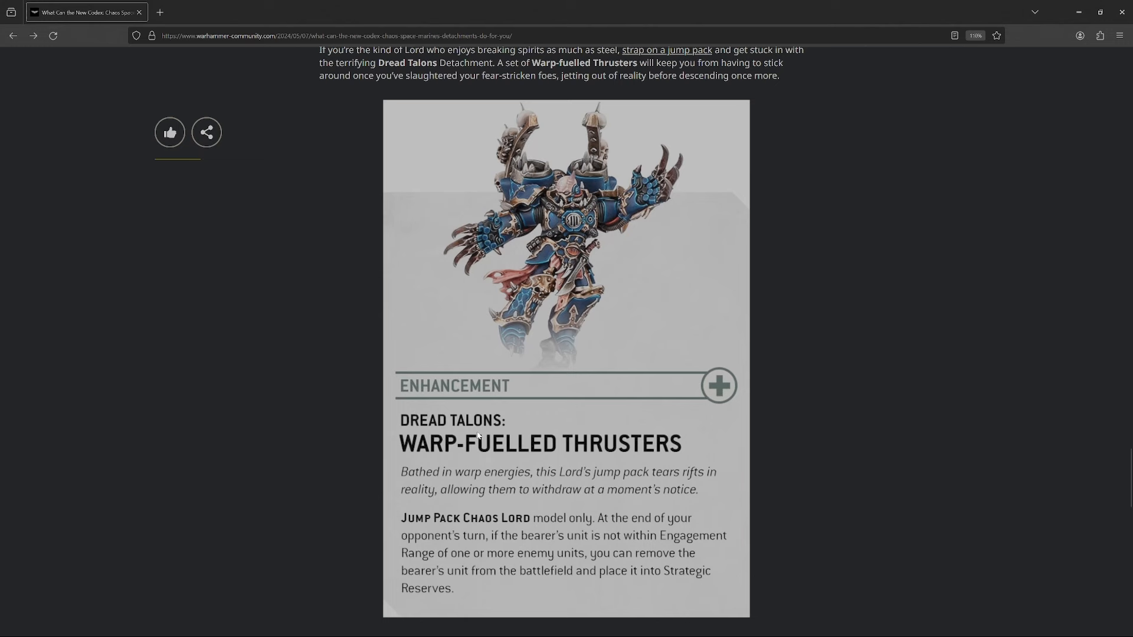
scroll("down", 3)
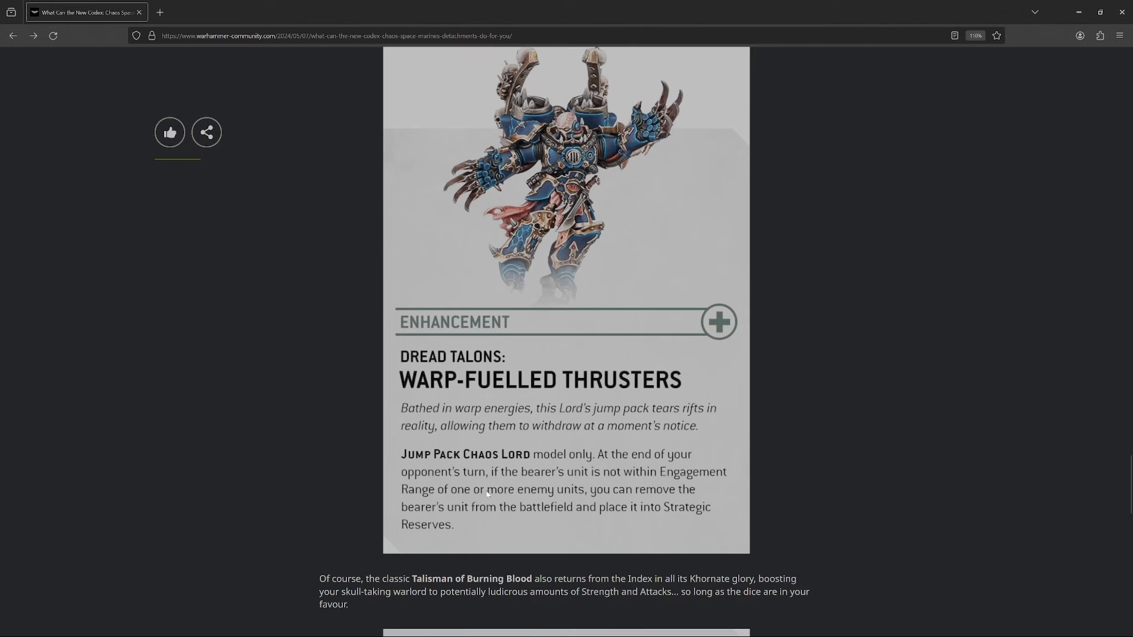
scroll("up", 3)
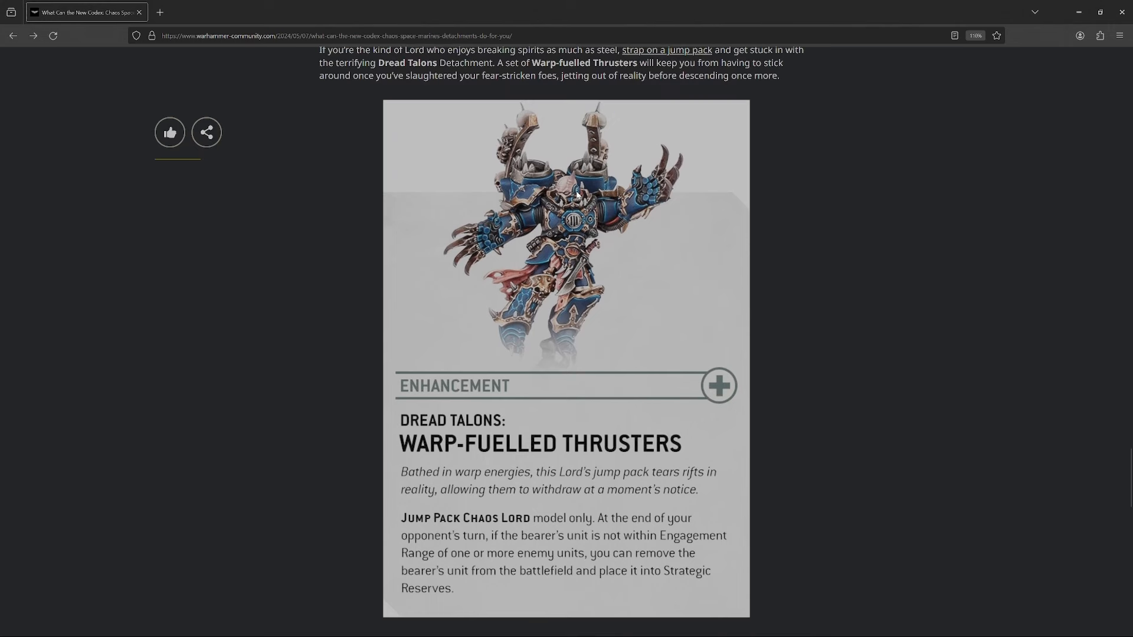
mouse_move(527, 374)
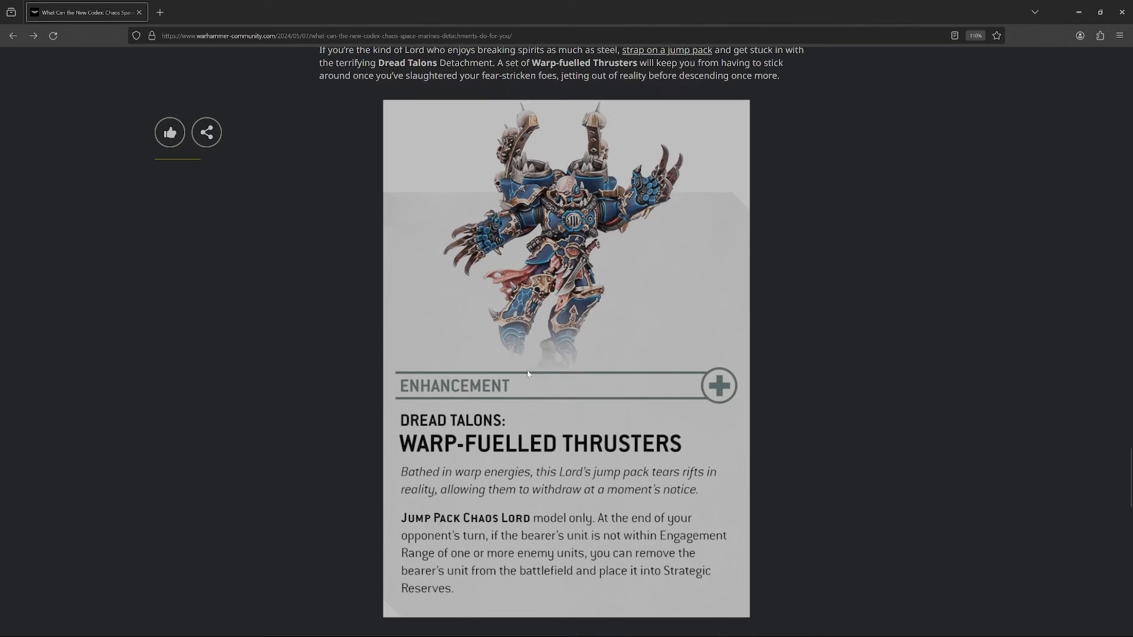
scroll("down", 3)
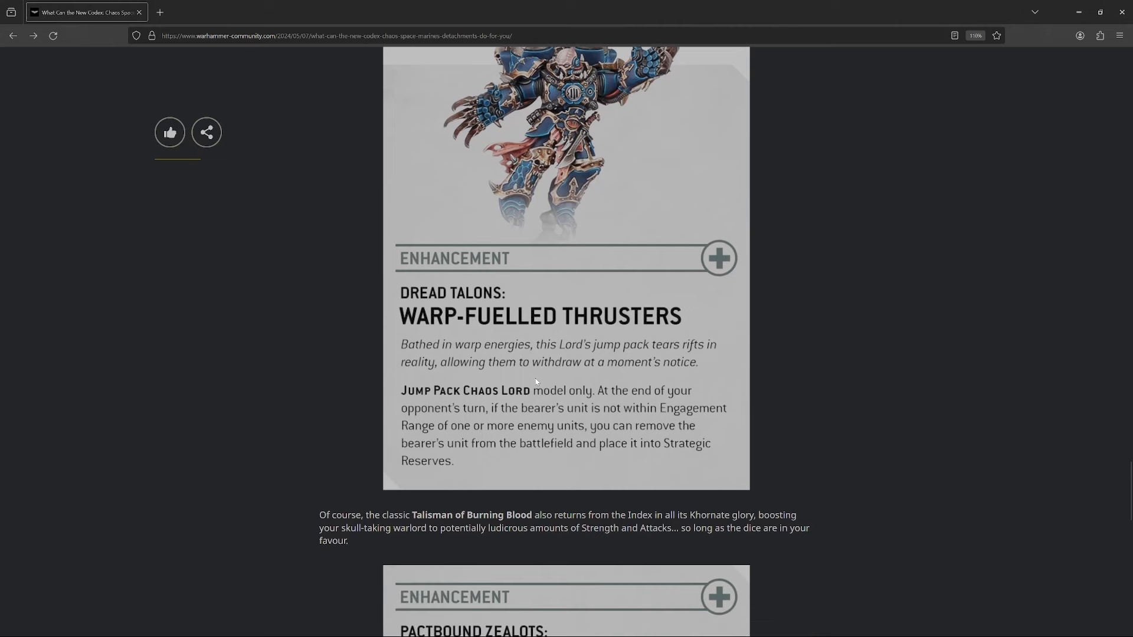
scroll("down", 3)
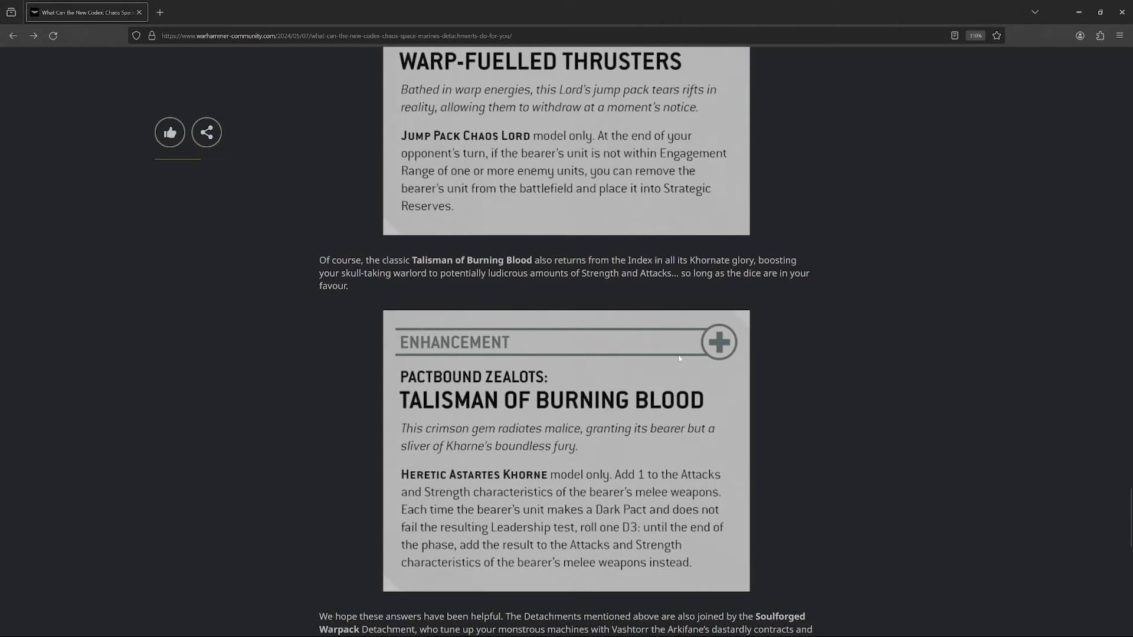
scroll("down", 3)
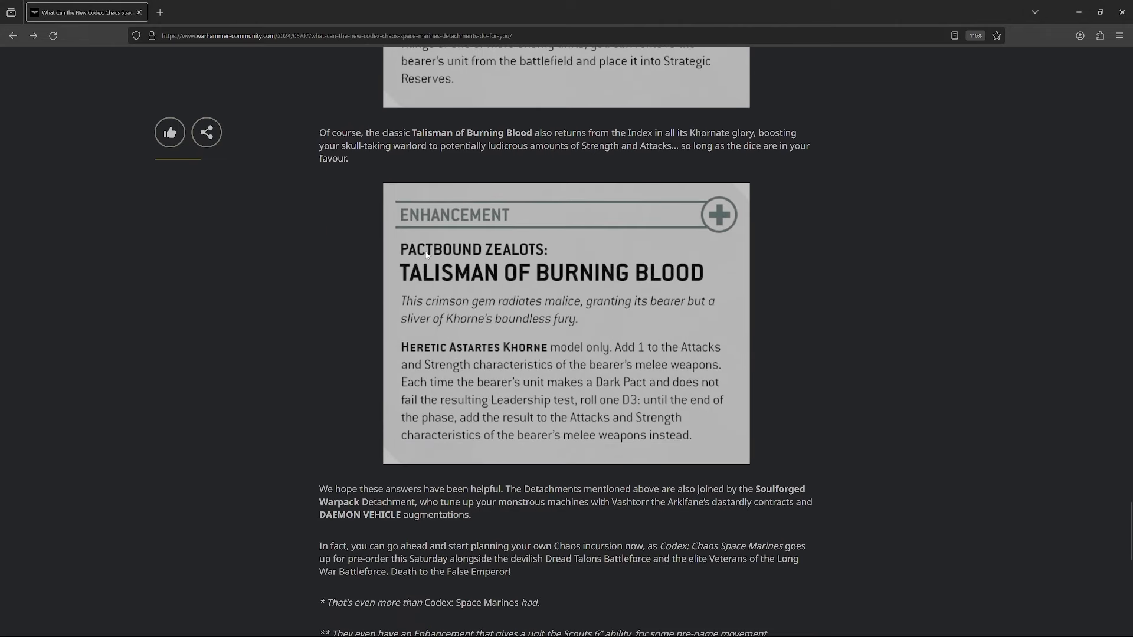
mouse_move(773, 301)
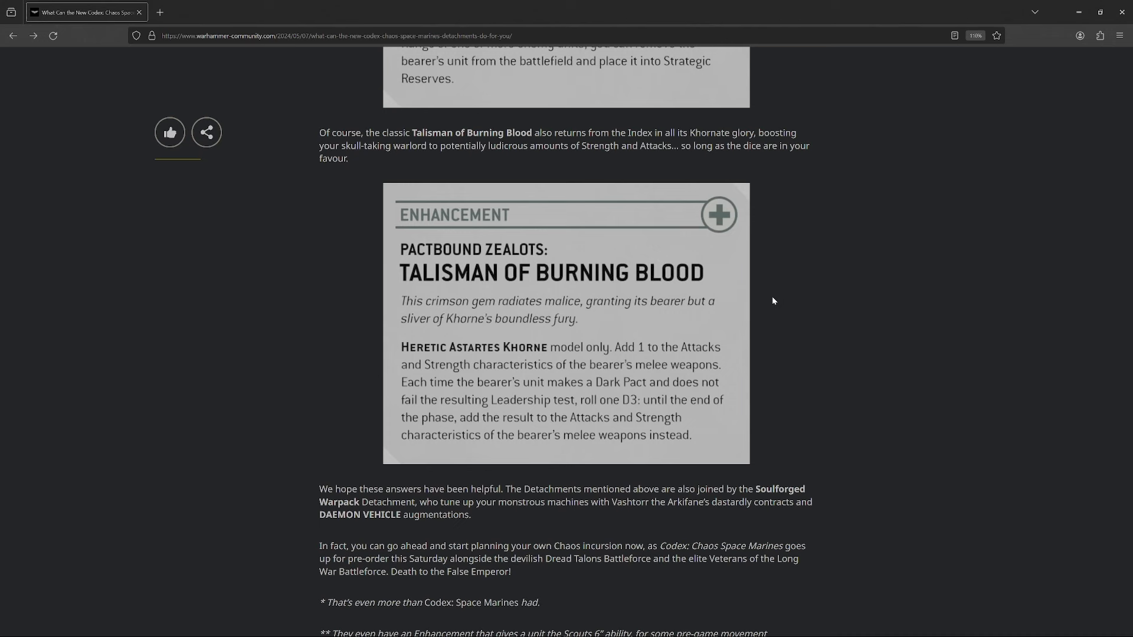
mouse_move(642, 352)
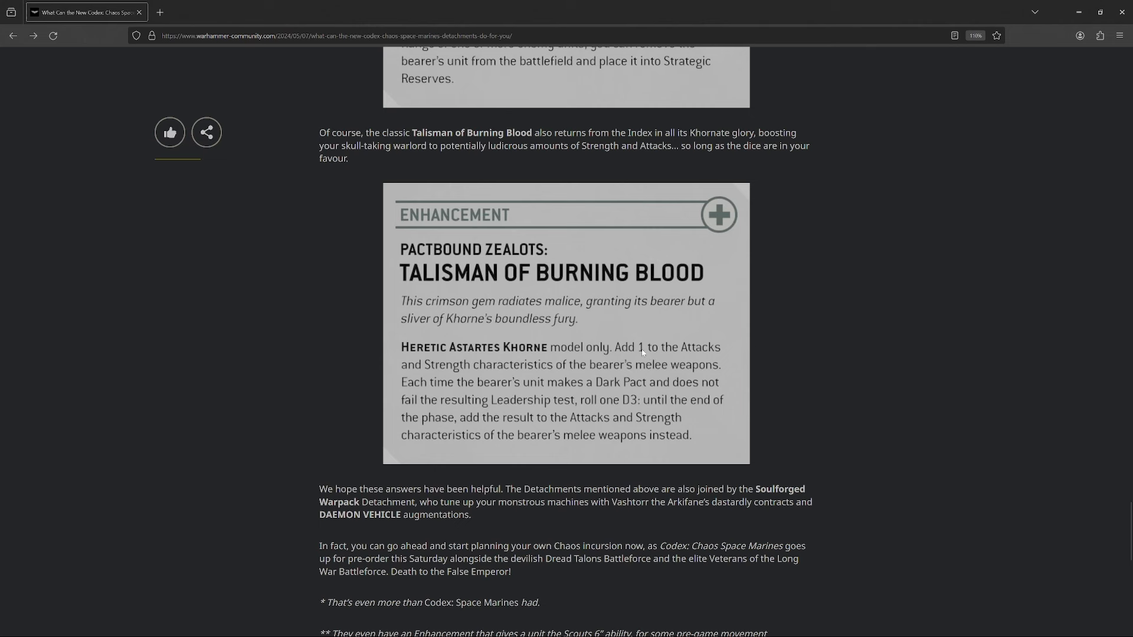
mouse_move(634, 403)
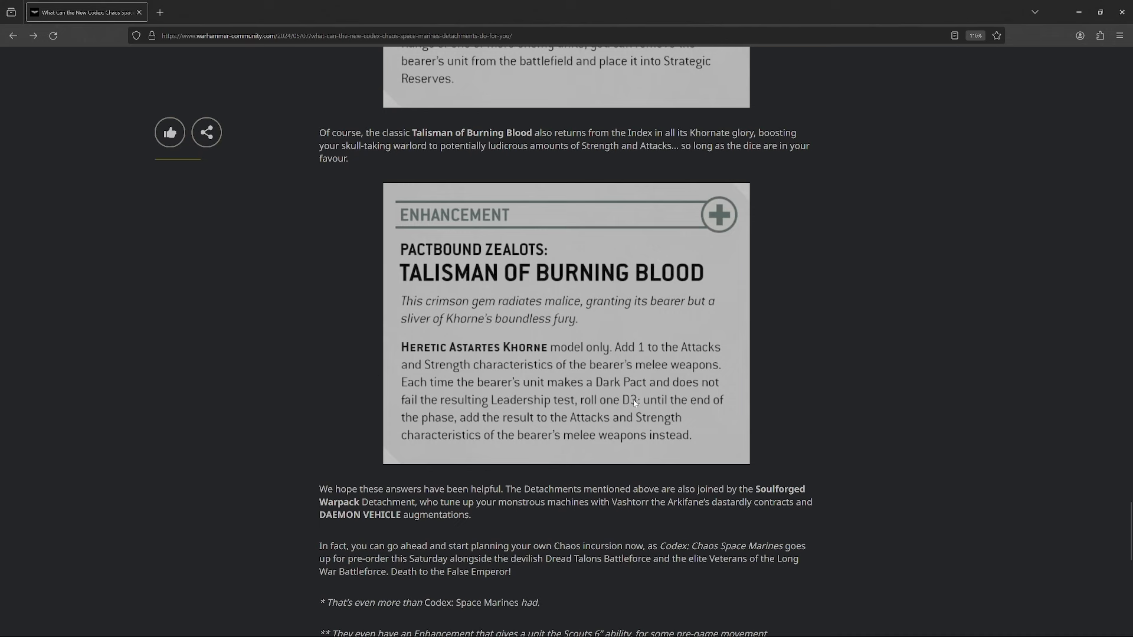
mouse_move(498, 405)
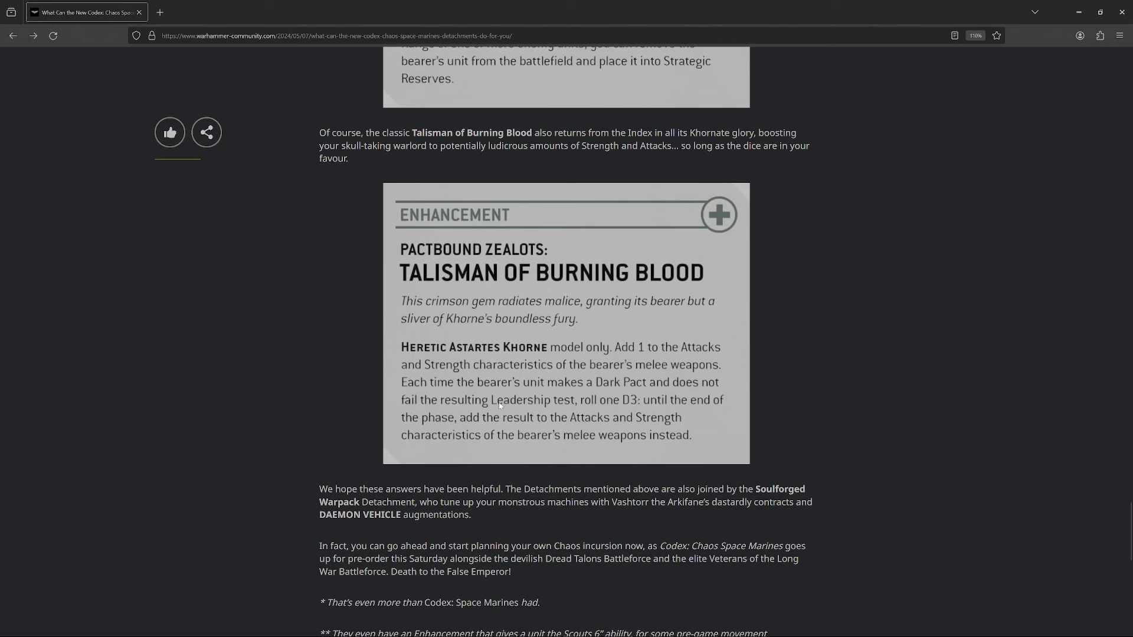
mouse_move(606, 421)
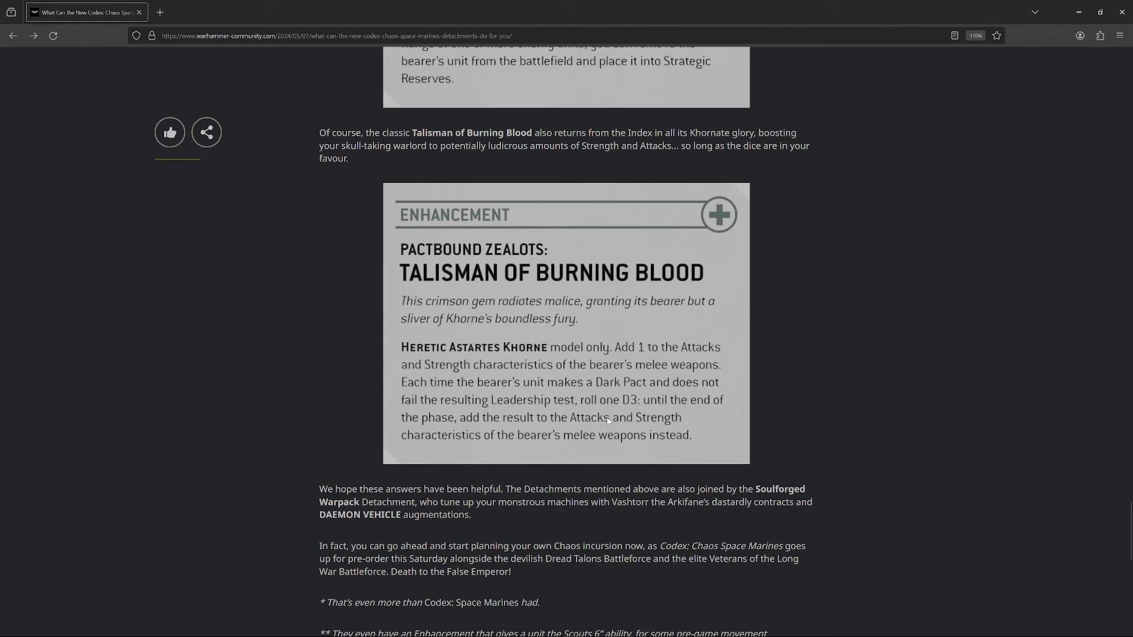
mouse_move(684, 411)
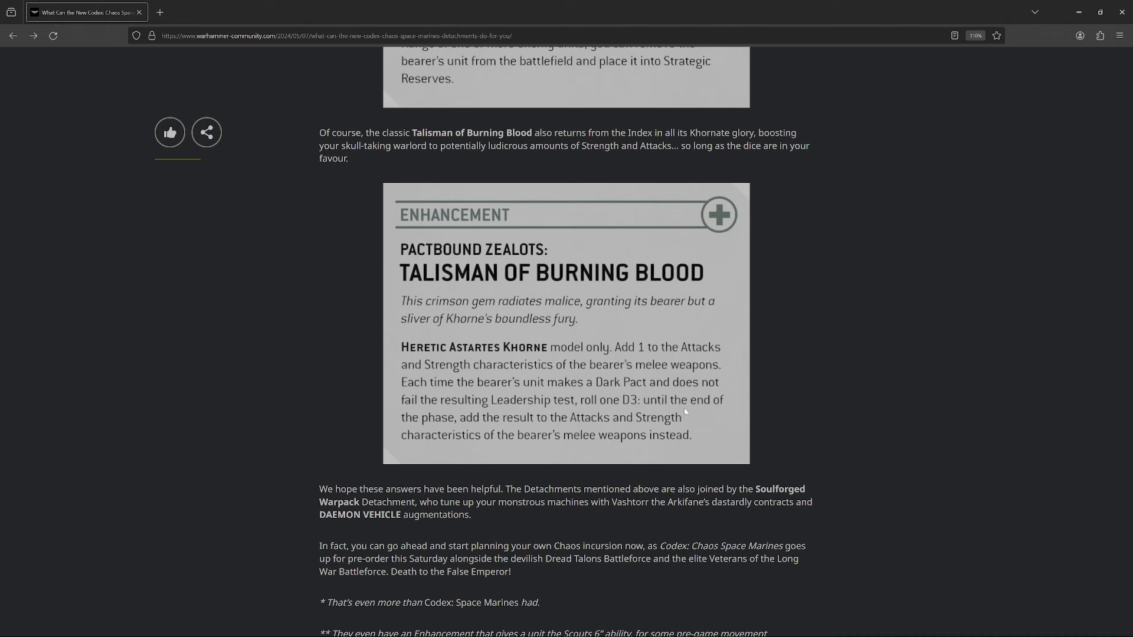
mouse_move(793, 404)
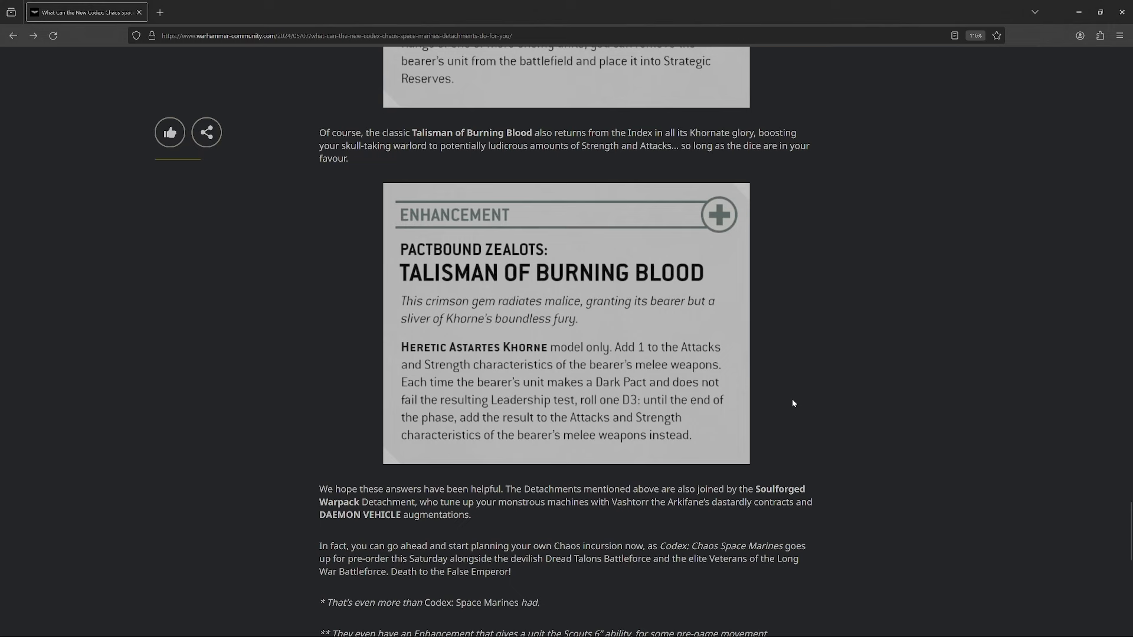
scroll("down", 3)
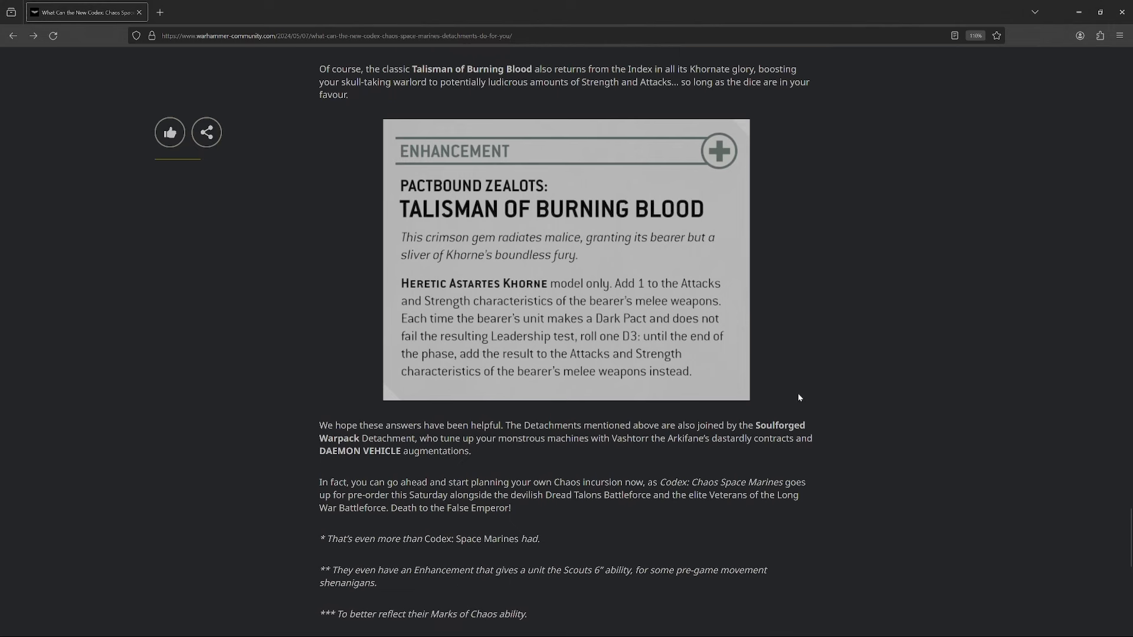
scroll("down", 3)
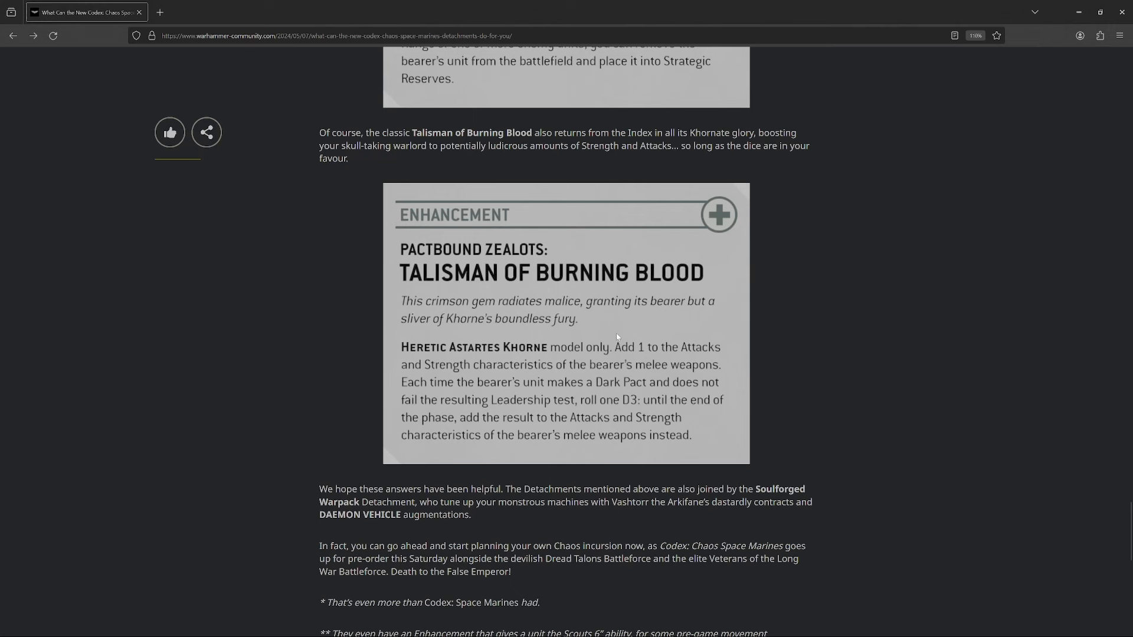
mouse_move(617, 326)
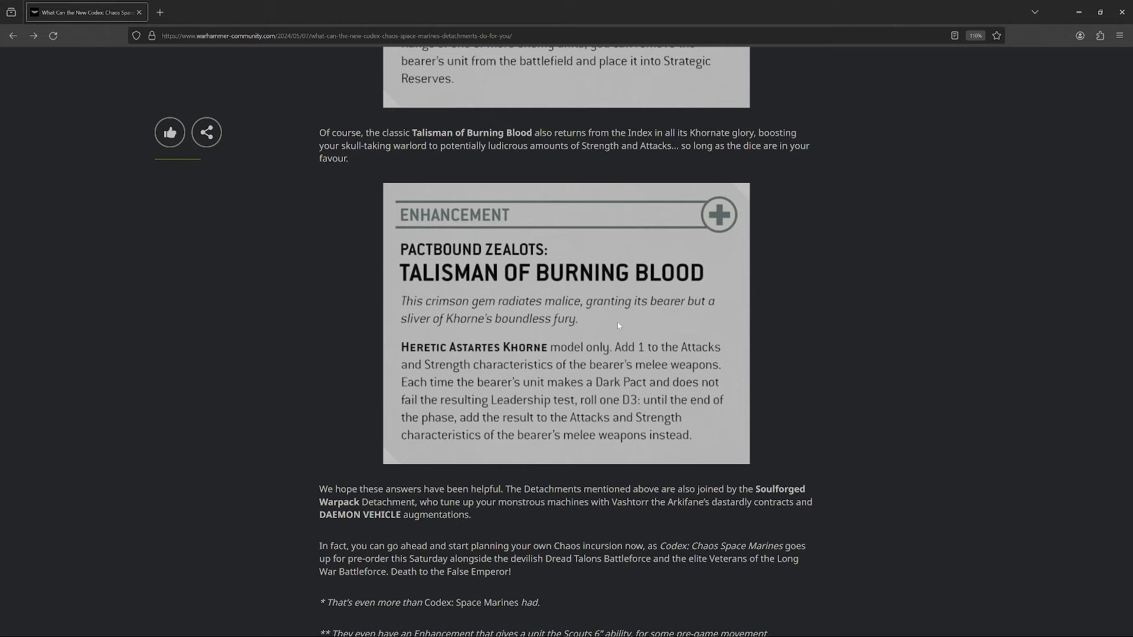
scroll("down", 3)
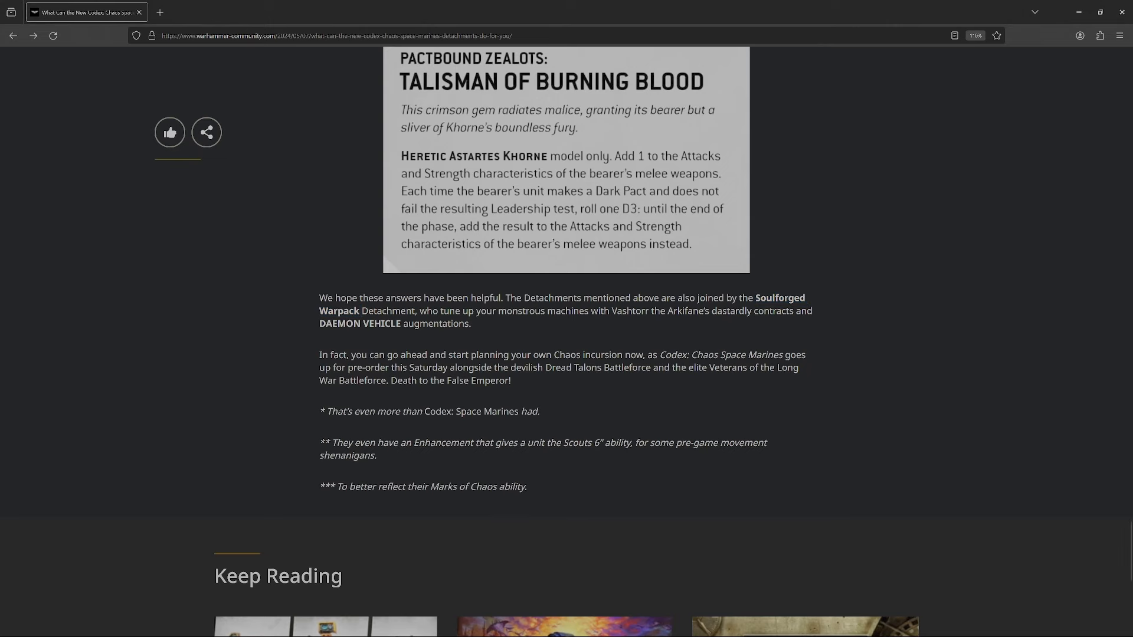
scroll("up", 3)
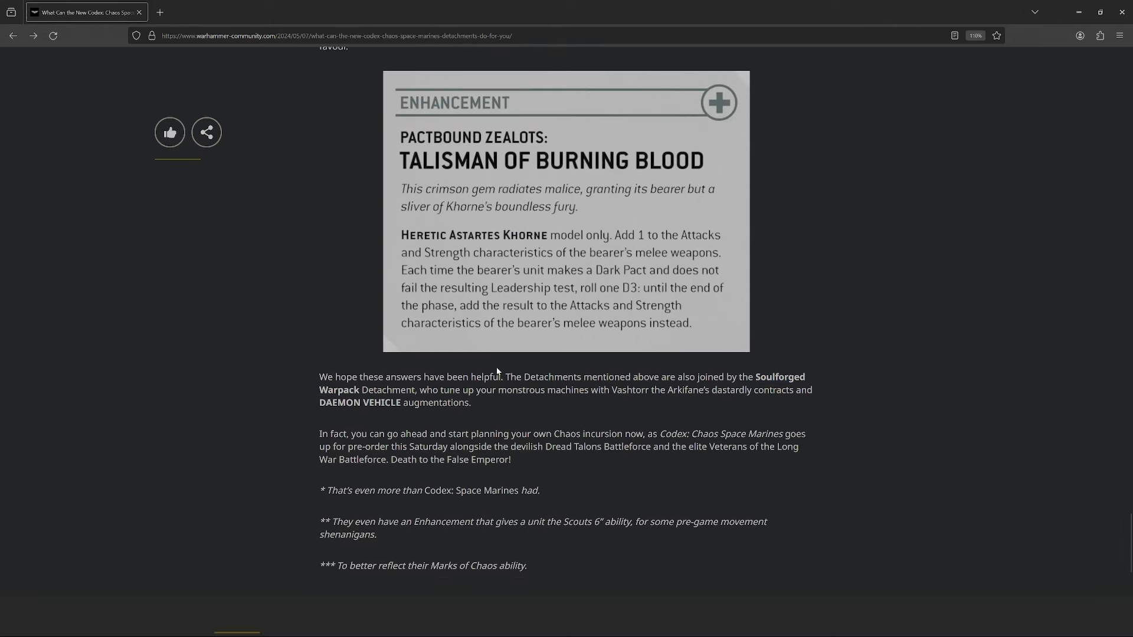
scroll("down", 3)
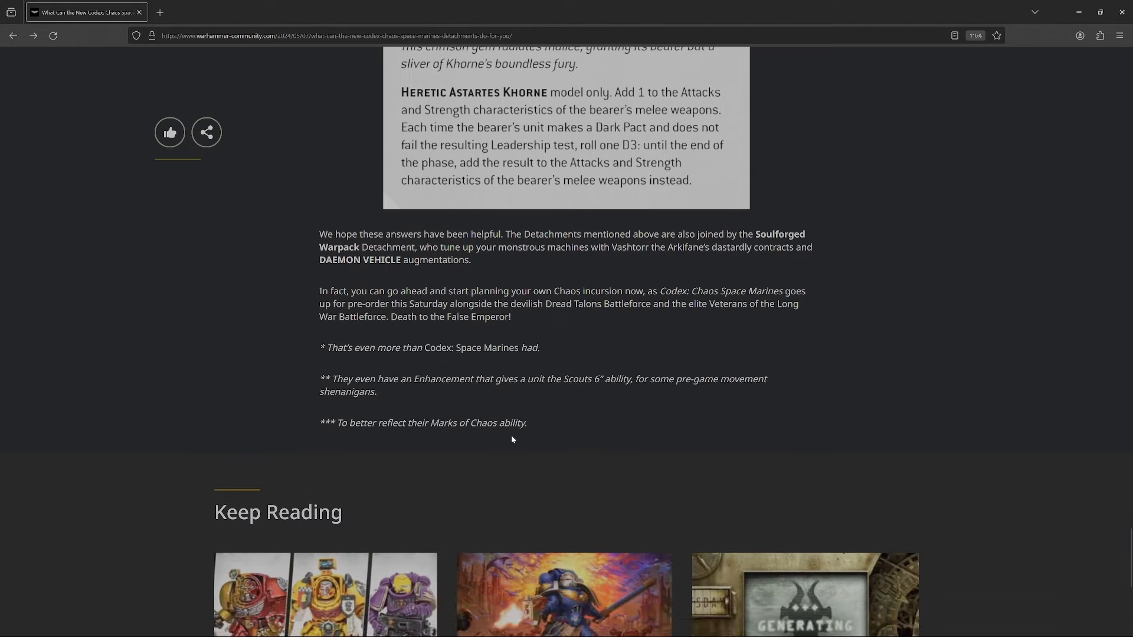
scroll("up", 3)
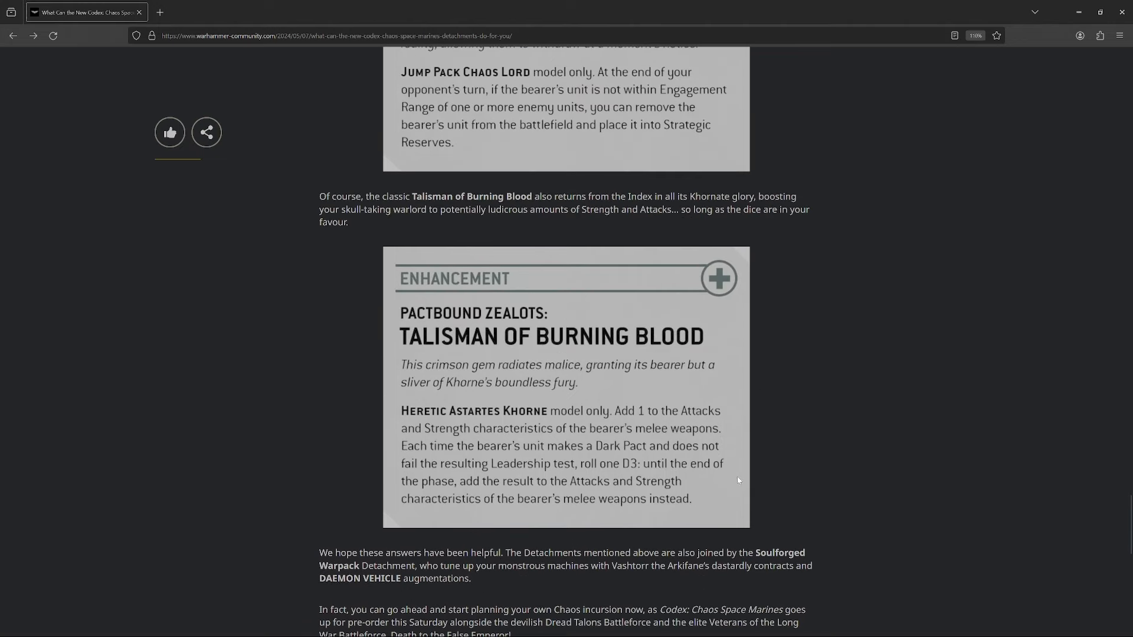
mouse_move(781, 476)
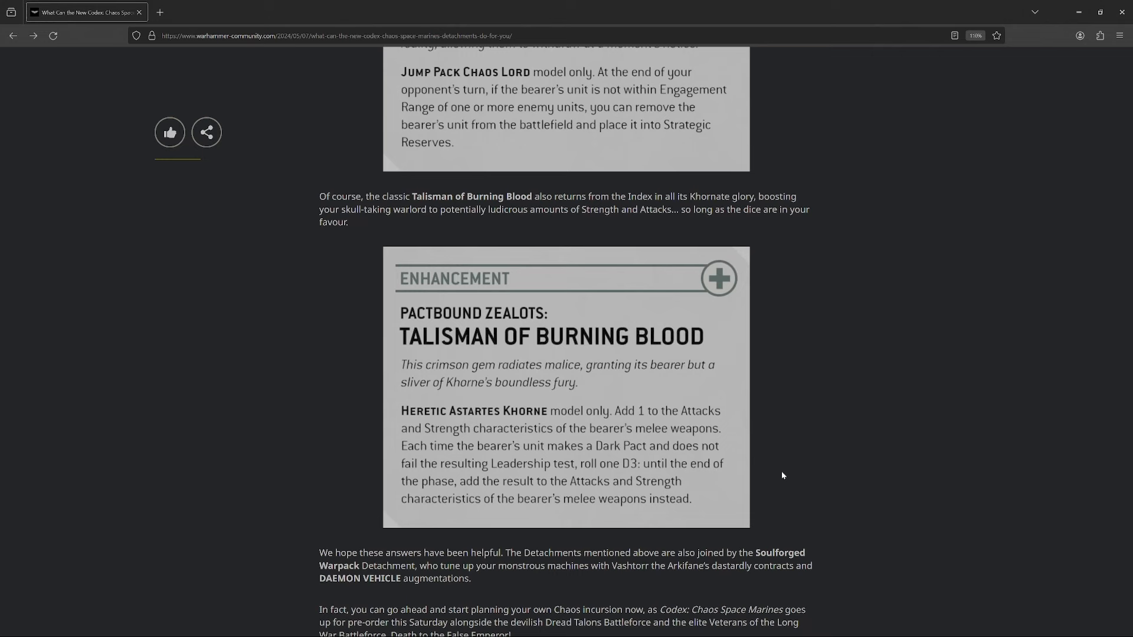
scroll("up", 3)
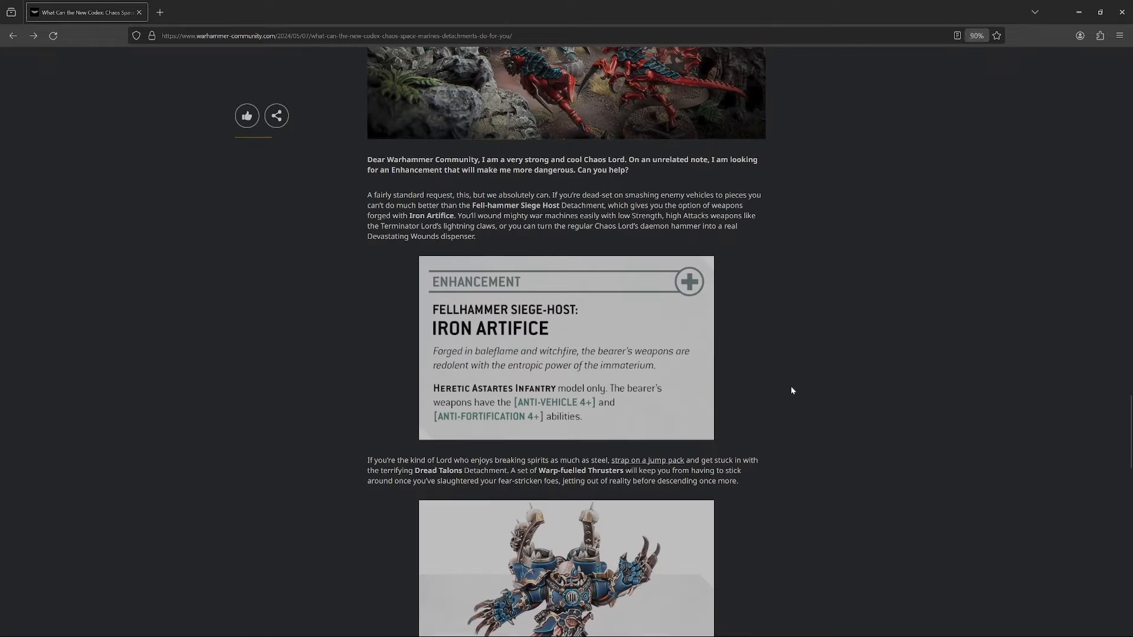
scroll("down", 3)
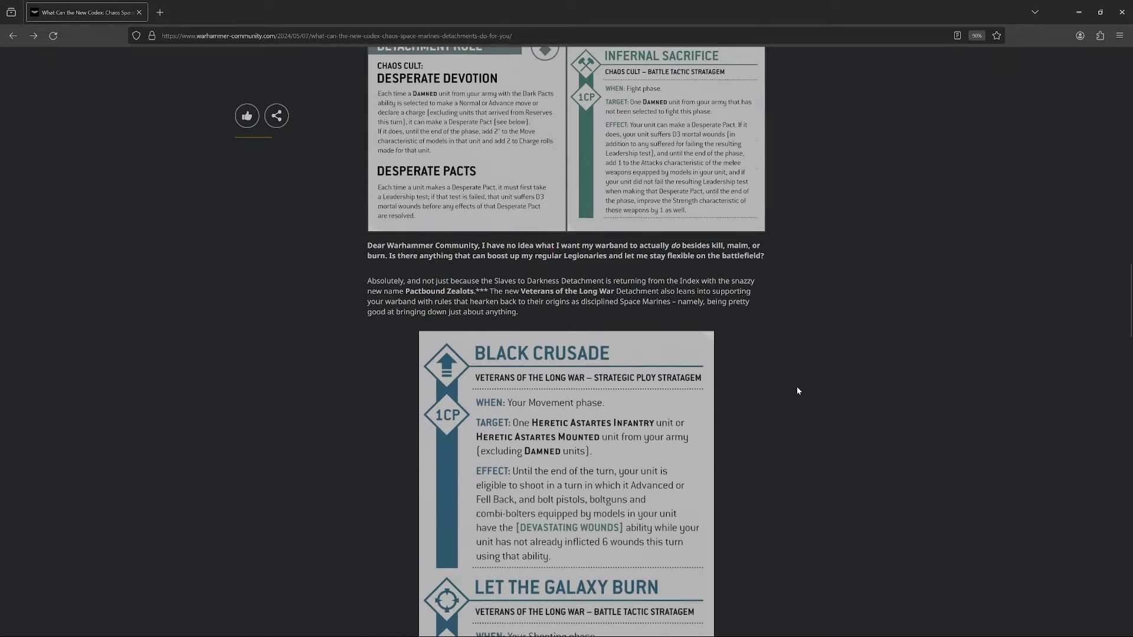
scroll("up", 3)
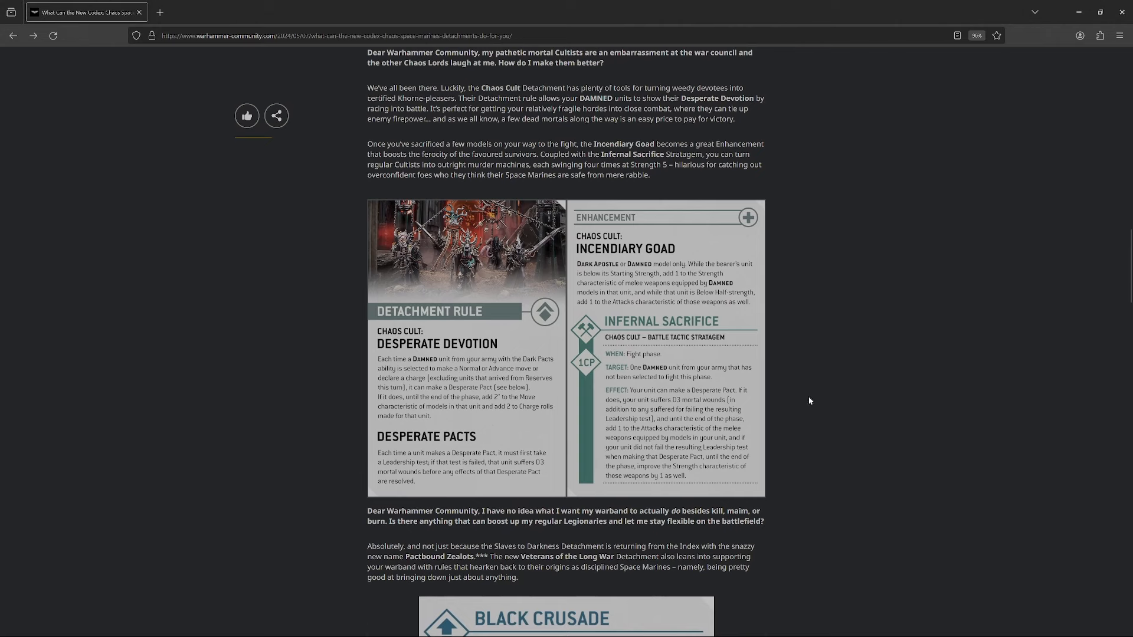